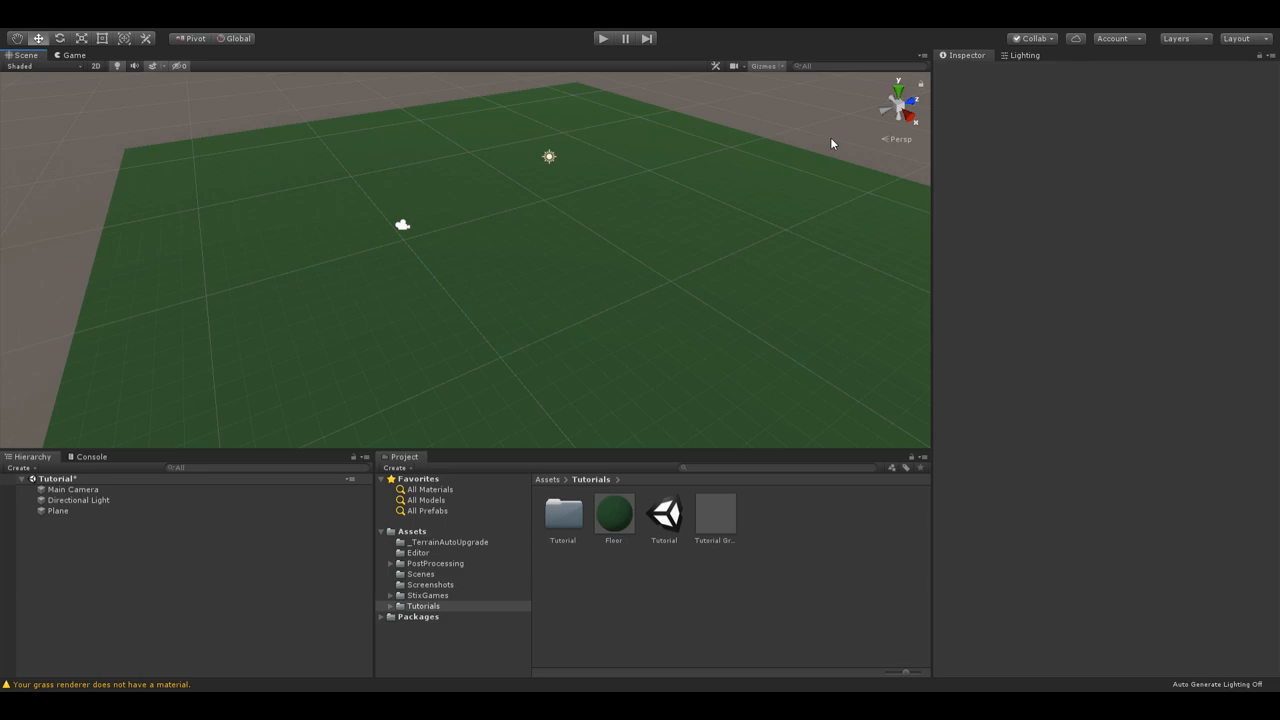
Step: Show the Tutorial Grass material's Stix Games/Grass shader settings in the Inspector
drag(830, 143, 100, 260)
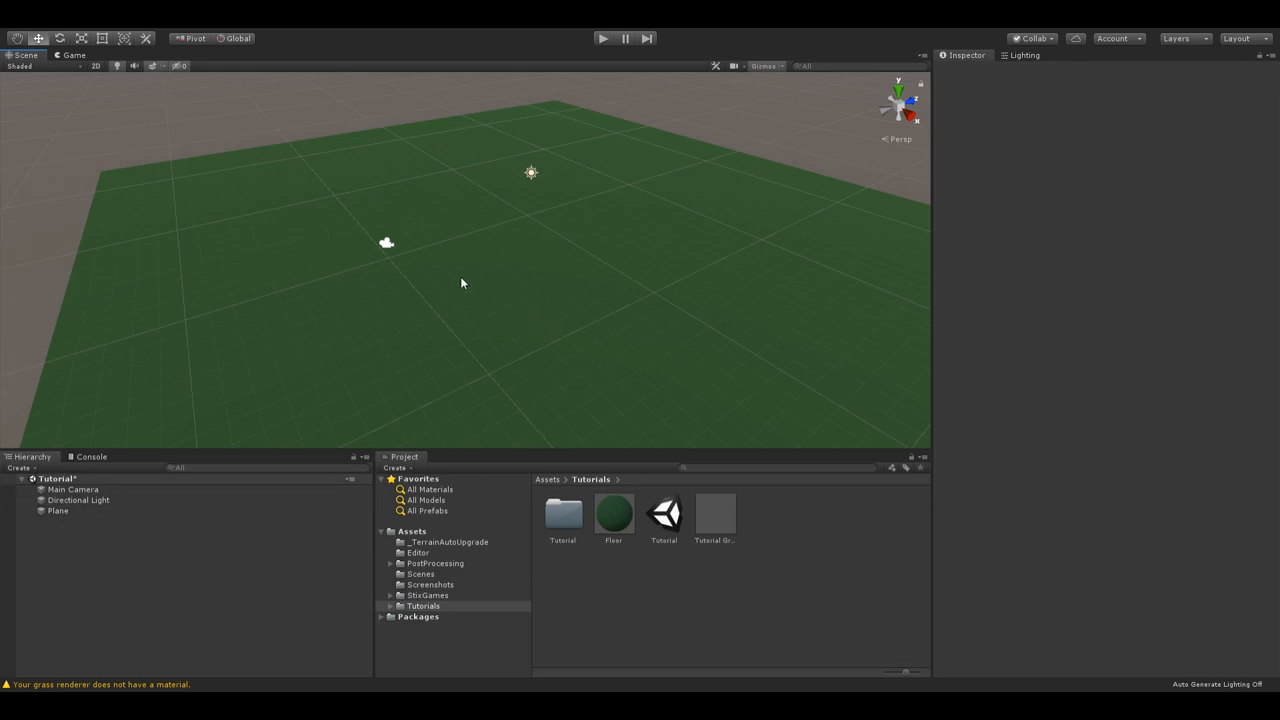
mouse_move(431, 199)
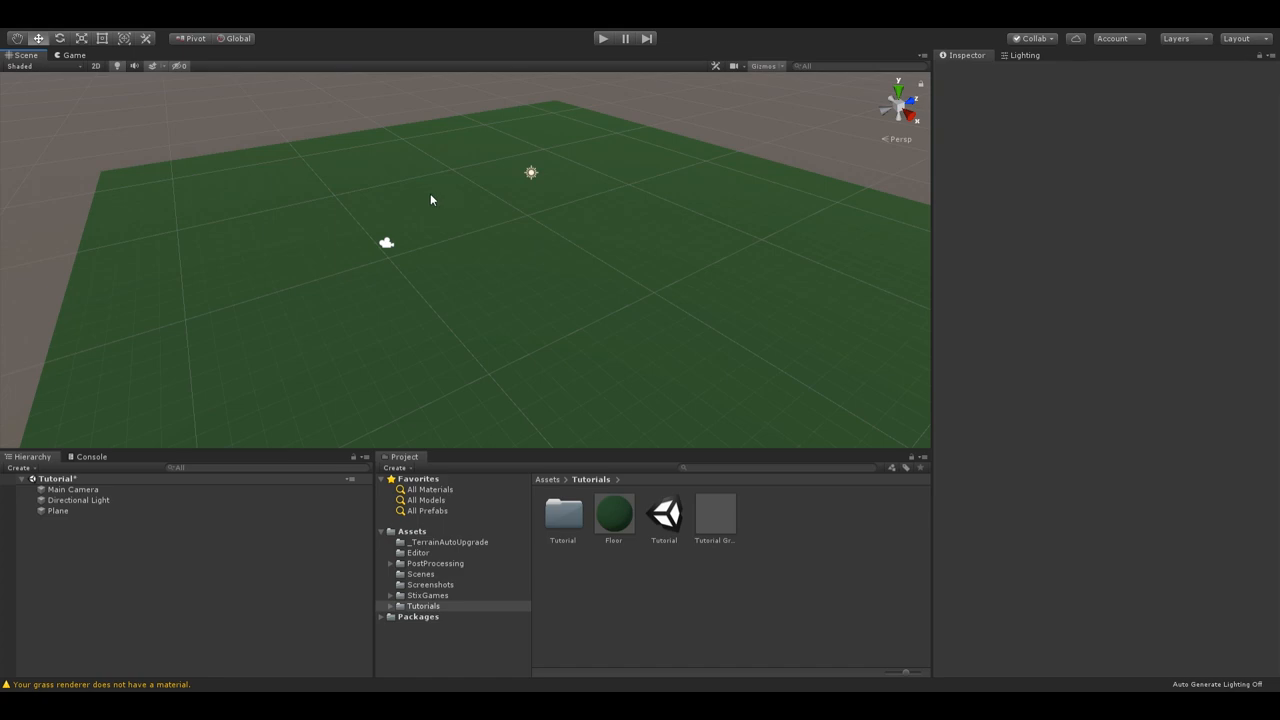
click(713, 515)
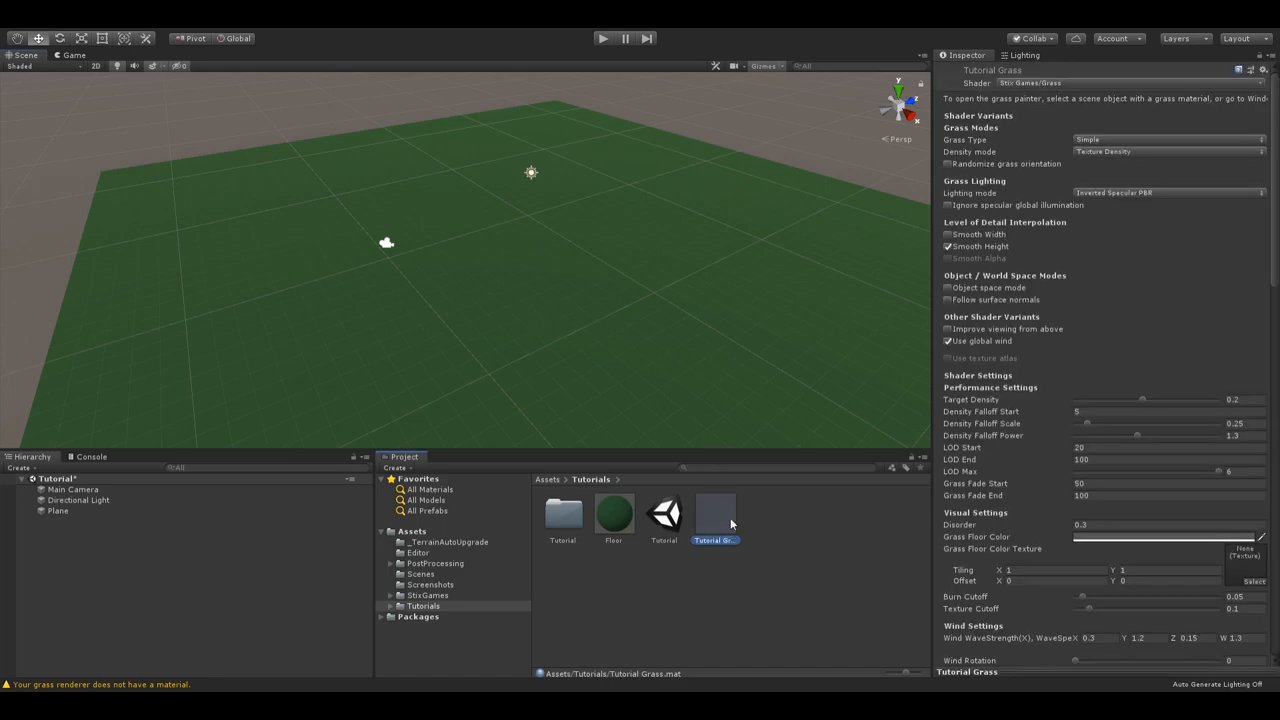
mouse_move(1063, 85)
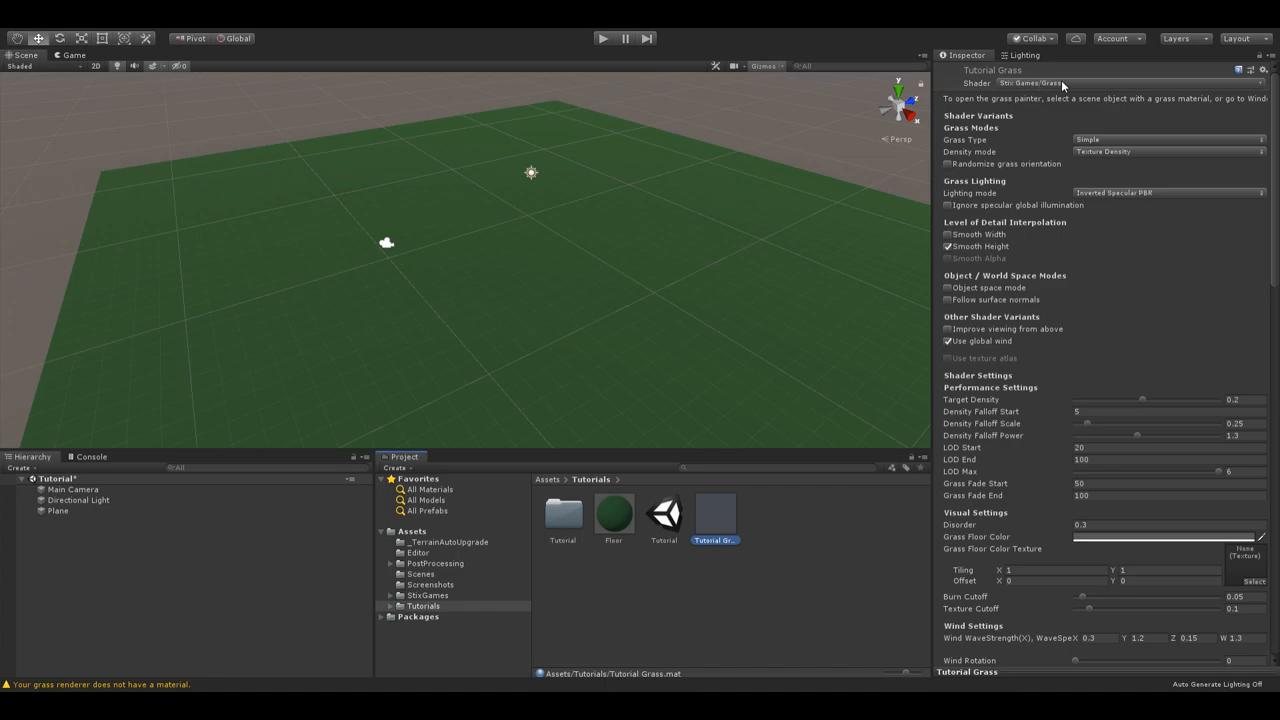
mouse_move(710, 517)
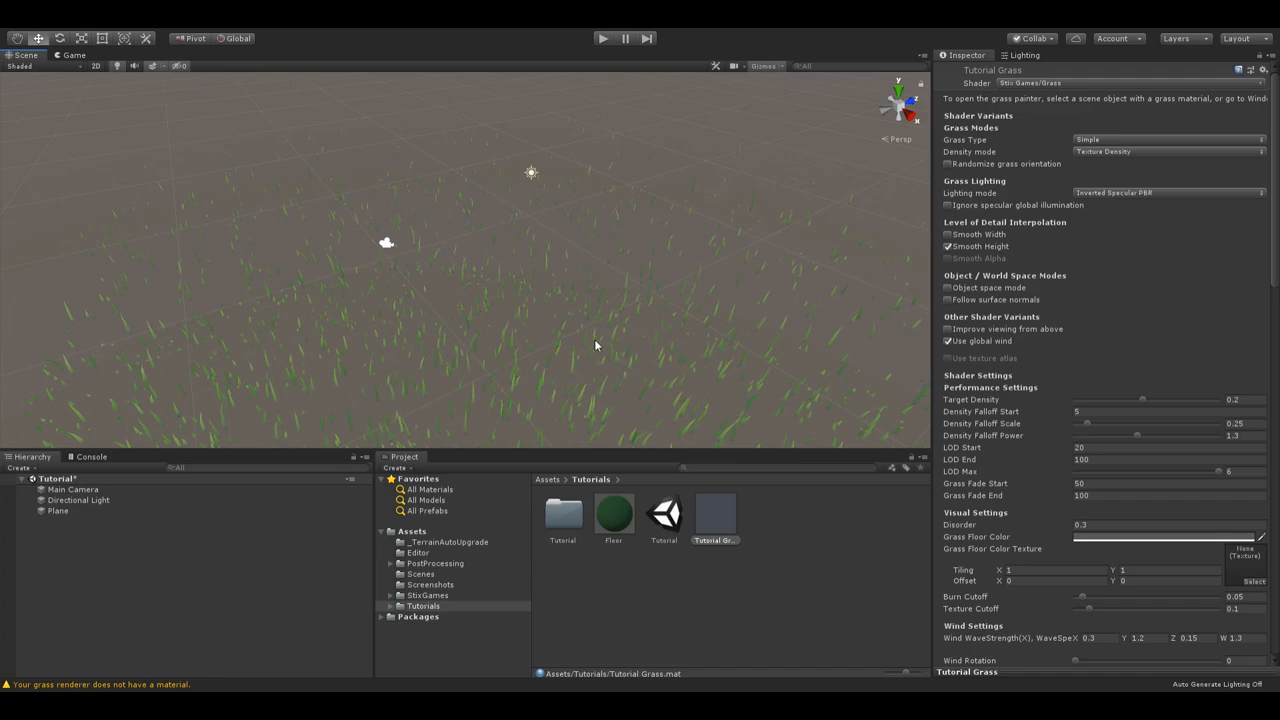
mouse_move(205, 270)
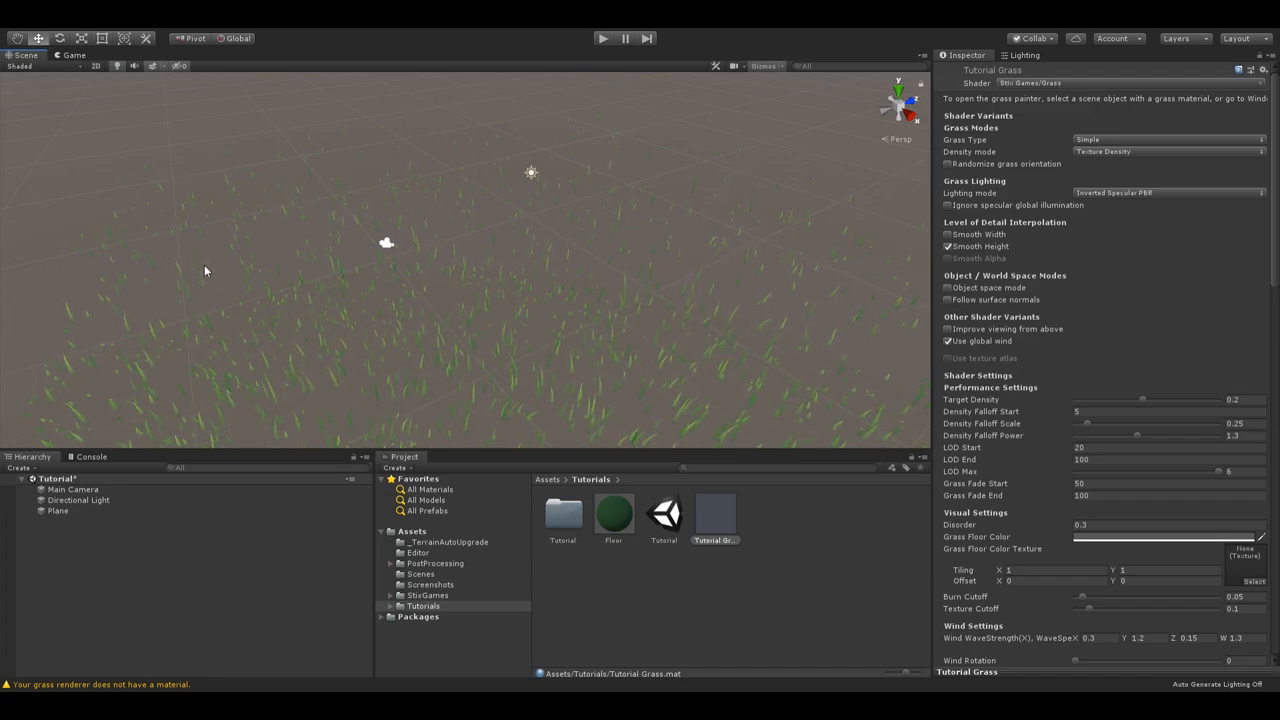
mouse_move(553, 240)
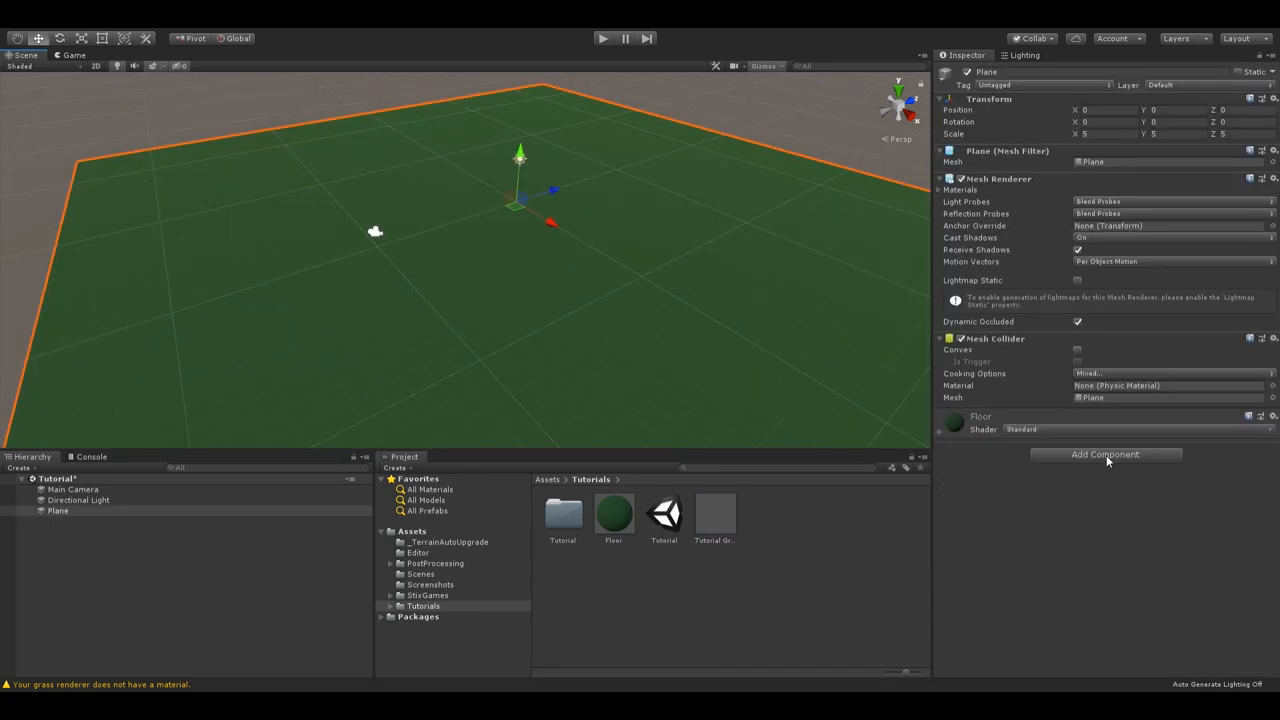
mouse_move(1080, 540)
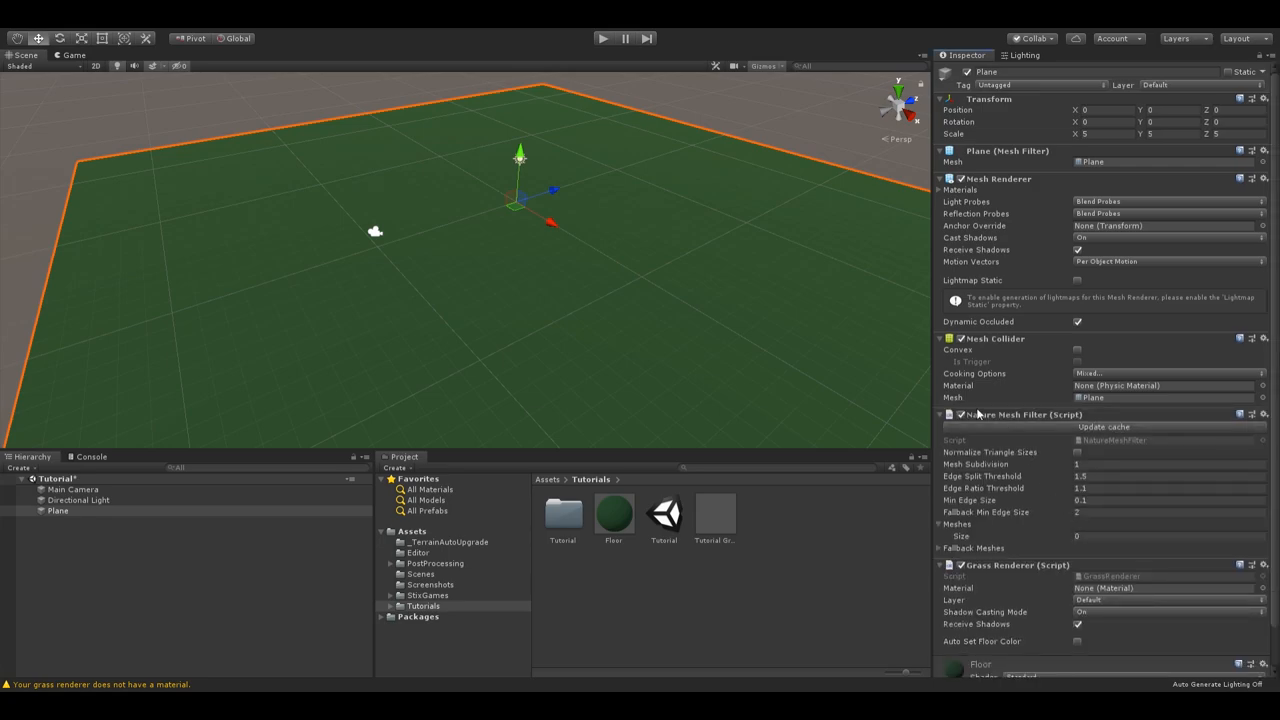
mouse_move(1058, 421)
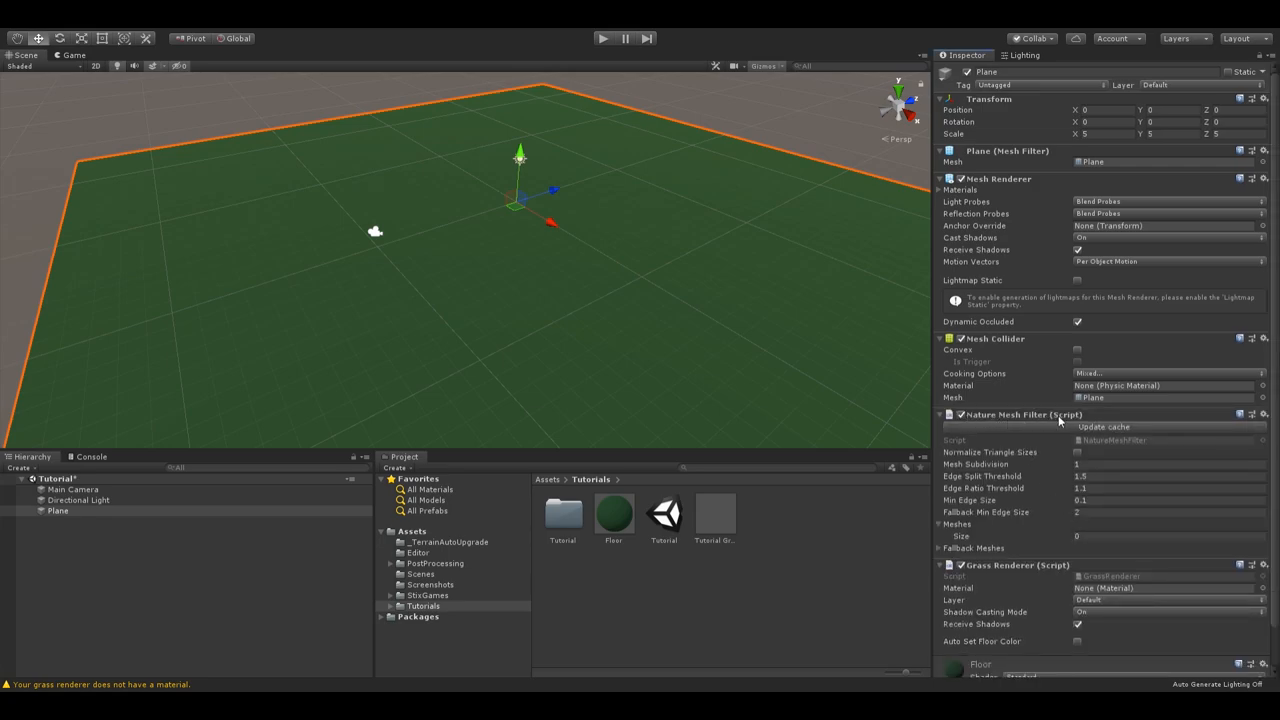
mouse_move(1023, 408)
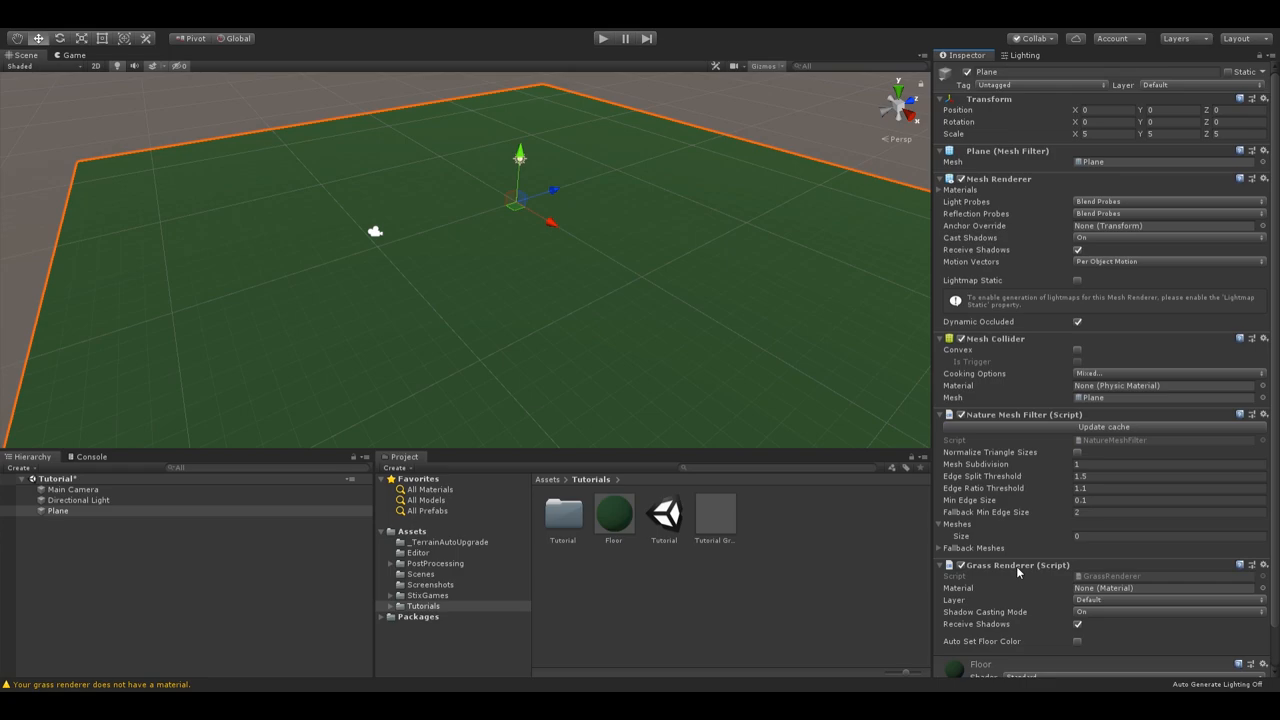
mouse_move(823, 364)
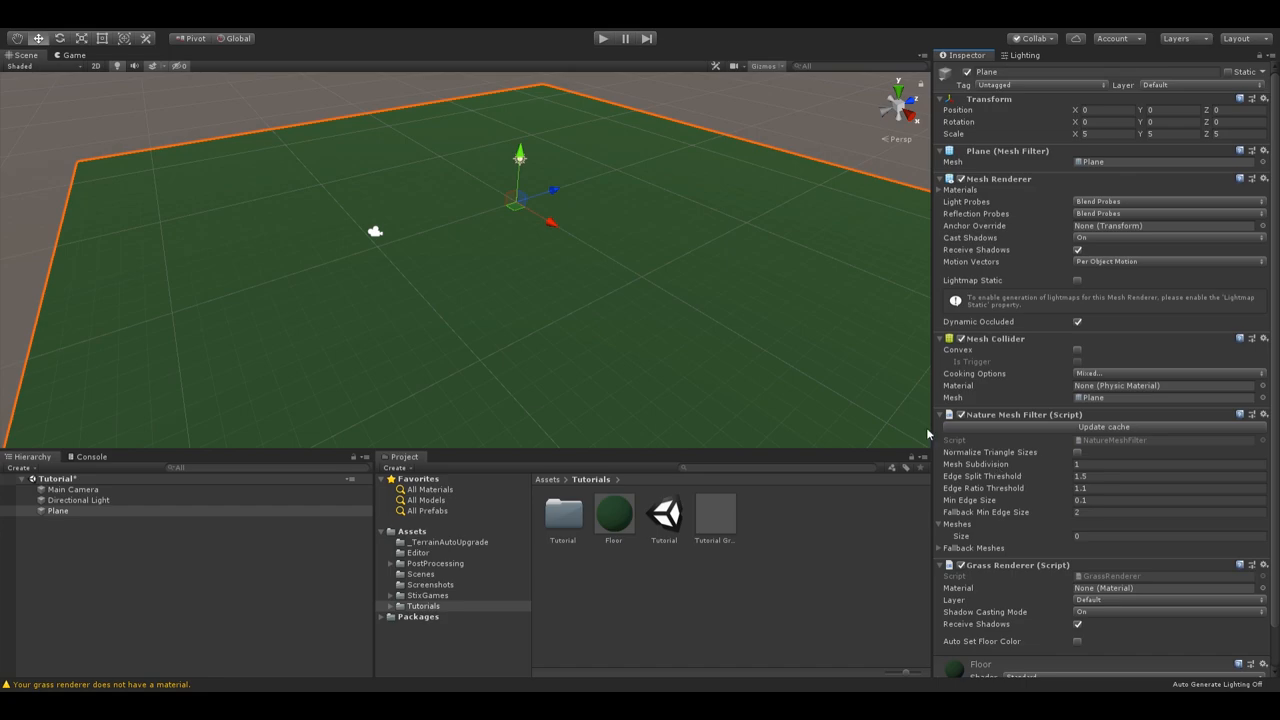
mouse_move(873, 395)
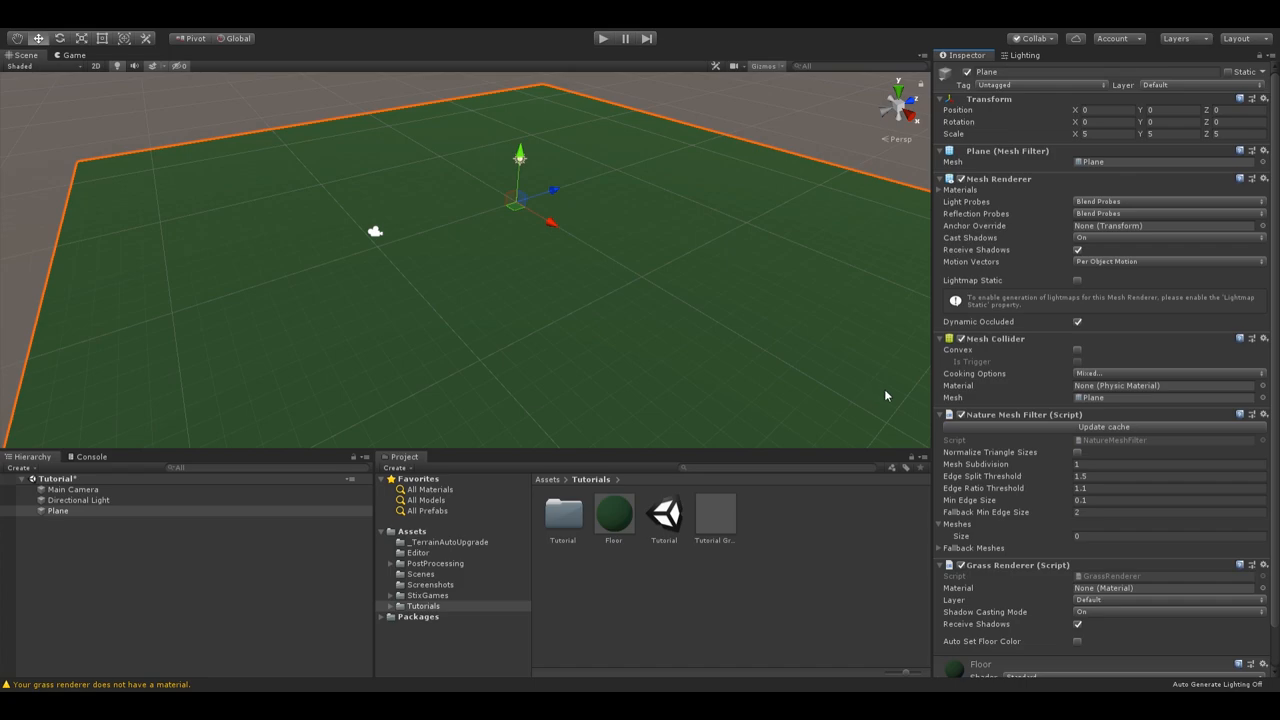
mouse_move(1008, 463)
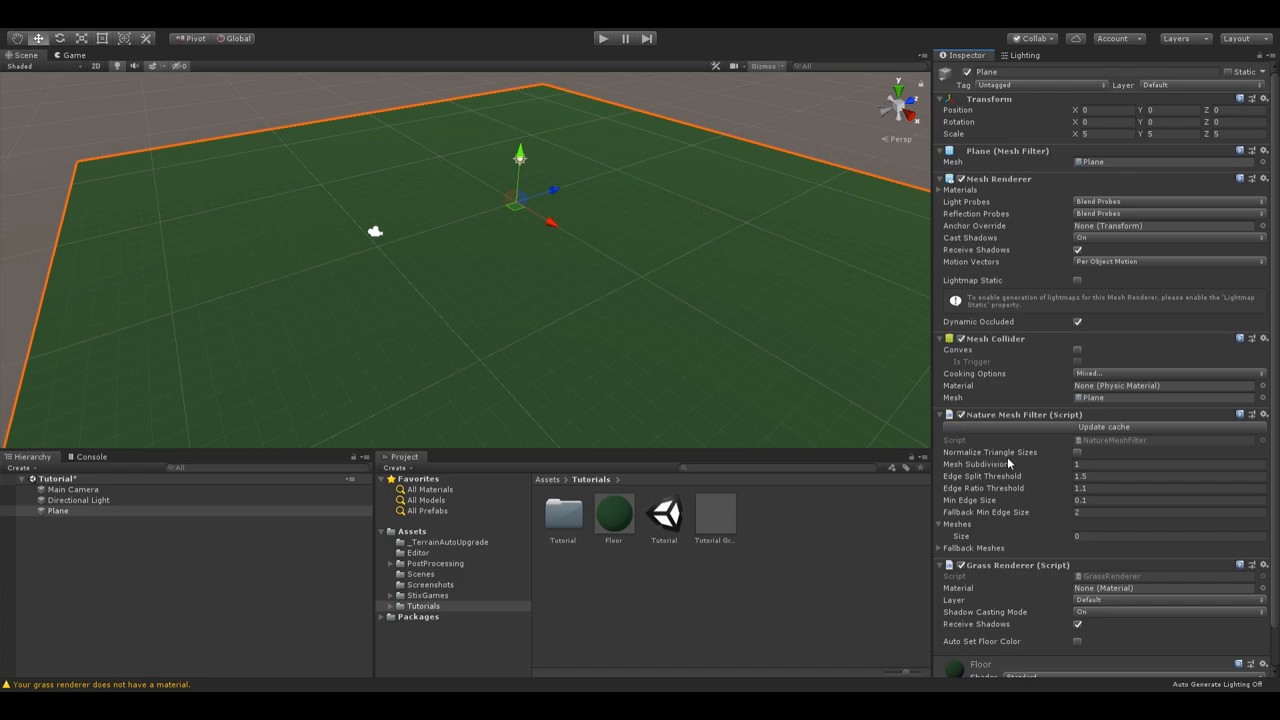
mouse_move(838, 392)
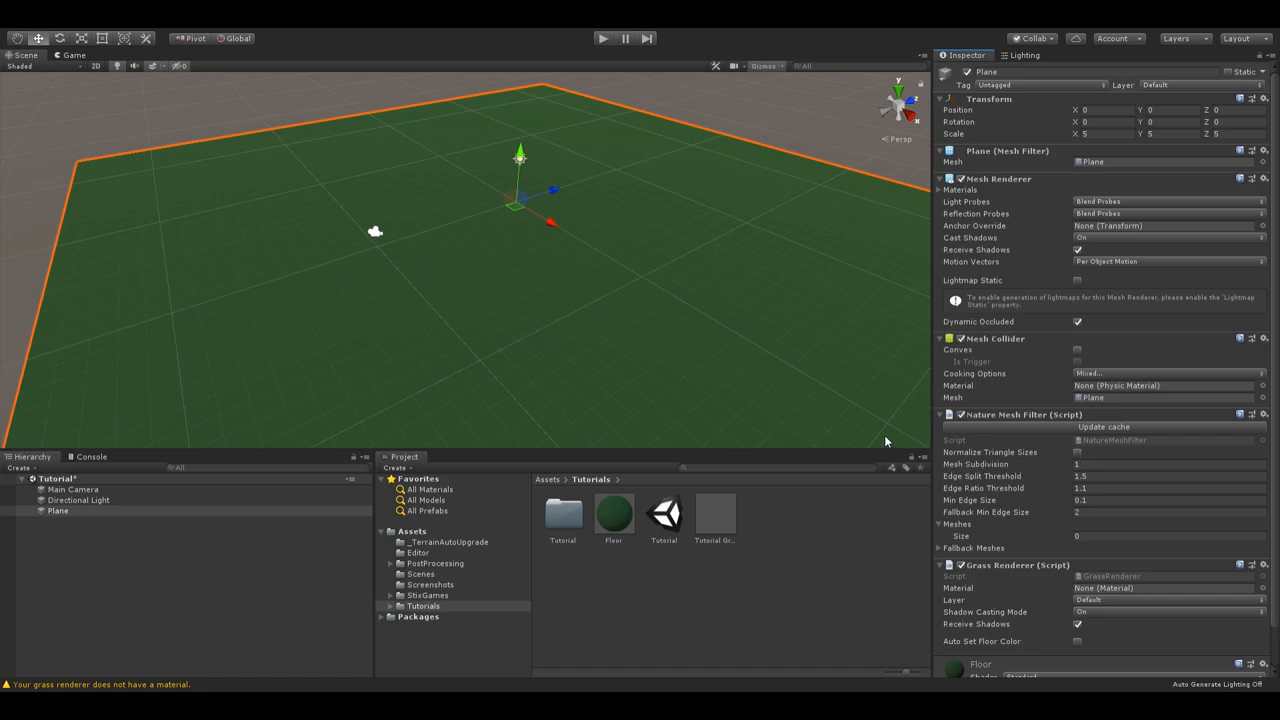
mouse_move(866, 406)
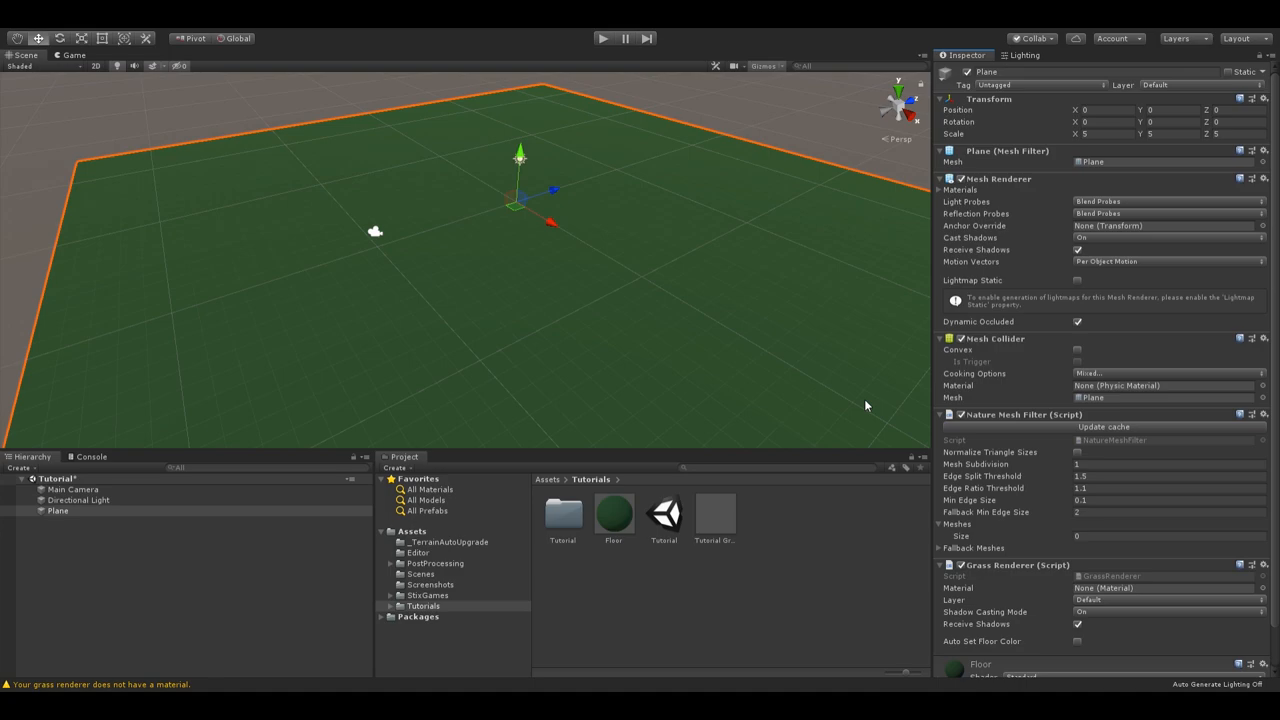
mouse_move(990, 458)
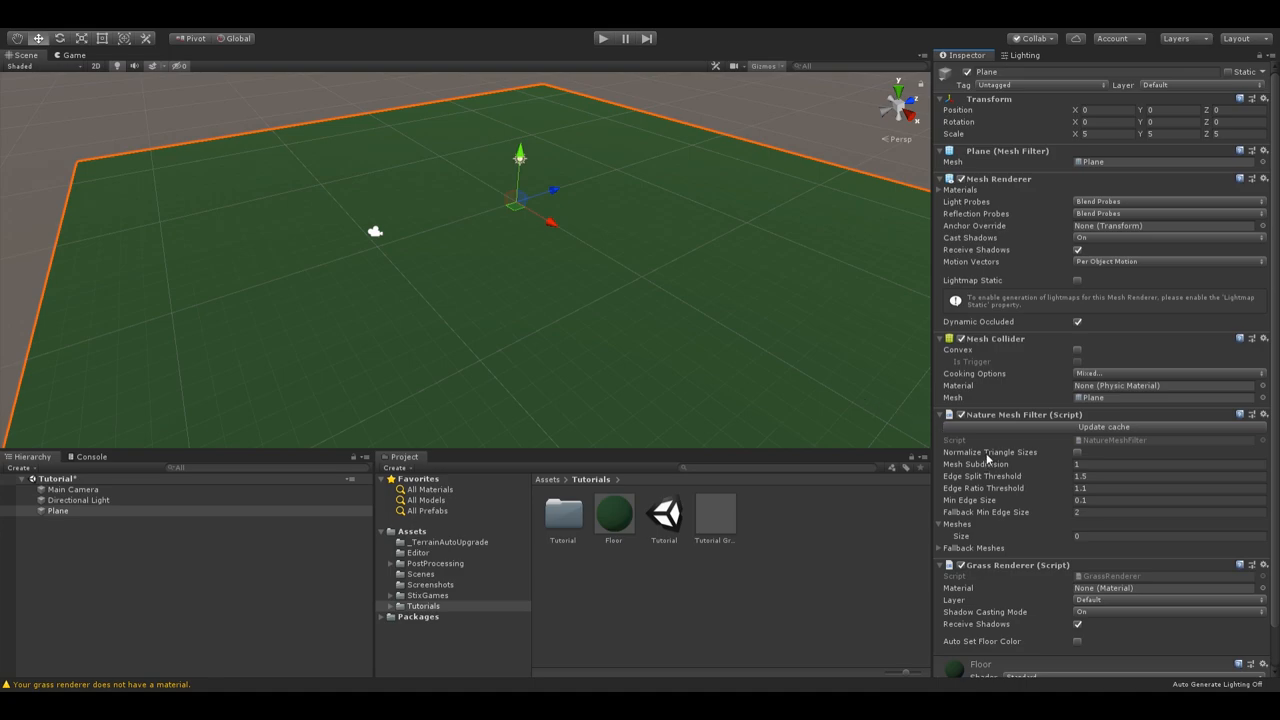
mouse_move(603, 323)
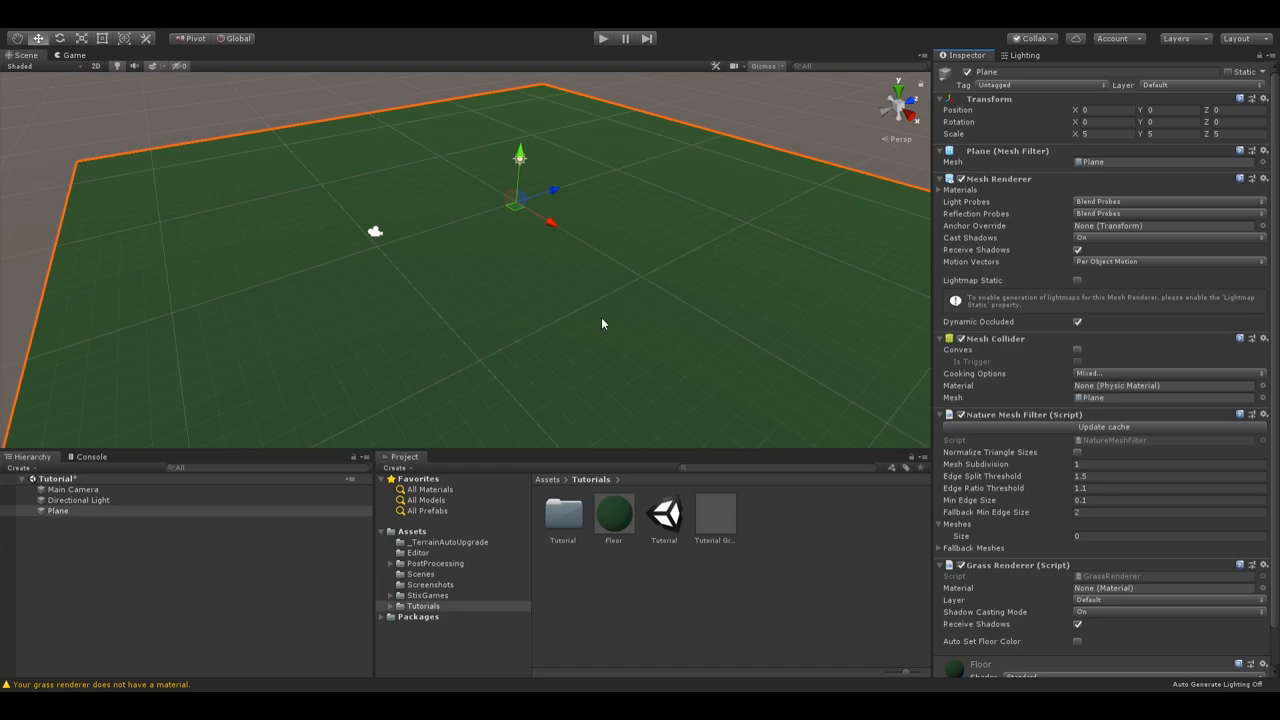
mouse_move(592, 315)
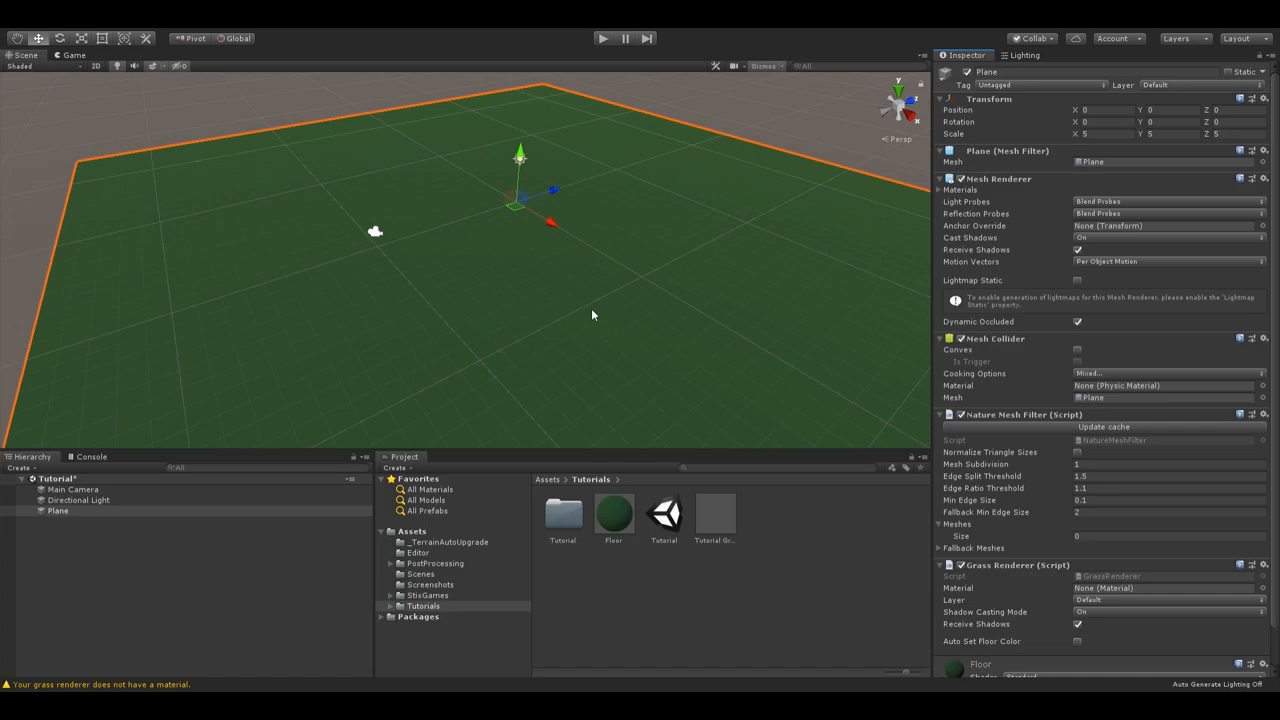
mouse_move(585, 316)
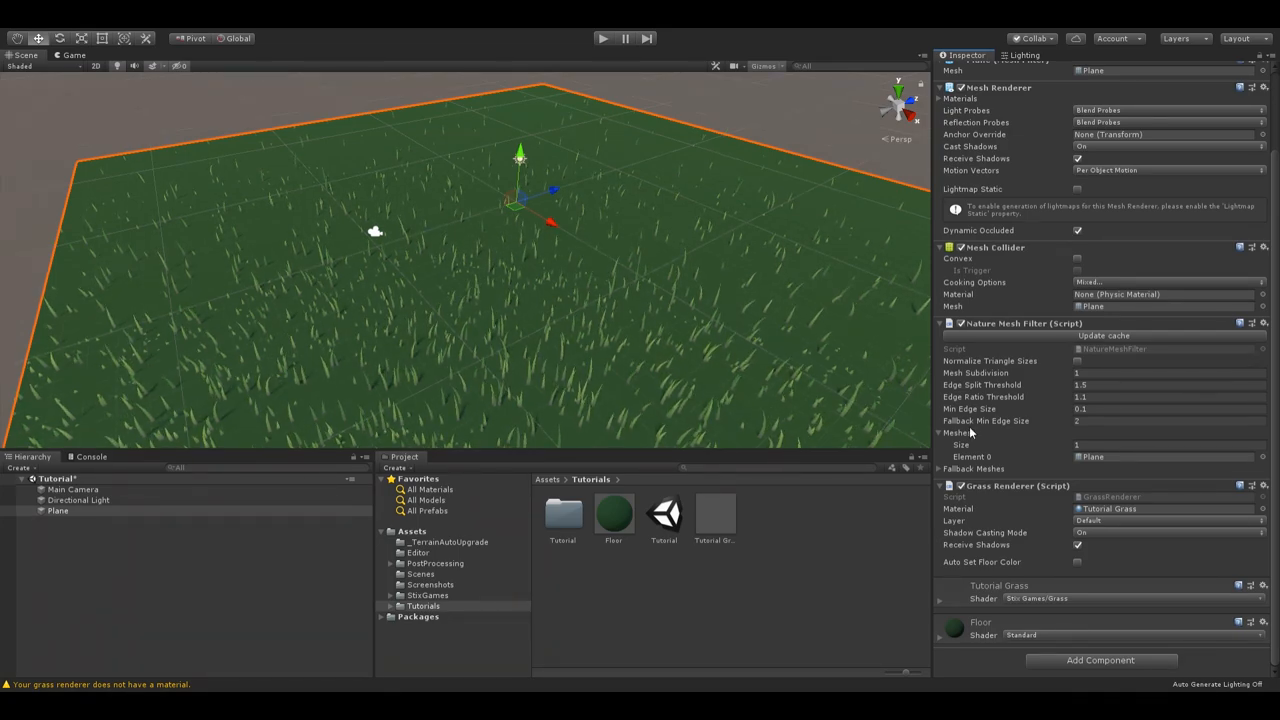
Step: Scroll up the Plane's Inspector toward its Grass Renderer and Nature Mesh Filter
scroll(up, 3)
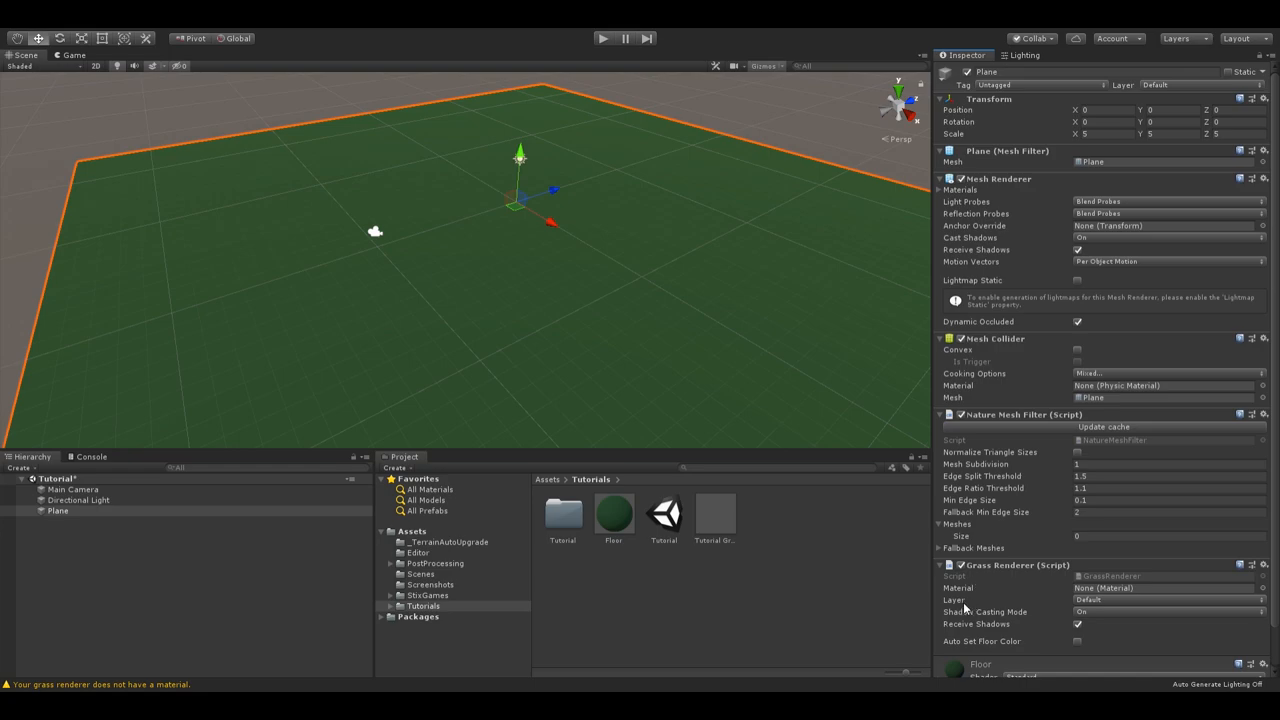
mouse_move(987, 628)
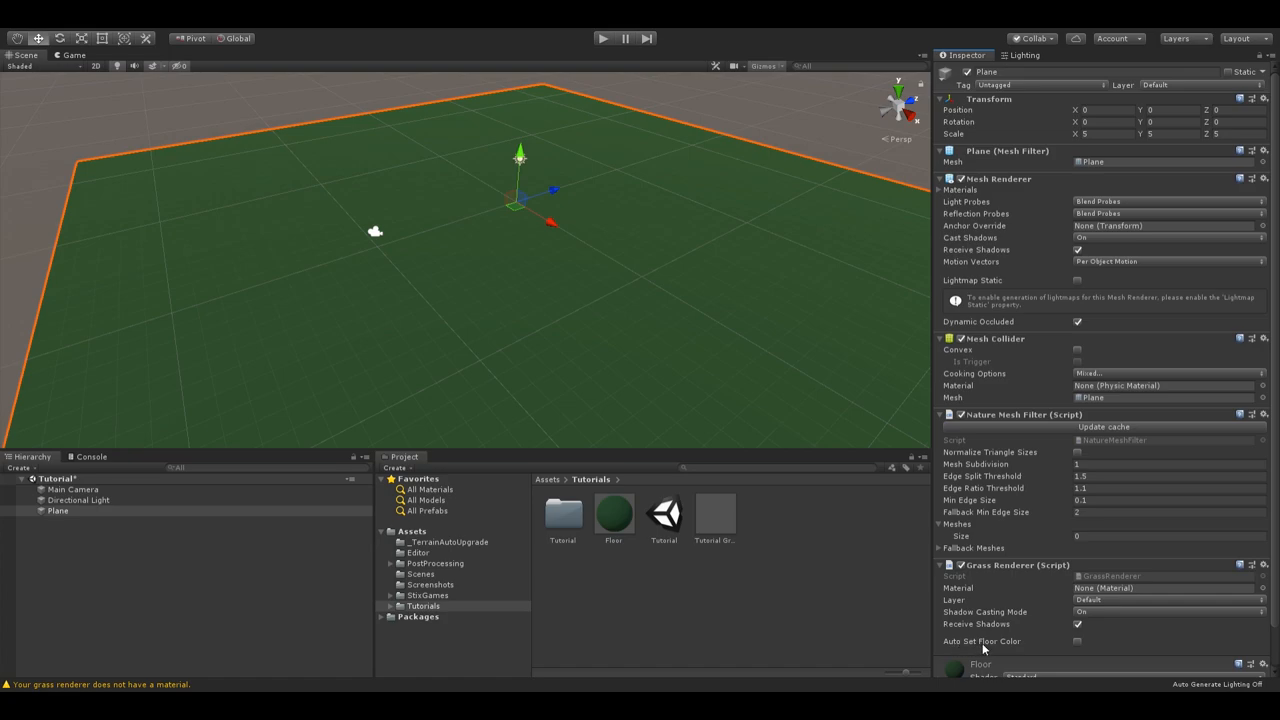
mouse_move(1081, 648)
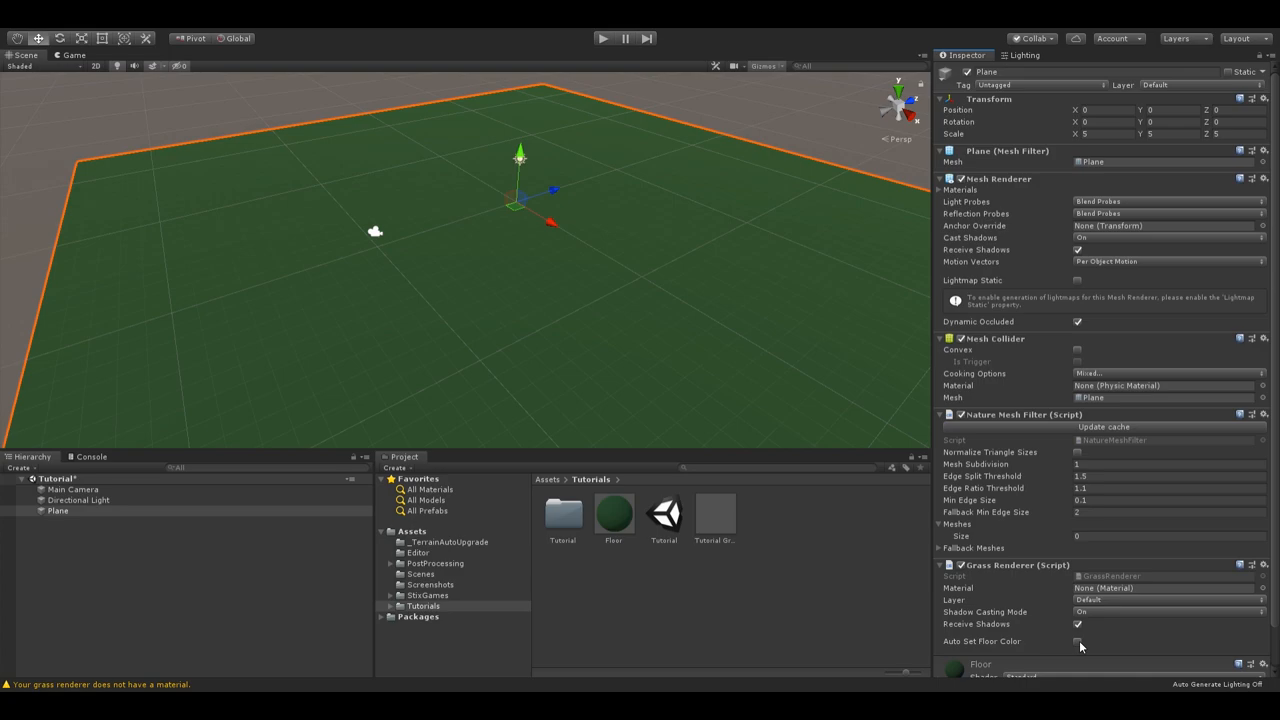
click(1165, 588)
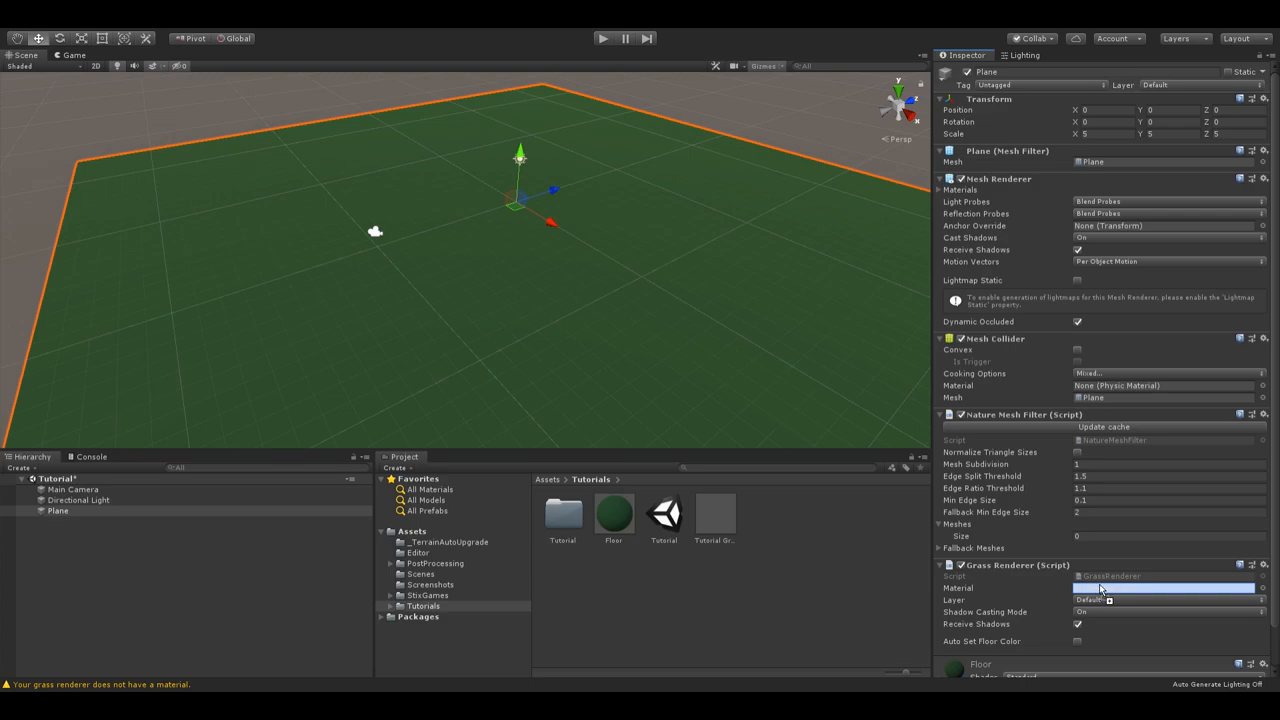
Step: Assign Tutorial Grass as the Grass Renderer material and reselect Plane to view its settings
click(1165, 600)
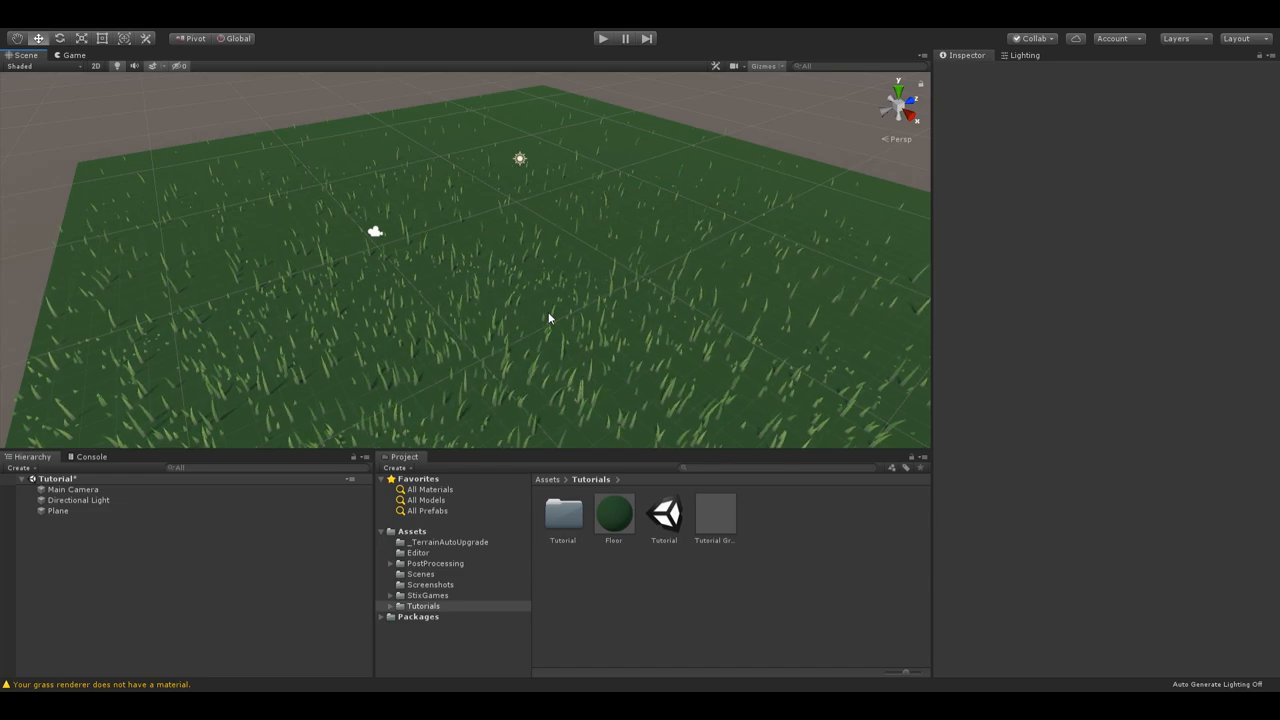
click(57, 510)
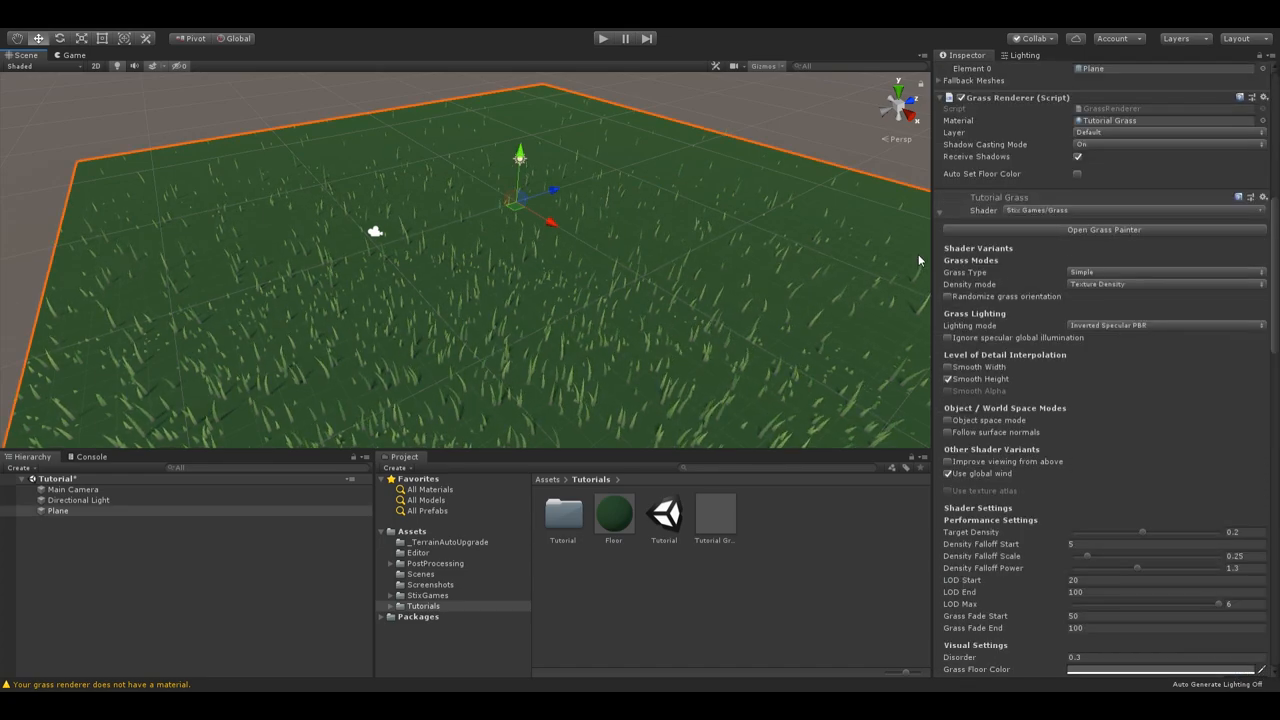
Step: Set the Tutorial Grass Grass Type to 4 Texture under Grass Modes
scroll(down, 3)
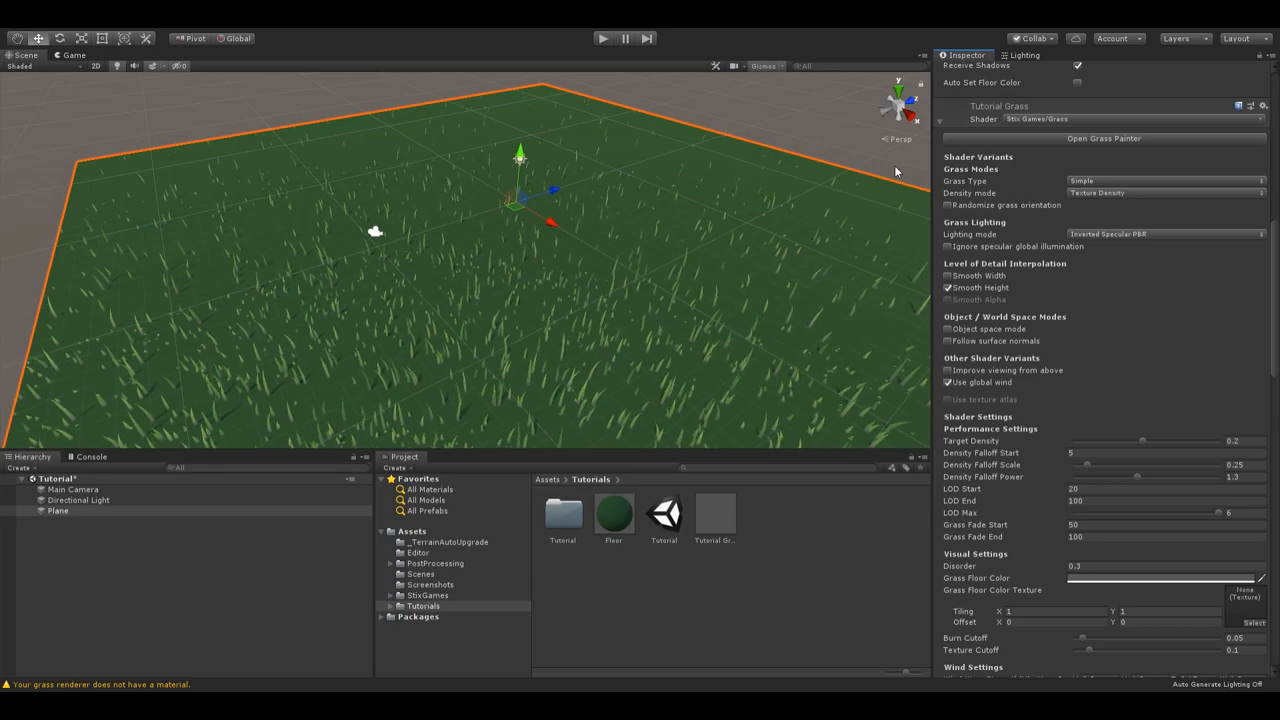
scroll(down, 3)
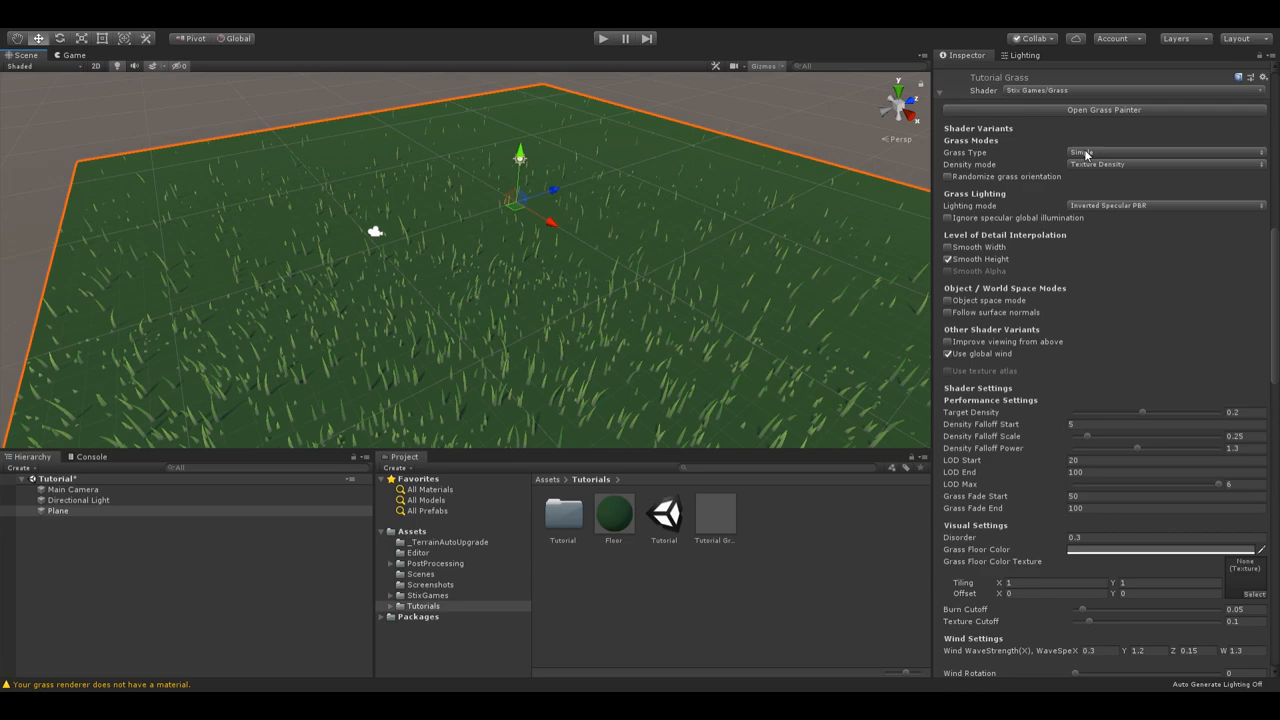
mouse_move(1092, 168)
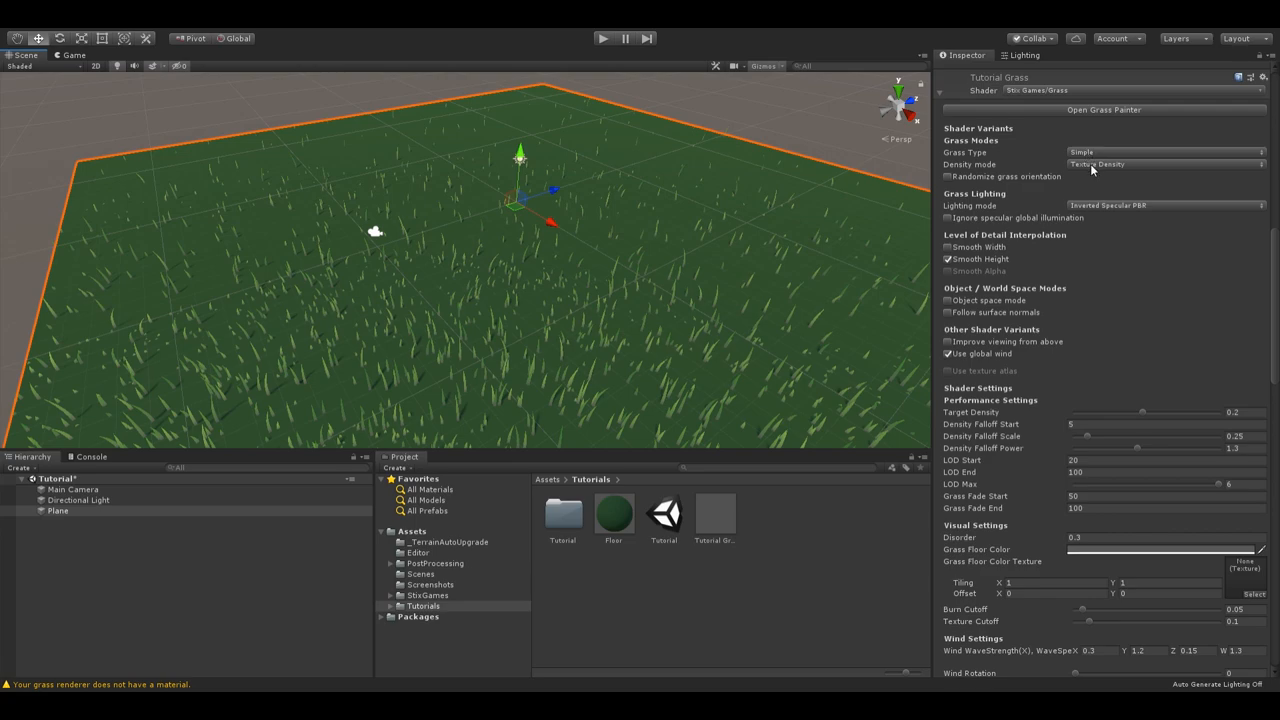
mouse_move(1094, 234)
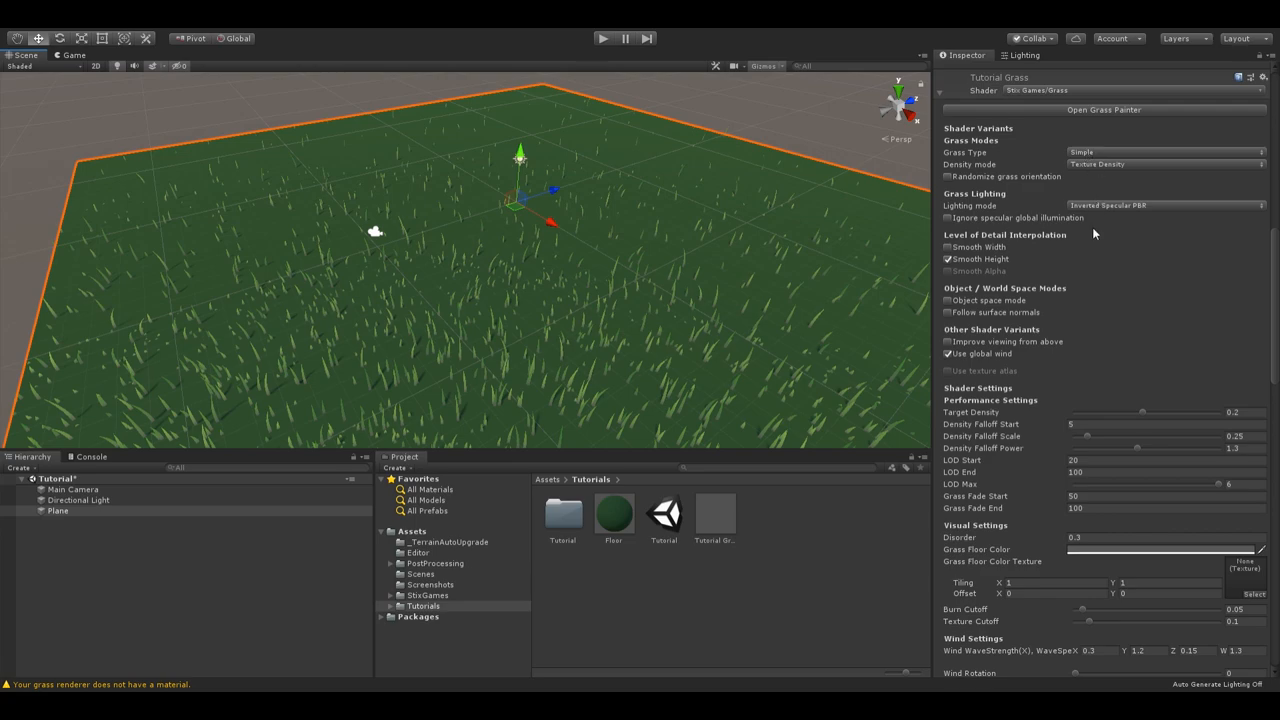
click(1165, 152)
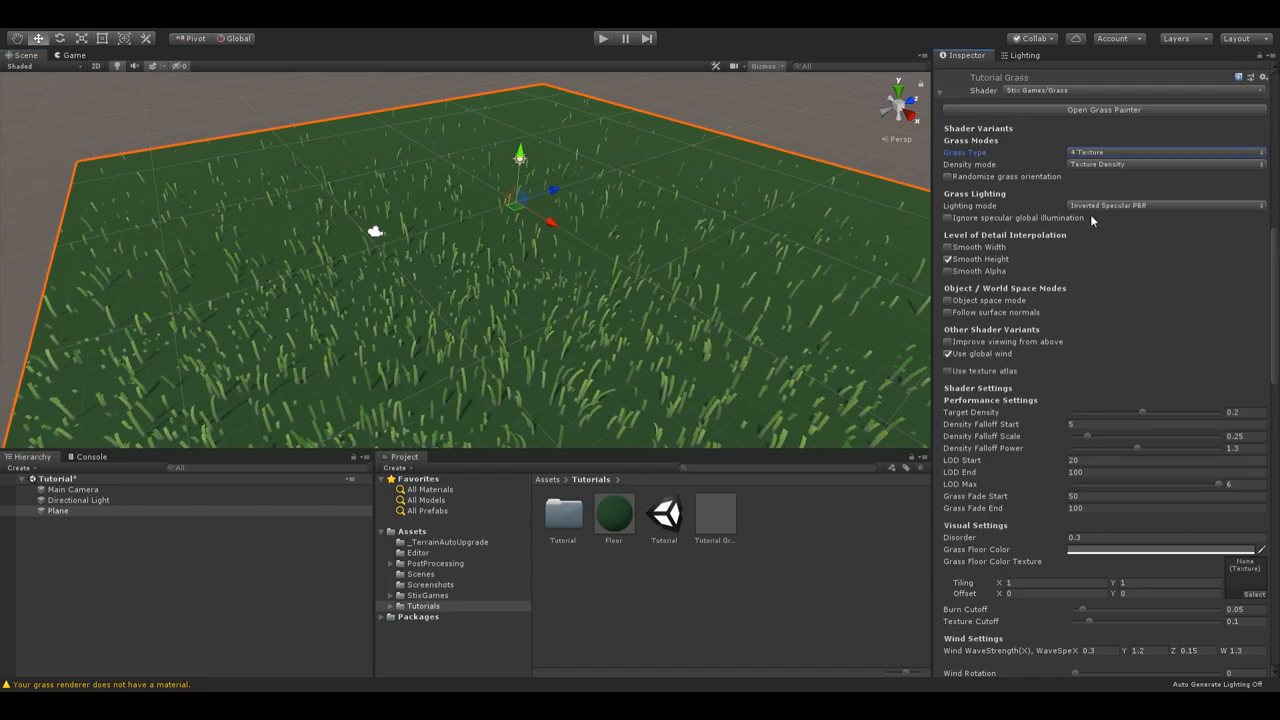
mouse_move(1089, 232)
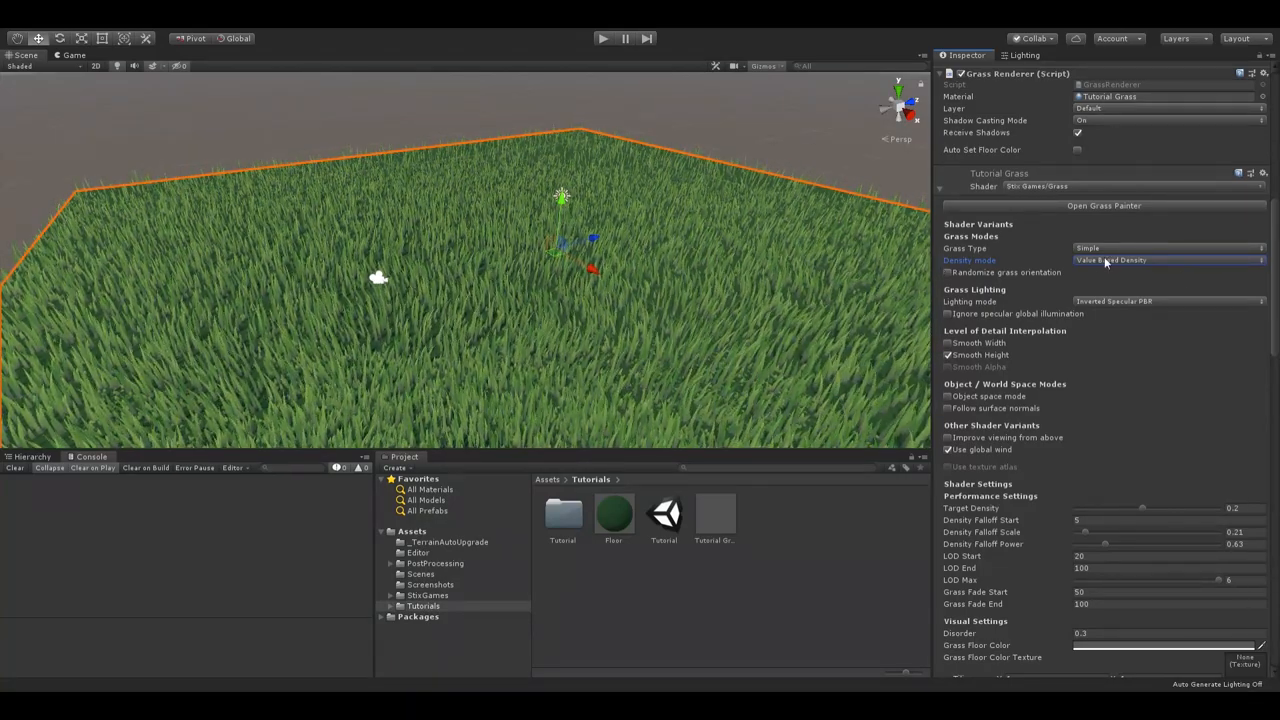
mouse_move(1180, 280)
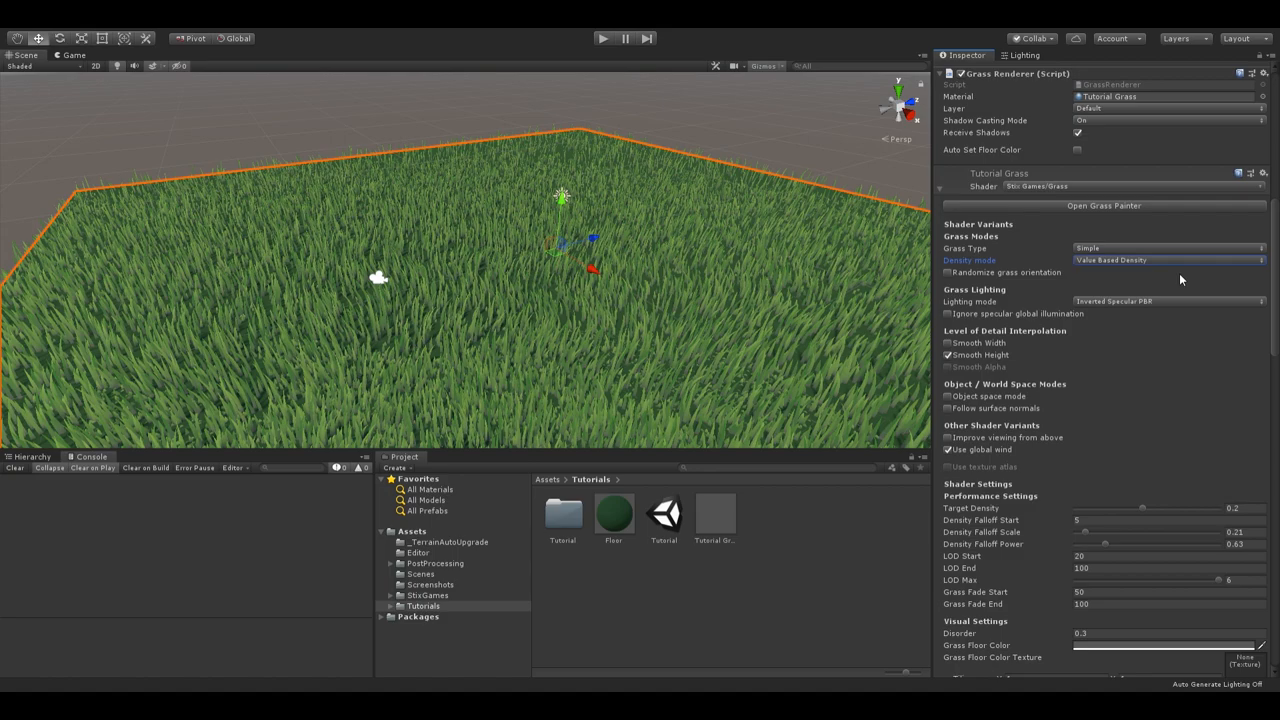
mouse_move(1174, 298)
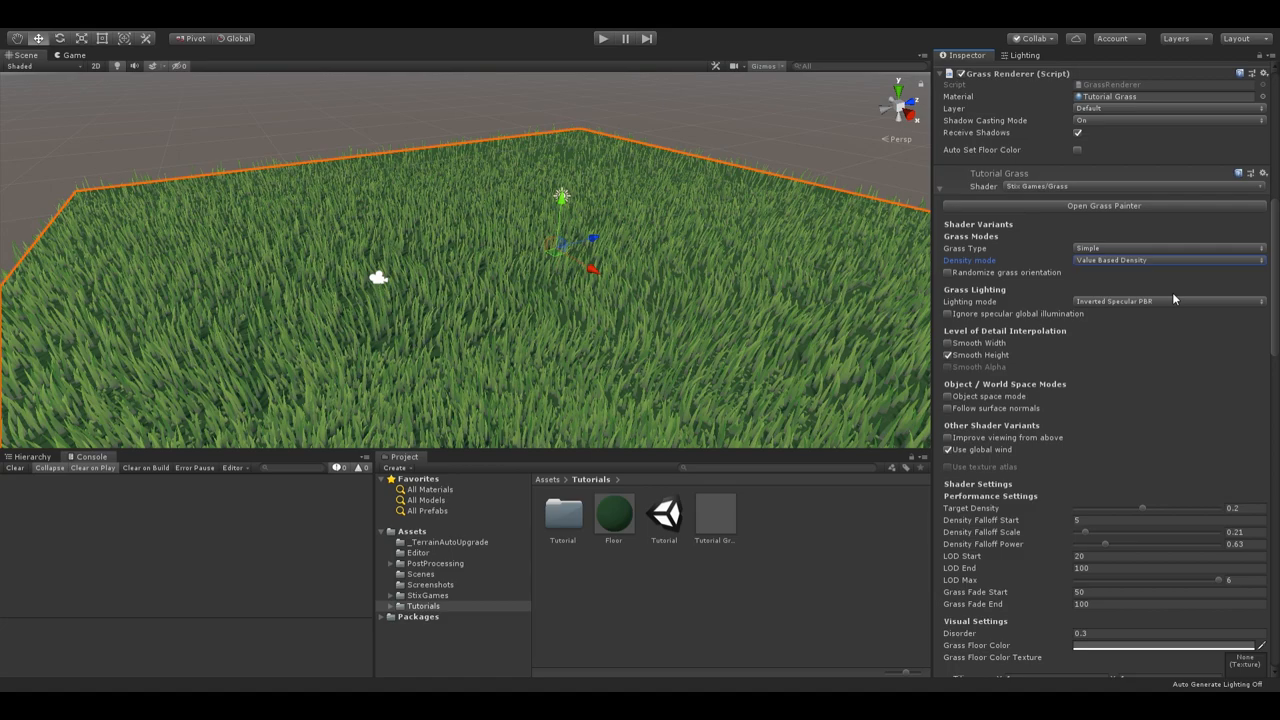
mouse_move(1163, 311)
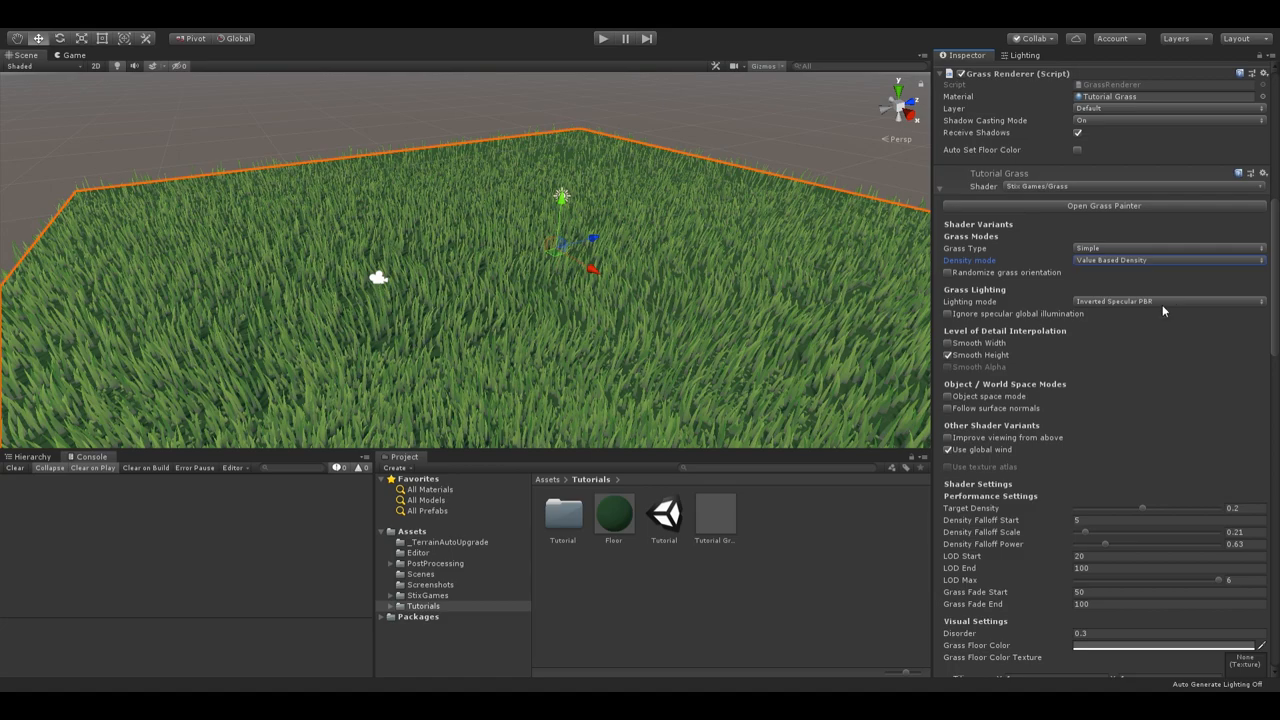
Step: Switch the Tutorial Grass density mode to Texture Density for patchy grass
click(1168, 260)
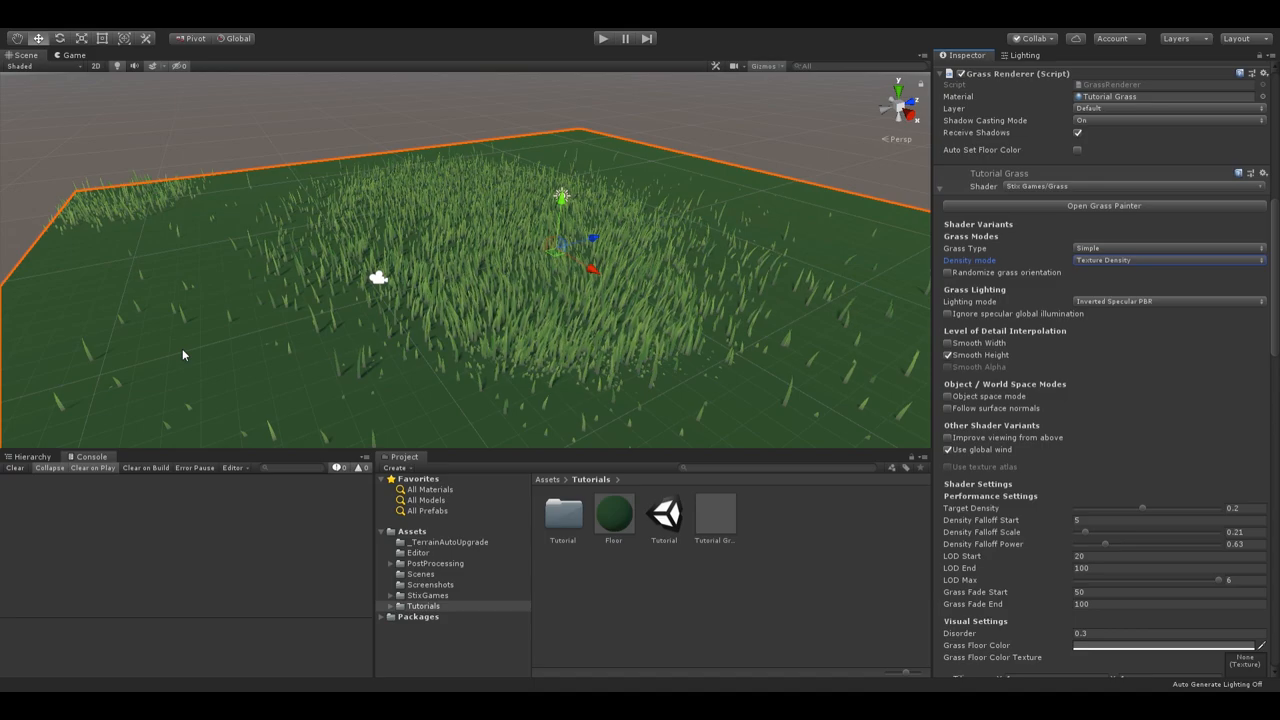
Step: Return the density mode to Value Based Density for even, thick coverage
click(1165, 260)
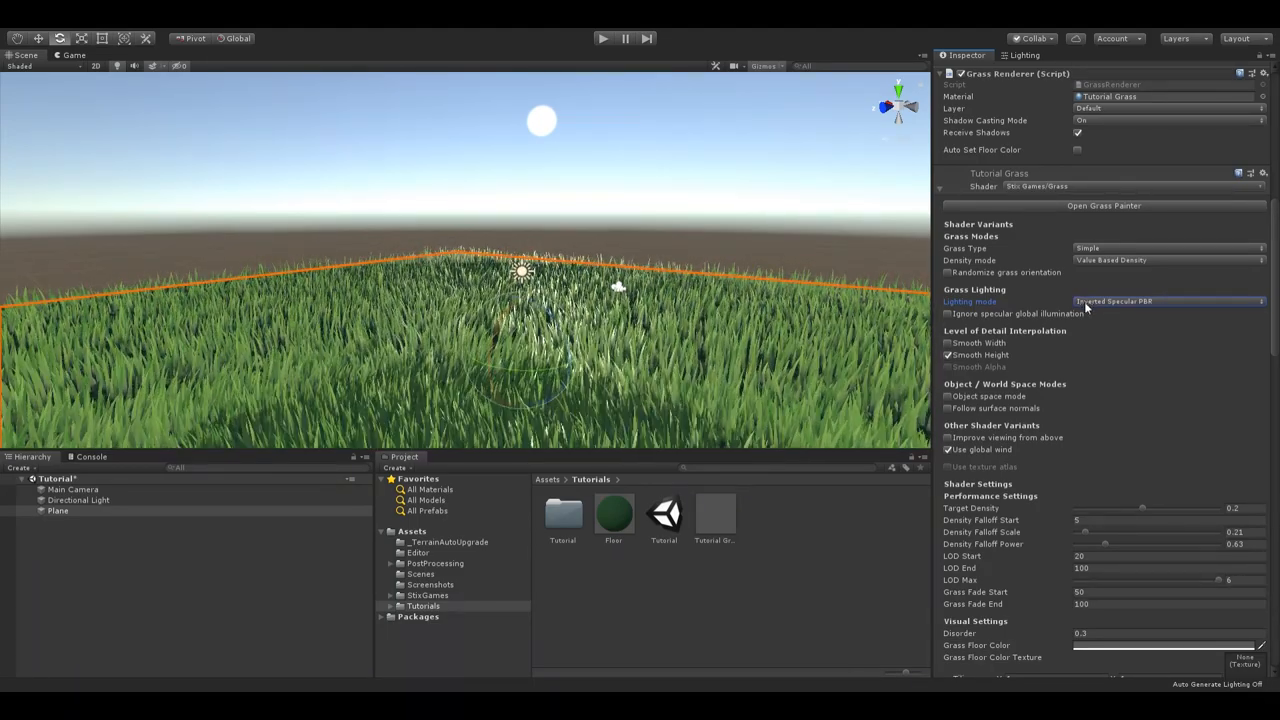
Step: Try other grass Lighting modes, ending on Unshaded
click(1165, 301)
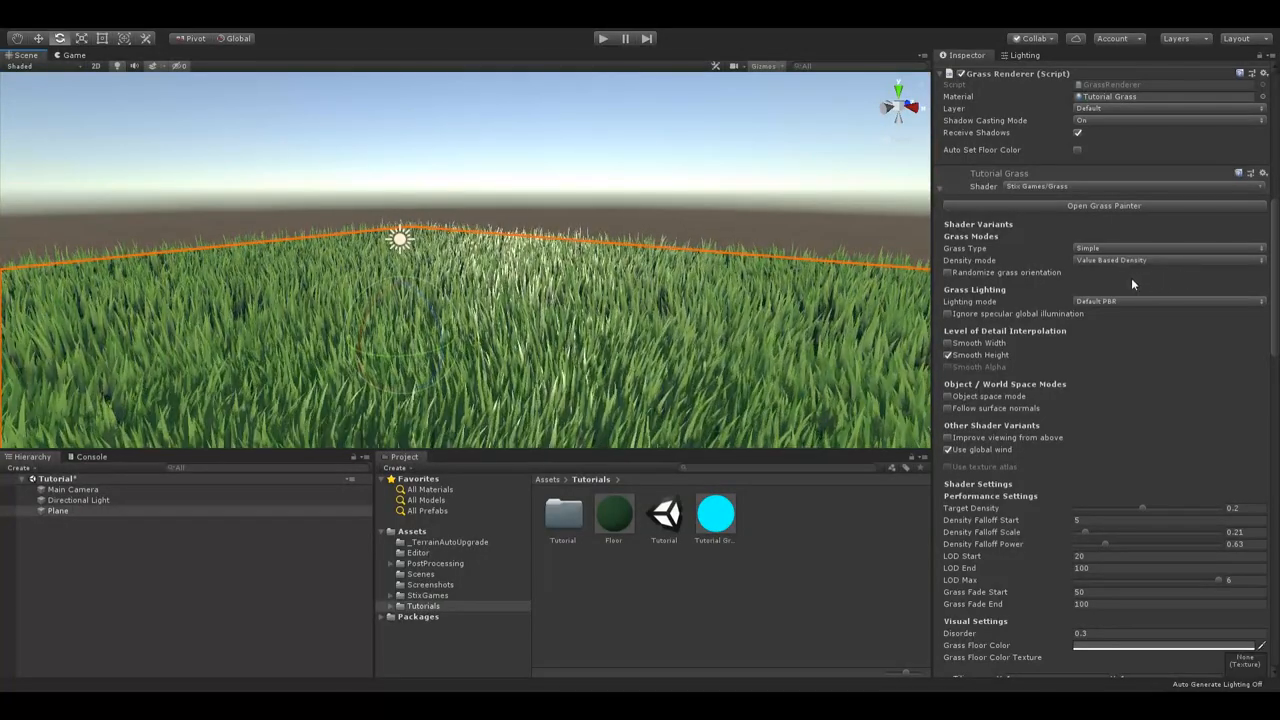
click(1160, 301)
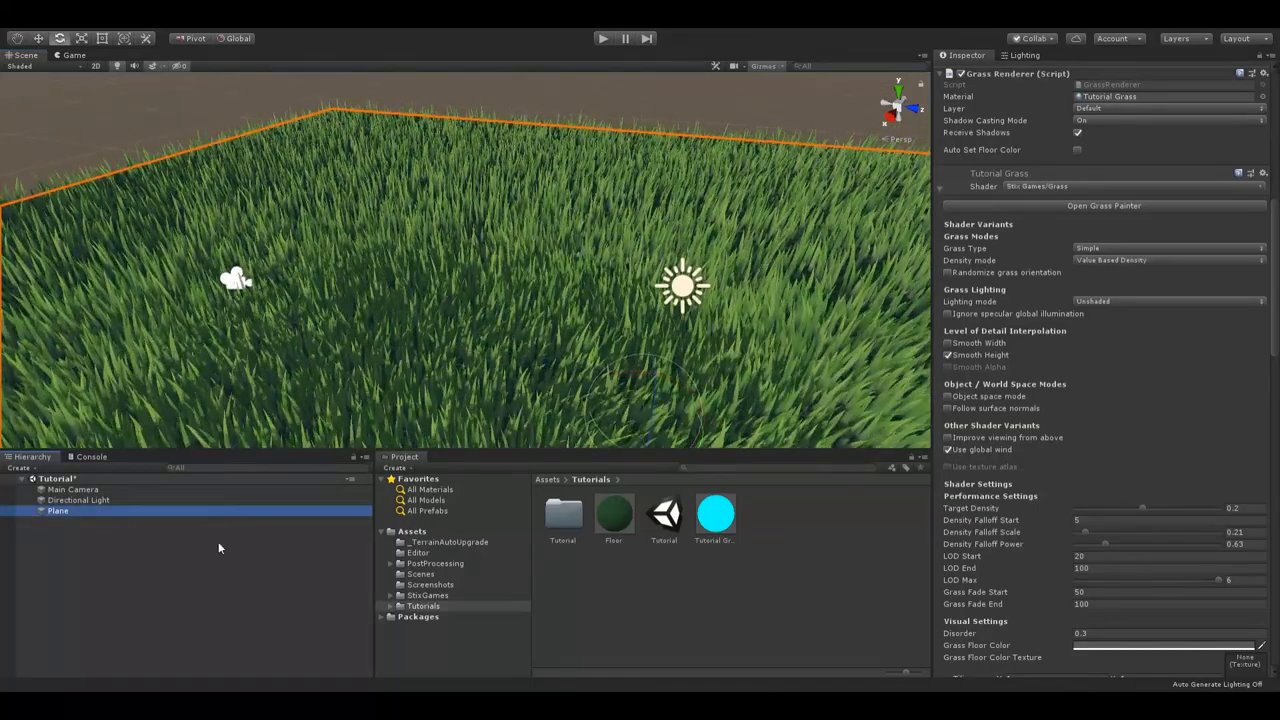
mouse_move(347, 544)
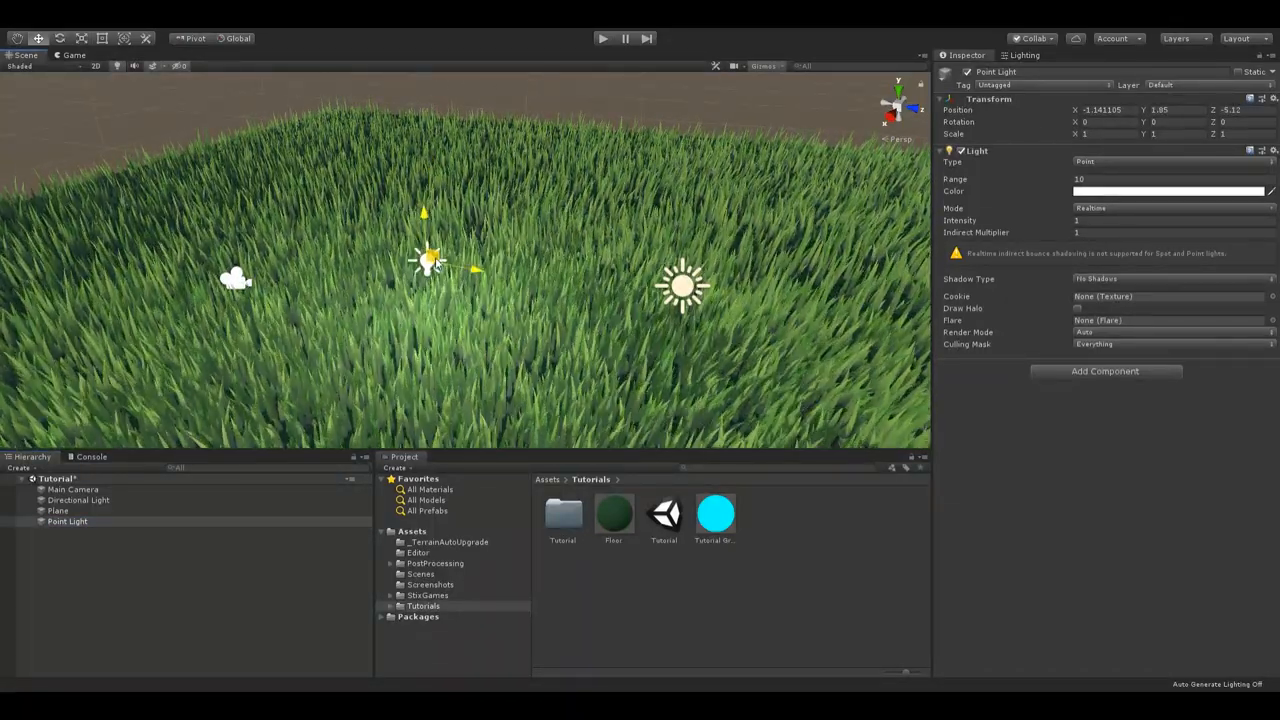
Step: Move the point light above the grass and orbit the view across the Plane
drag(428, 260, 418, 200)
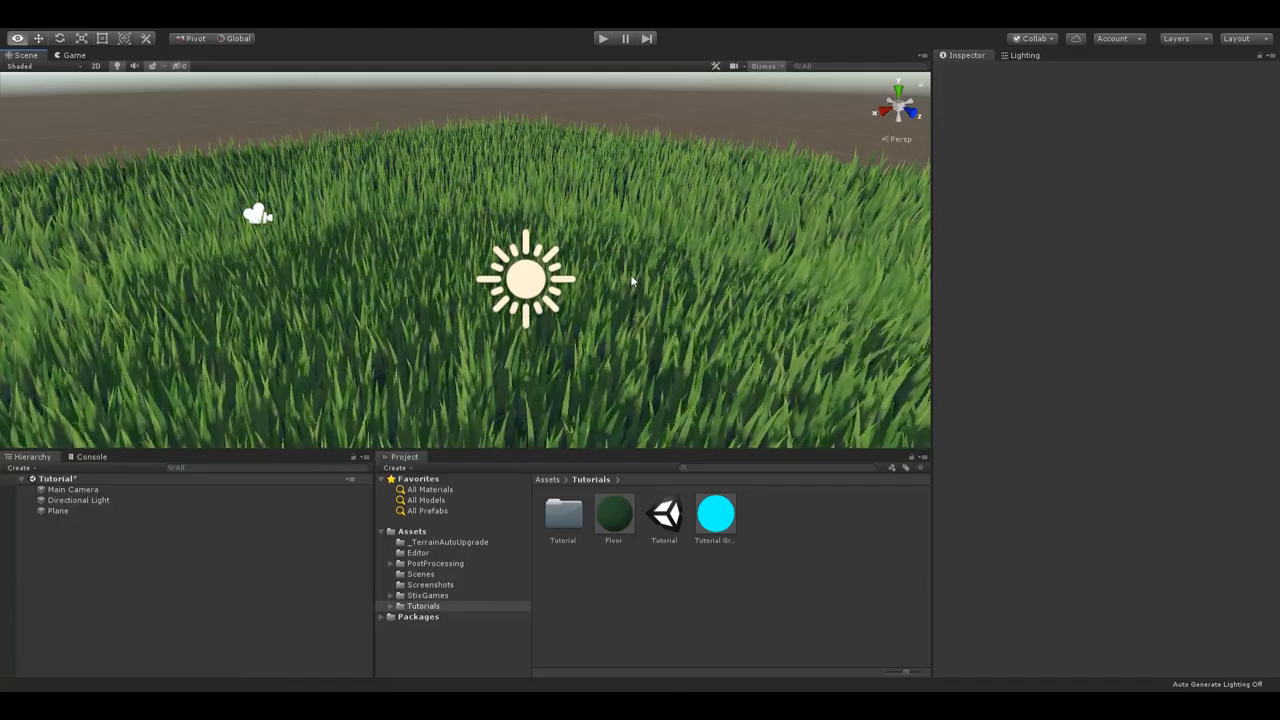
drag(630, 280, 515, 348)
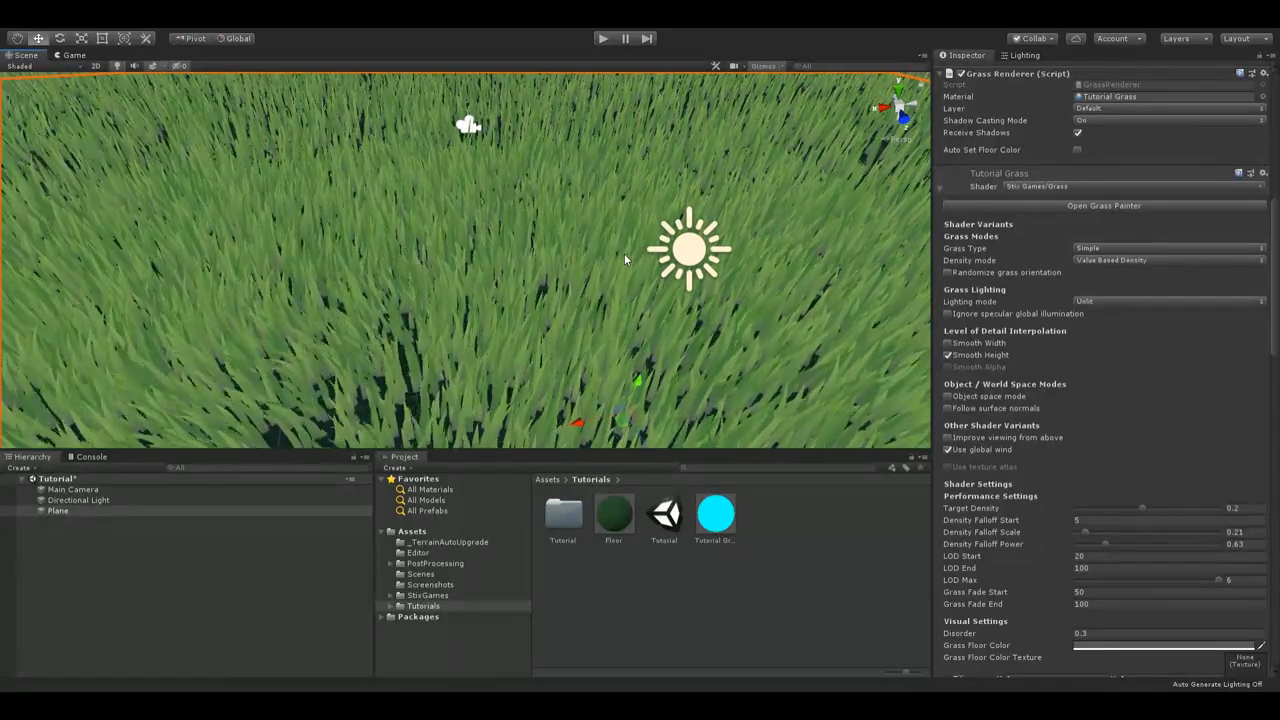
Step: Switch the grass Lighting mode back to Inverted Specular PBR
click(1165, 301)
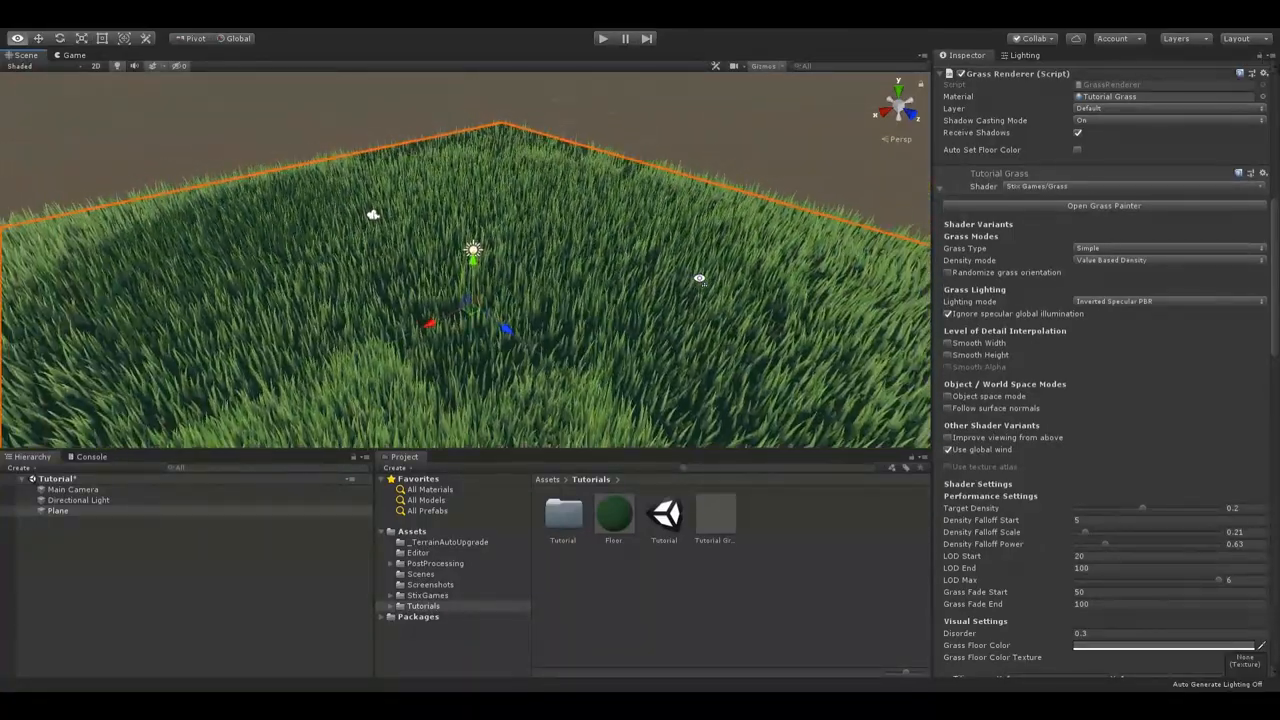
Step: Toggle Smooth Width on and off, re-enable Smooth Height, and reposition the grassy sphere
click(948, 343)
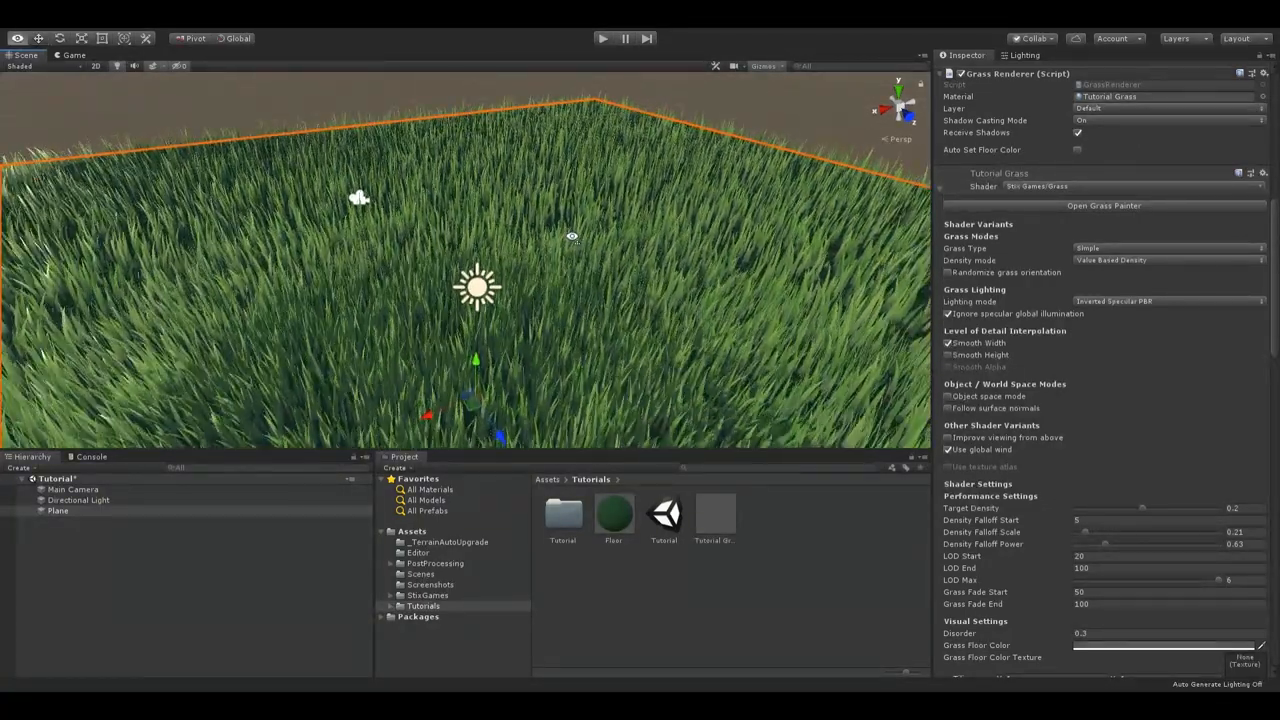
click(948, 354)
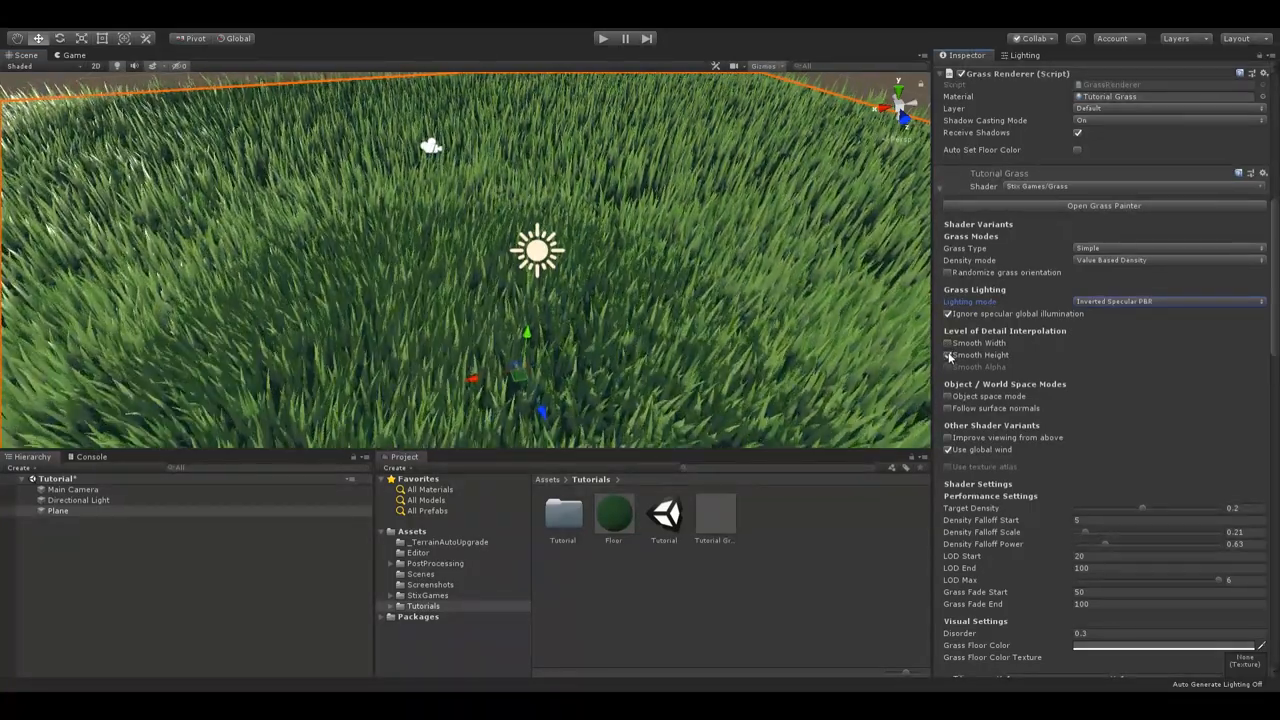
click(947, 354)
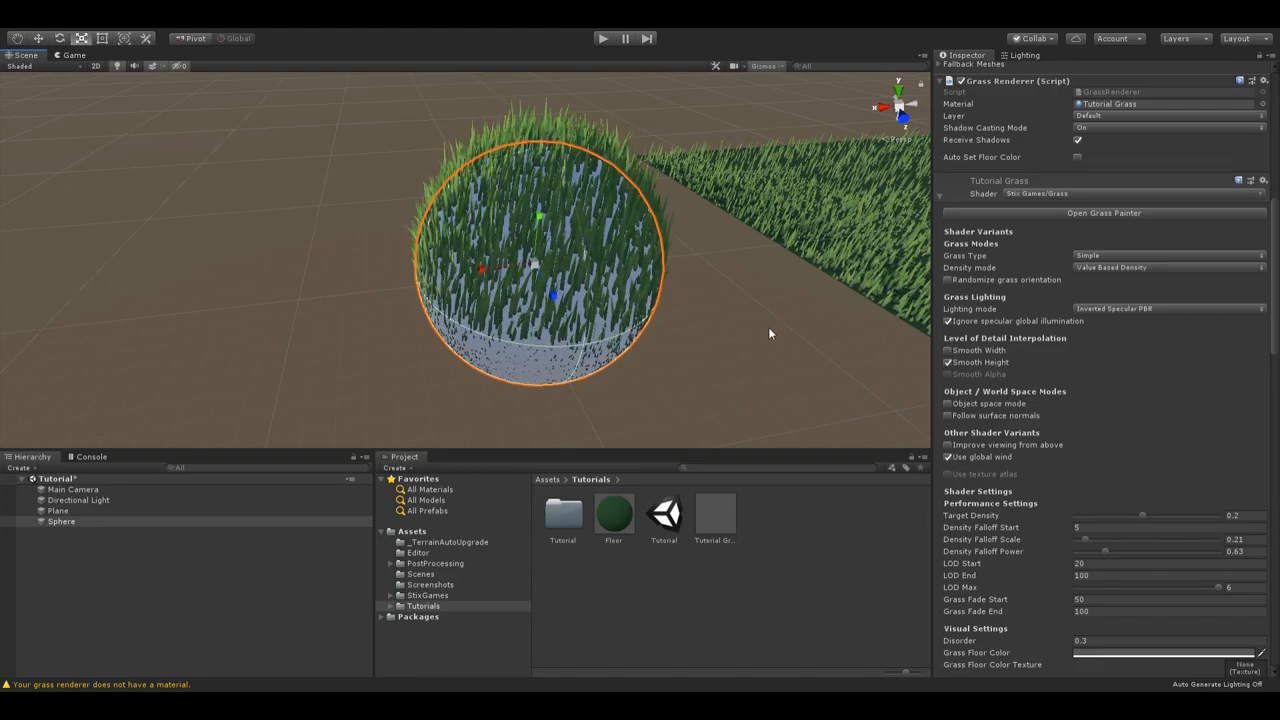
drag(600, 300, 400, 350)
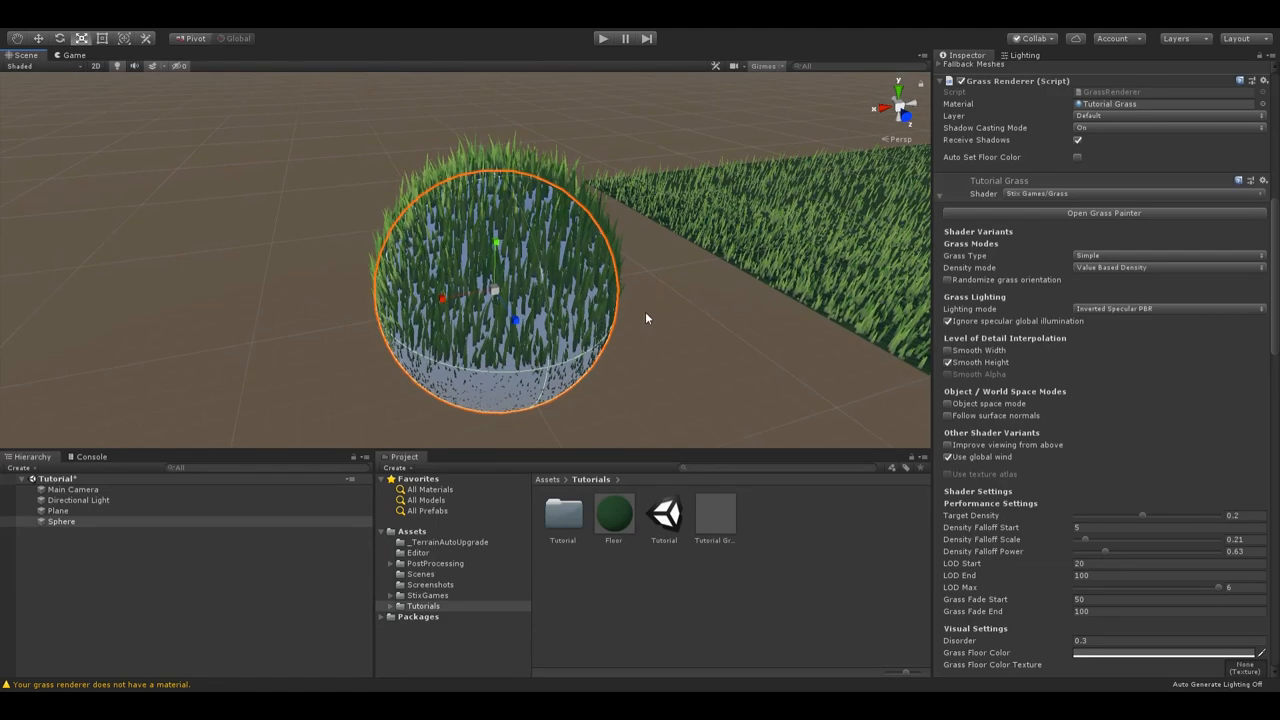
Step: Orbit around the grassy sphere and toggle Object space mode on, then back off
drag(647, 318, 667, 287)
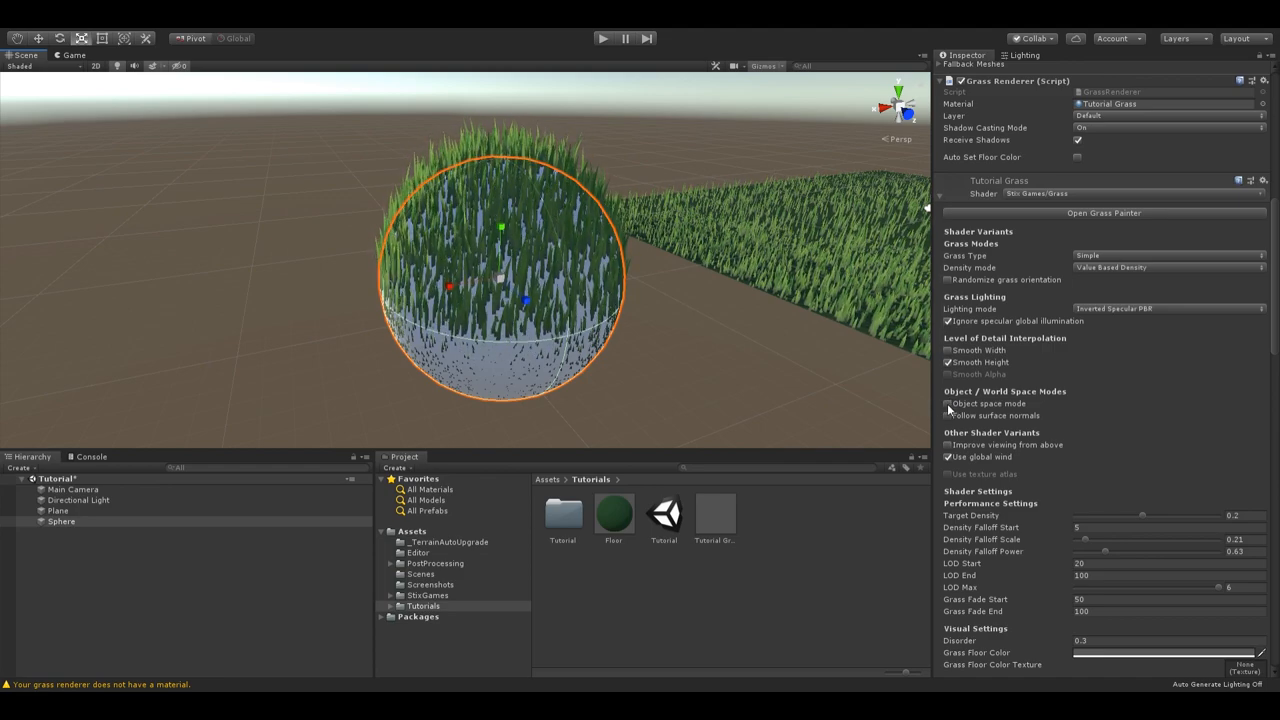
click(948, 403)
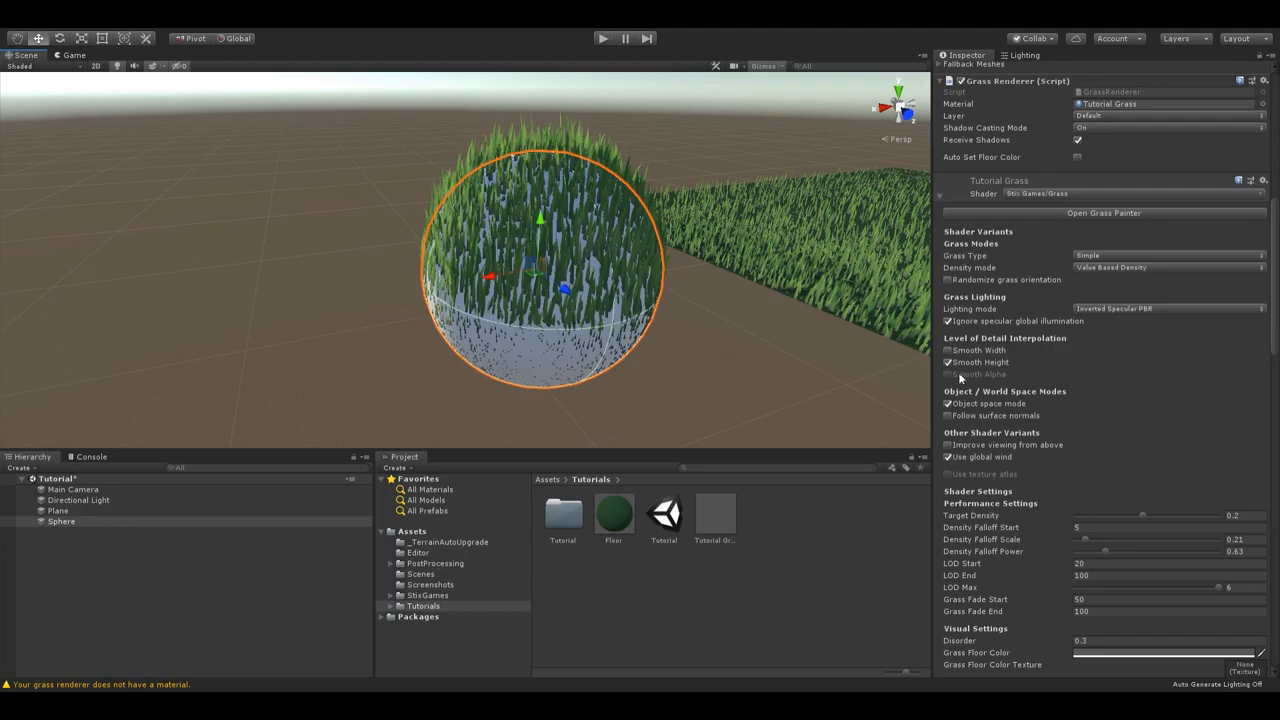
click(948, 403)
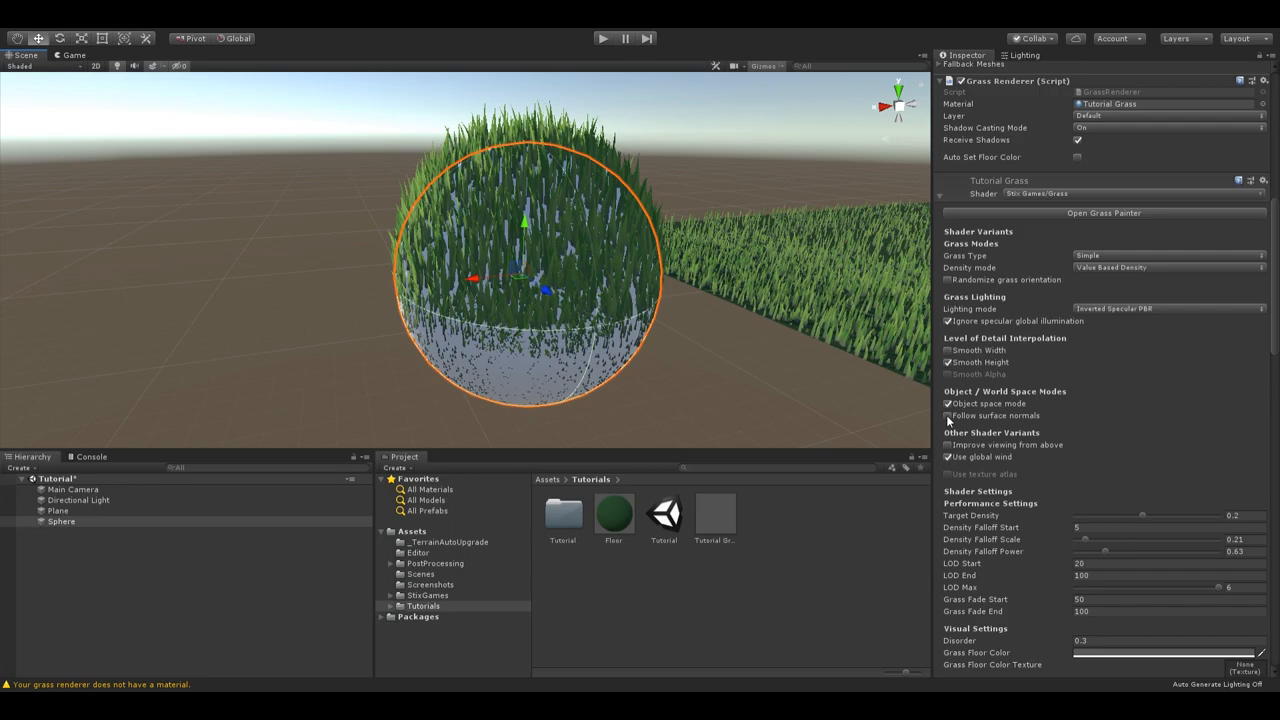
click(948, 416)
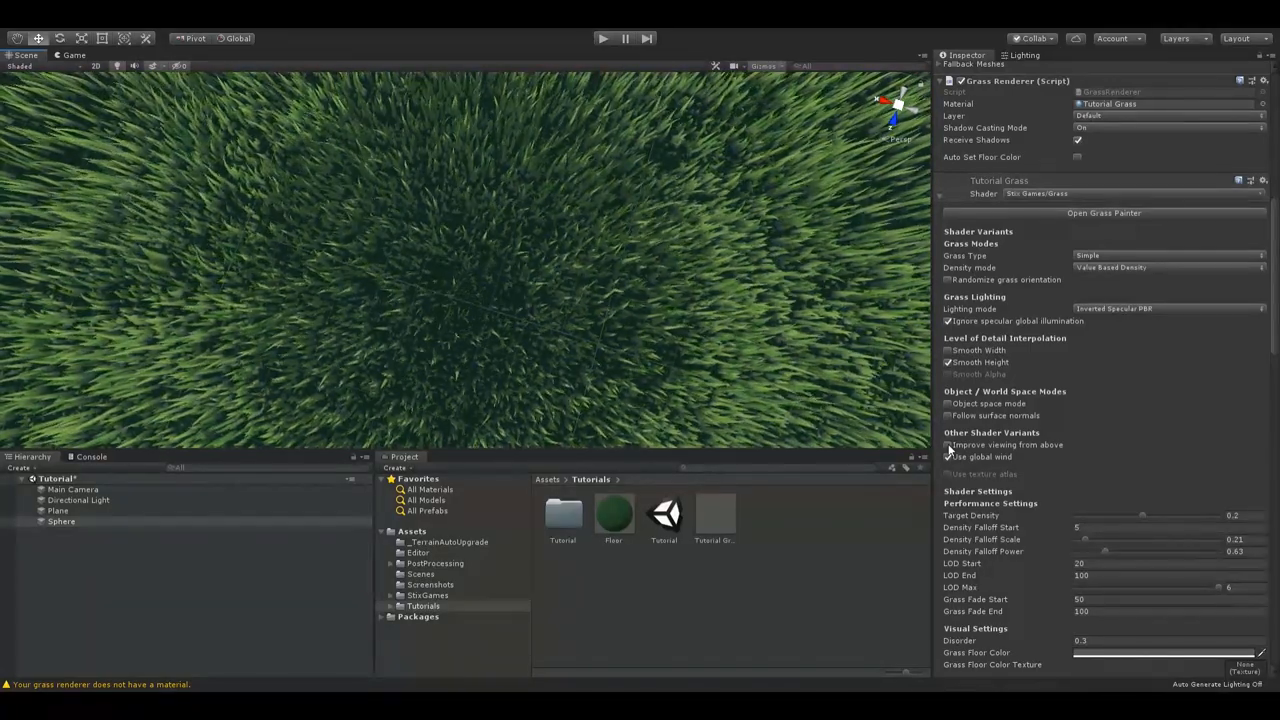
Step: Toggle Improve viewing from above on and back off while viewing the plane from above
click(949, 457)
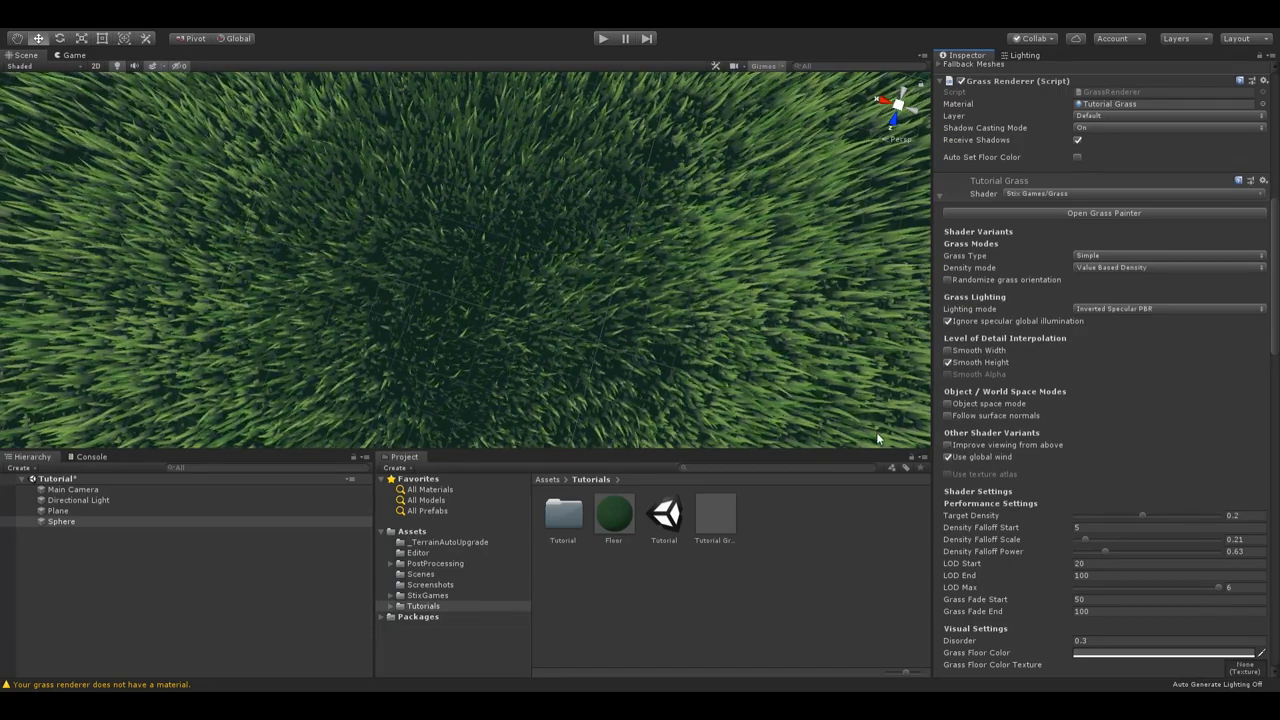
click(948, 457)
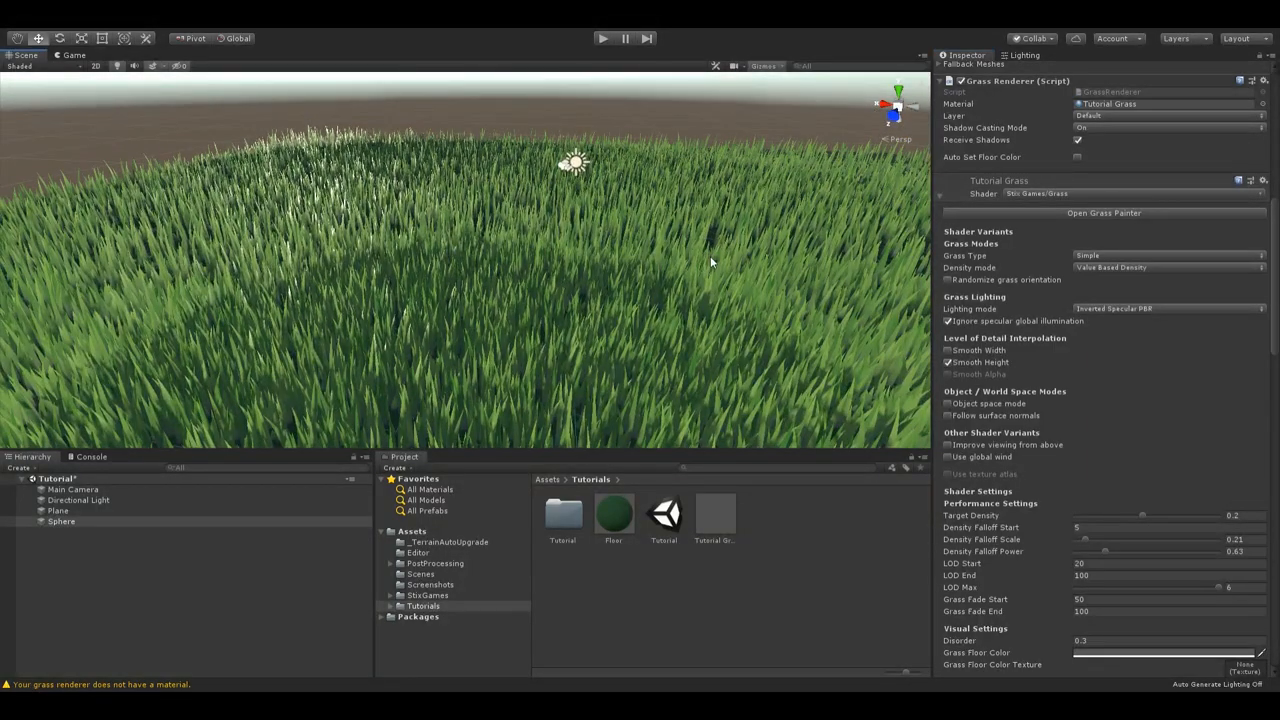
mouse_move(498, 243)
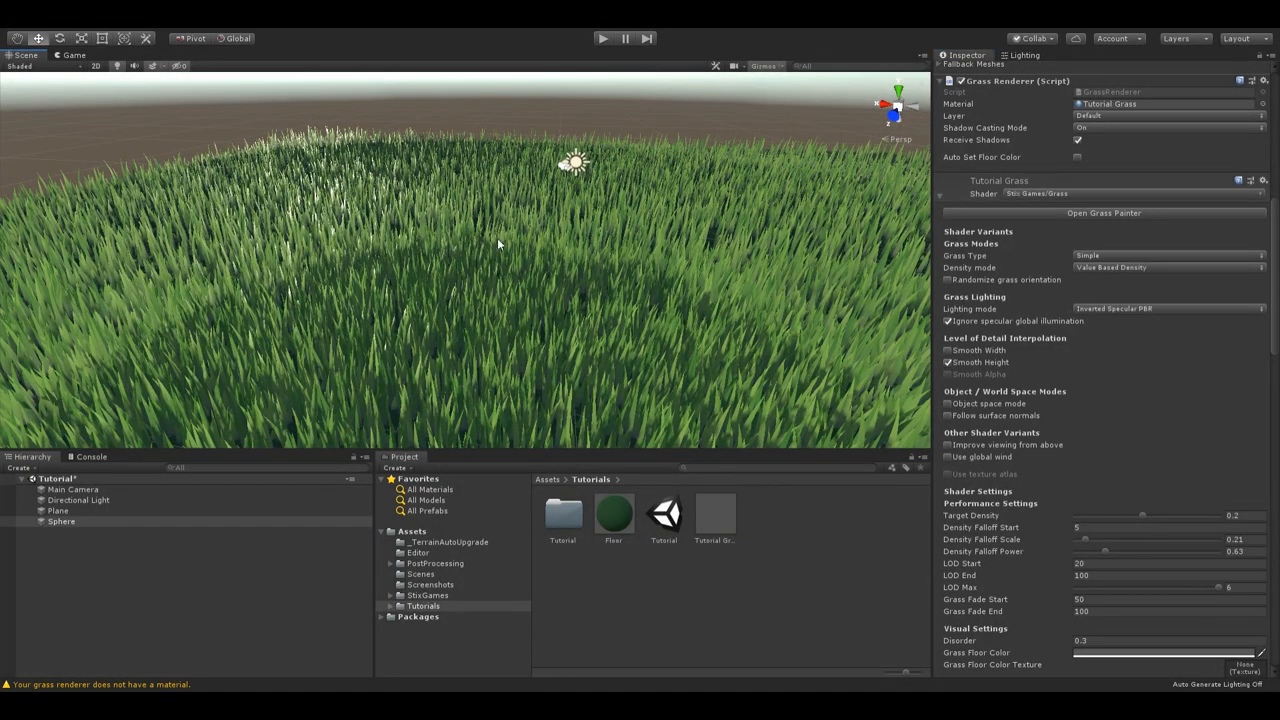
Step: Scroll the Inspector down toward the Performance Settings Target Density slider
scroll(down, 3)
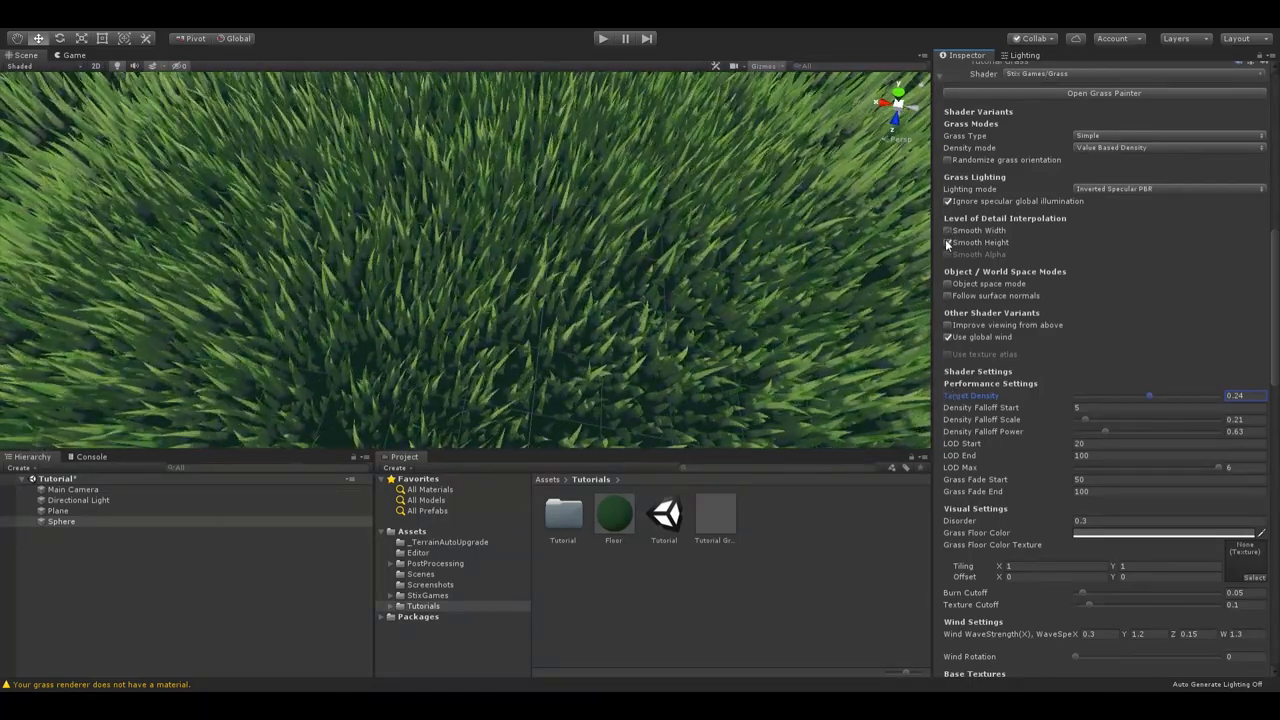
Step: Turn off Smooth Height and sweep Target Density up and down, settling near 0.23
click(947, 244)
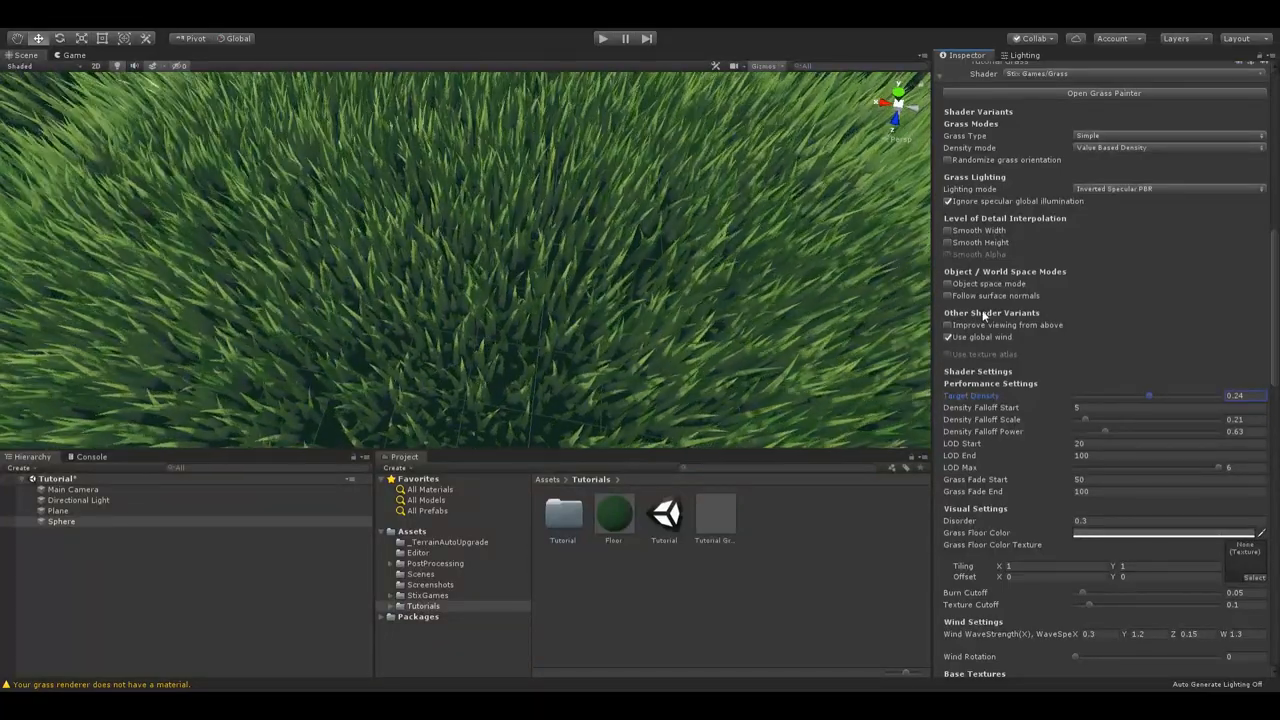
drag(1149, 395, 1133, 397)
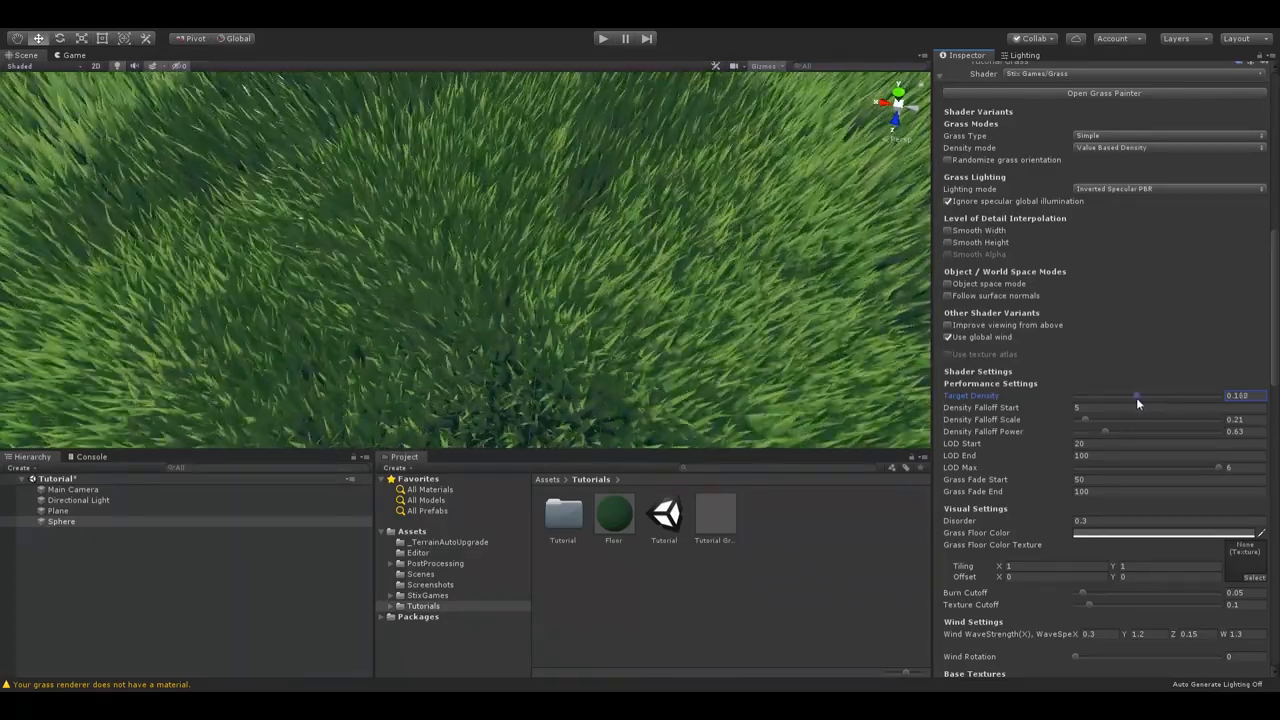
drag(1137, 396, 1166, 396)
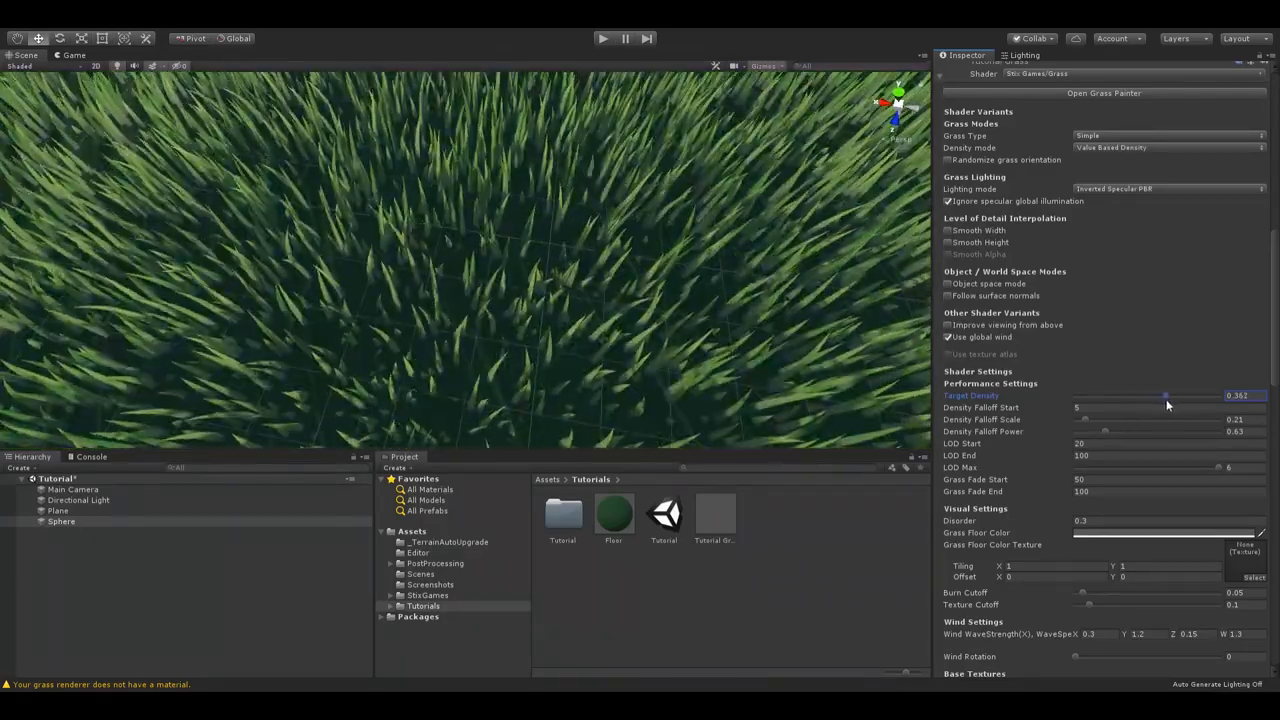
drag(1165, 395, 1160, 395)
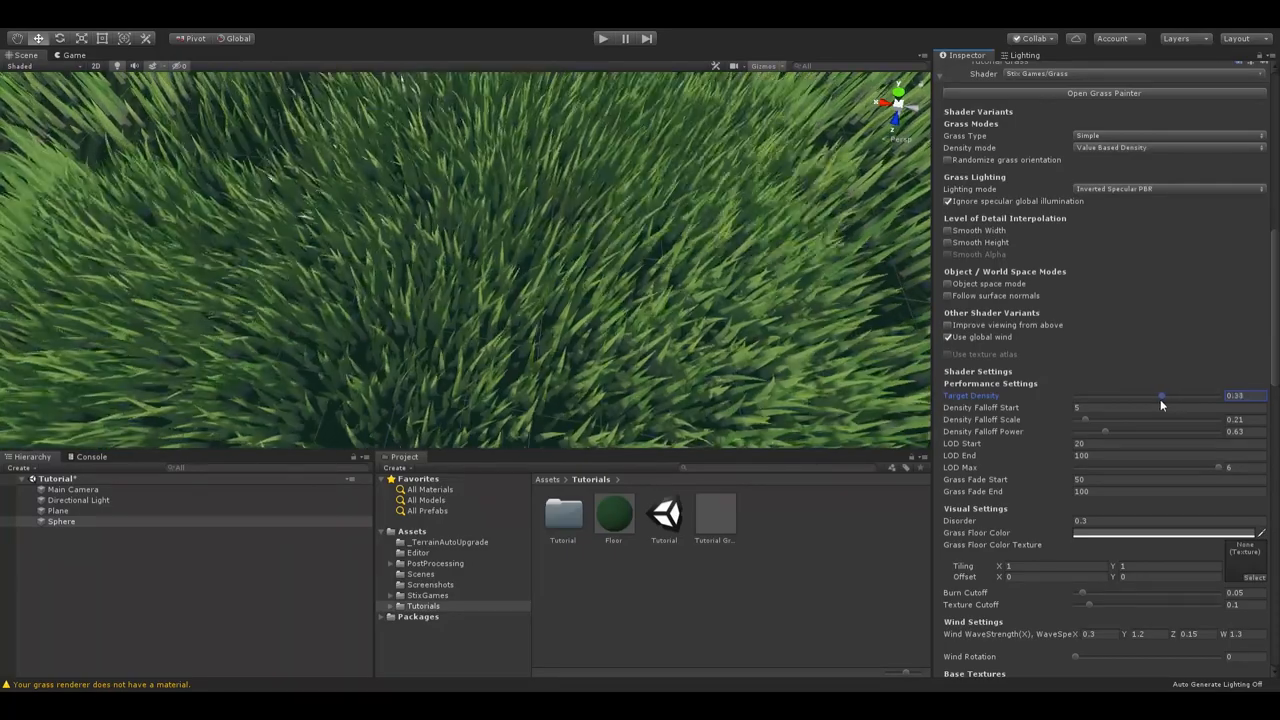
drag(1160, 395, 1155, 395)
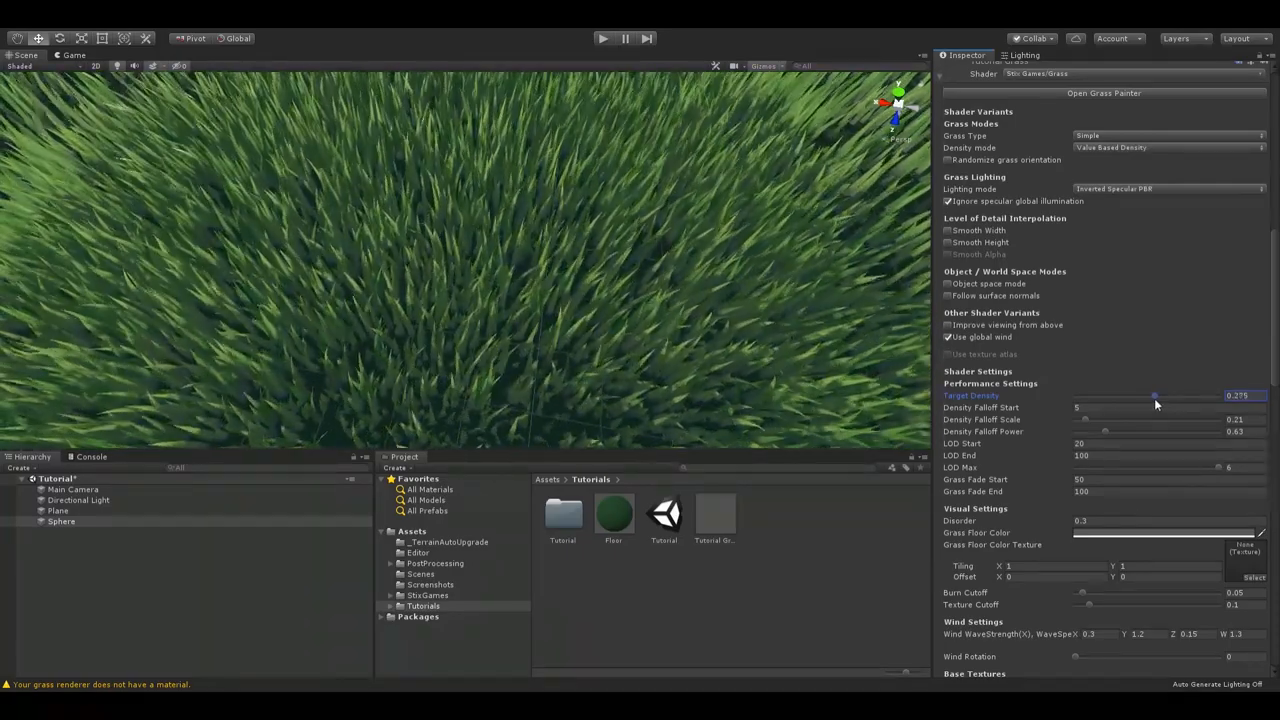
drag(1155, 395, 1148, 395)
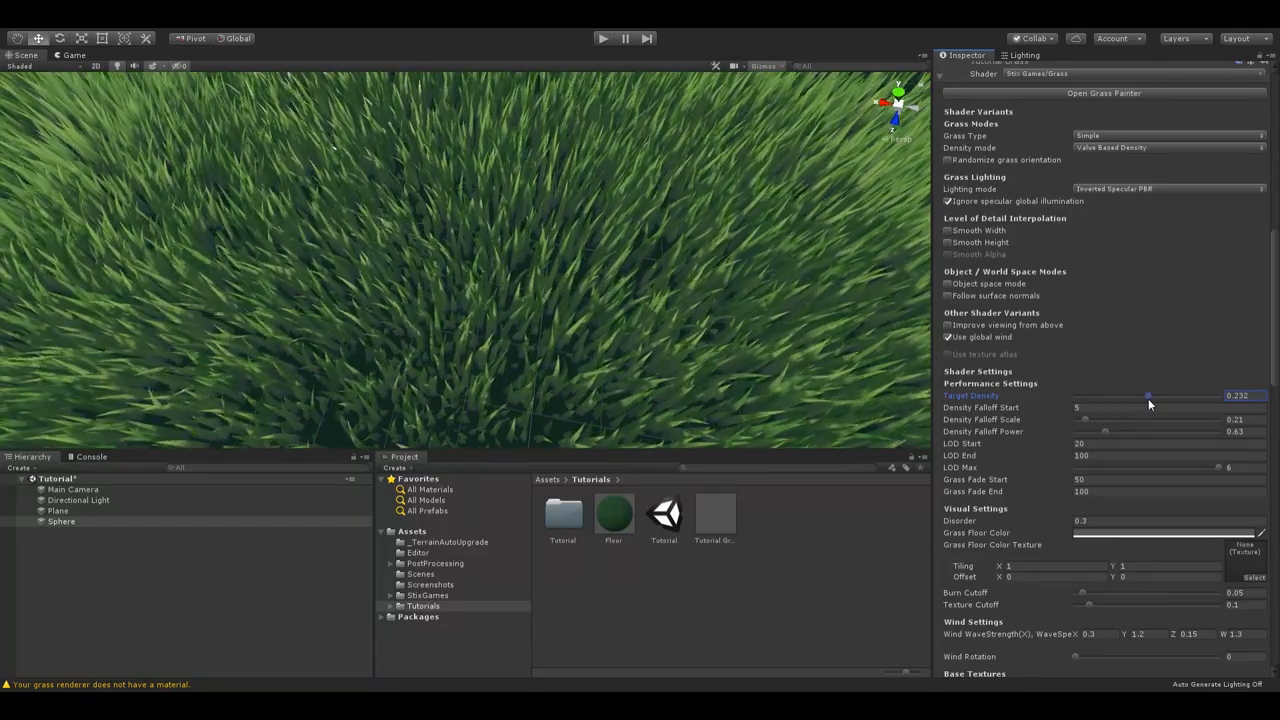
drag(1148, 395, 1135, 395)
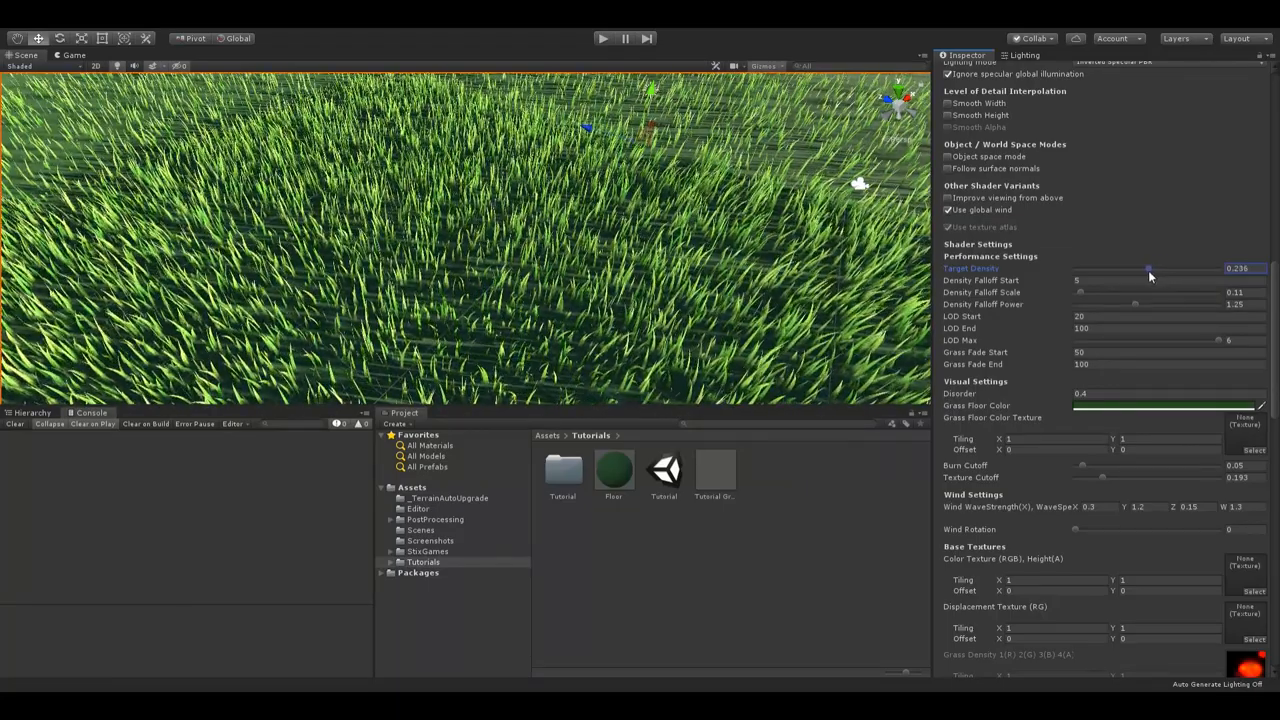
Step: Drag Target Density down to 0.045, then back up to about 0.253
drag(1150, 268, 1140, 268)
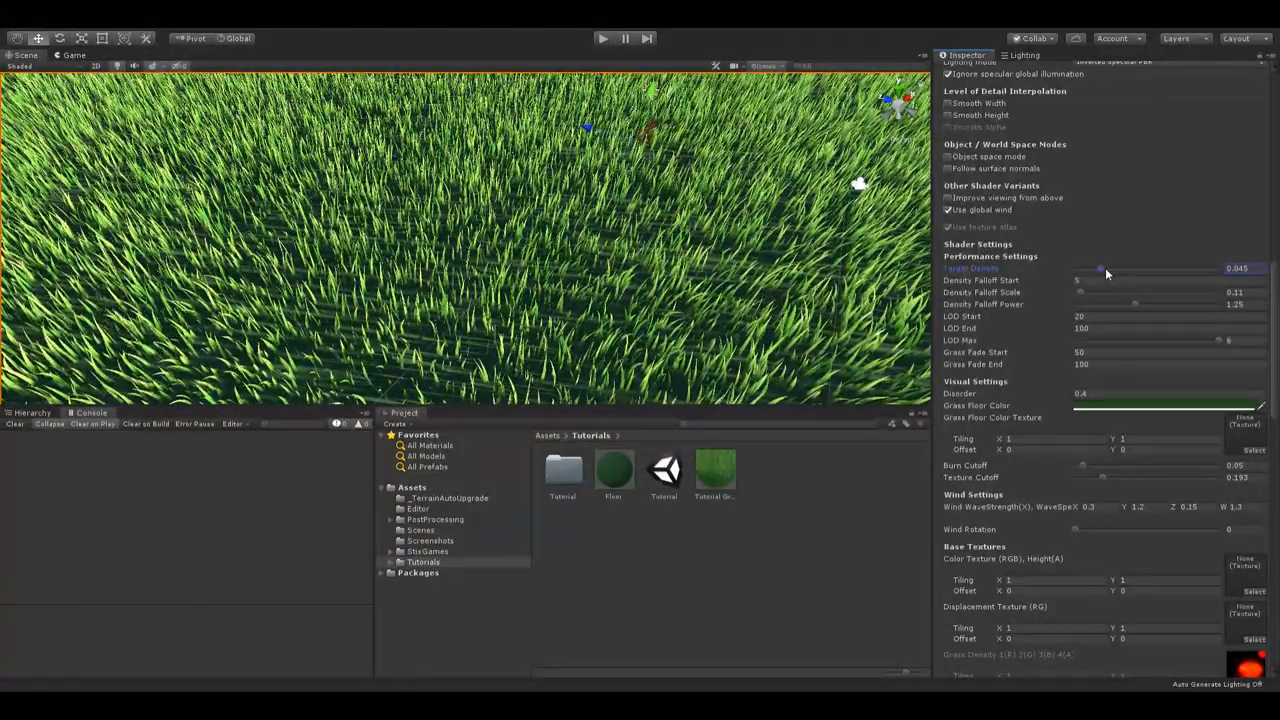
drag(1105, 268, 1155, 268)
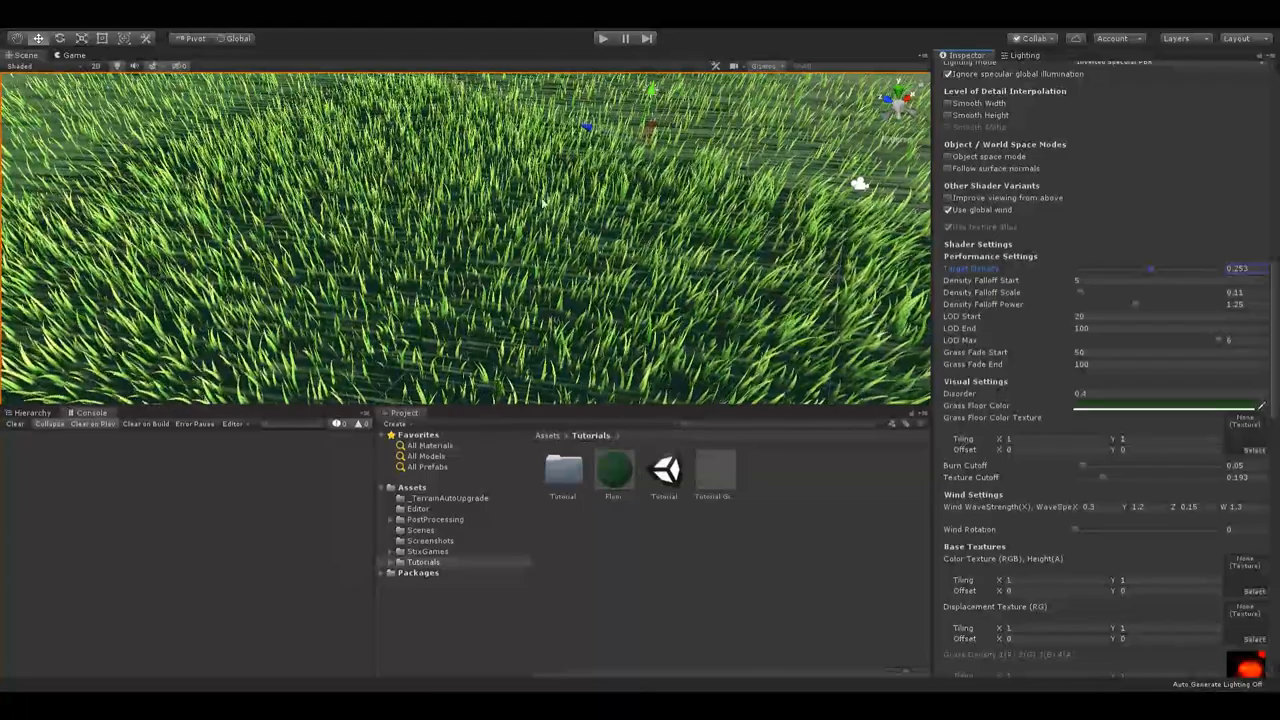
scroll(up, 3)
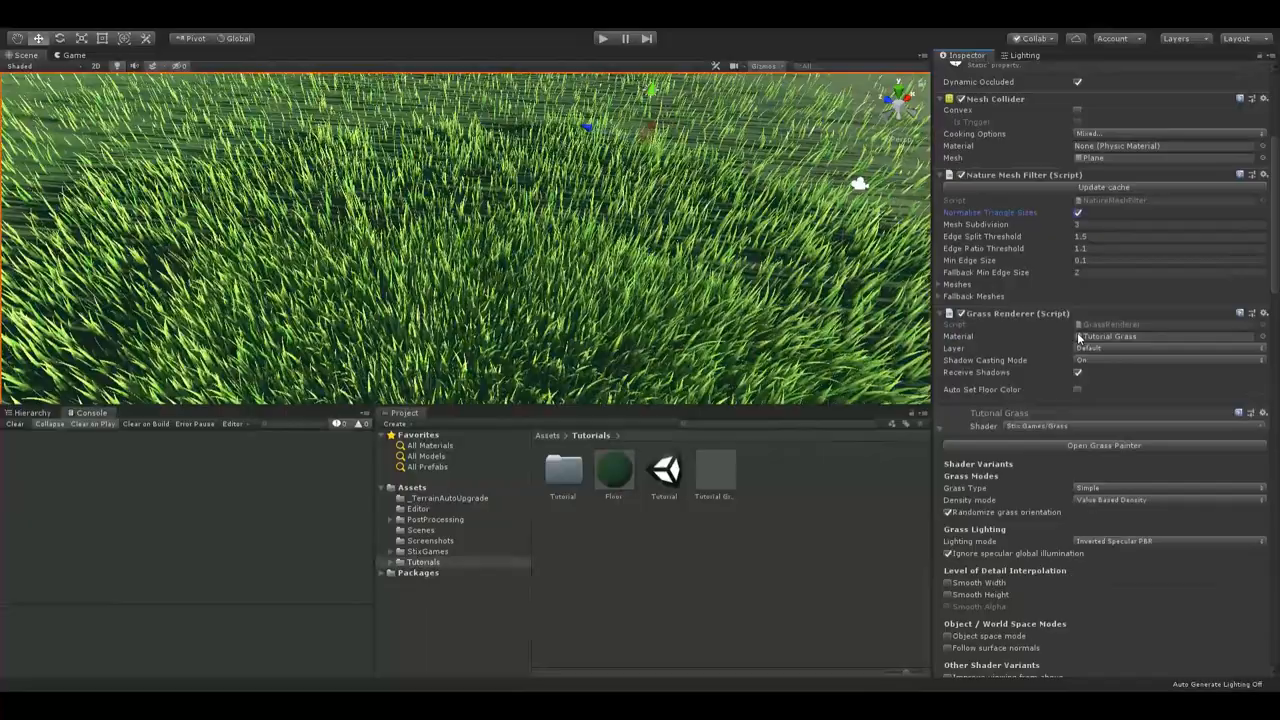
Step: Scroll the Inspector down to the Tutorial Grass Target Density setting
scroll(down, 3)
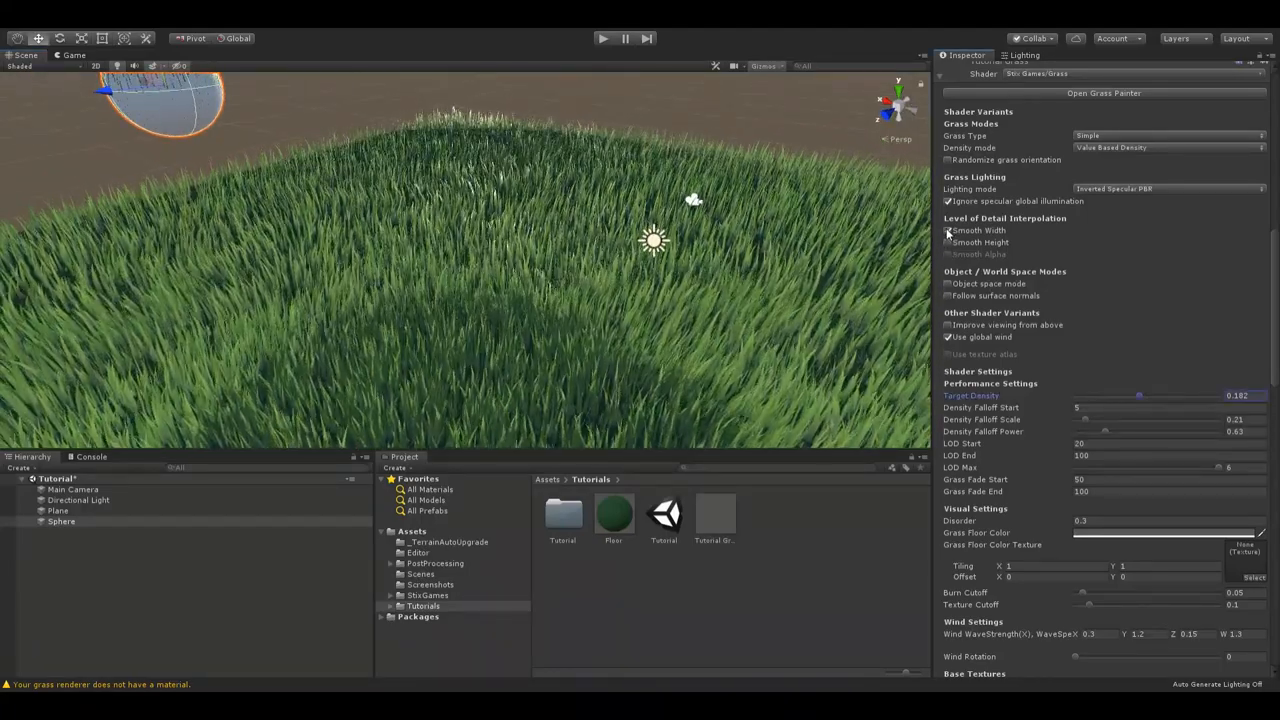
Step: Enable Smooth Width and select the Density Falloff Start field to enter 10
click(947, 230)
text(10)
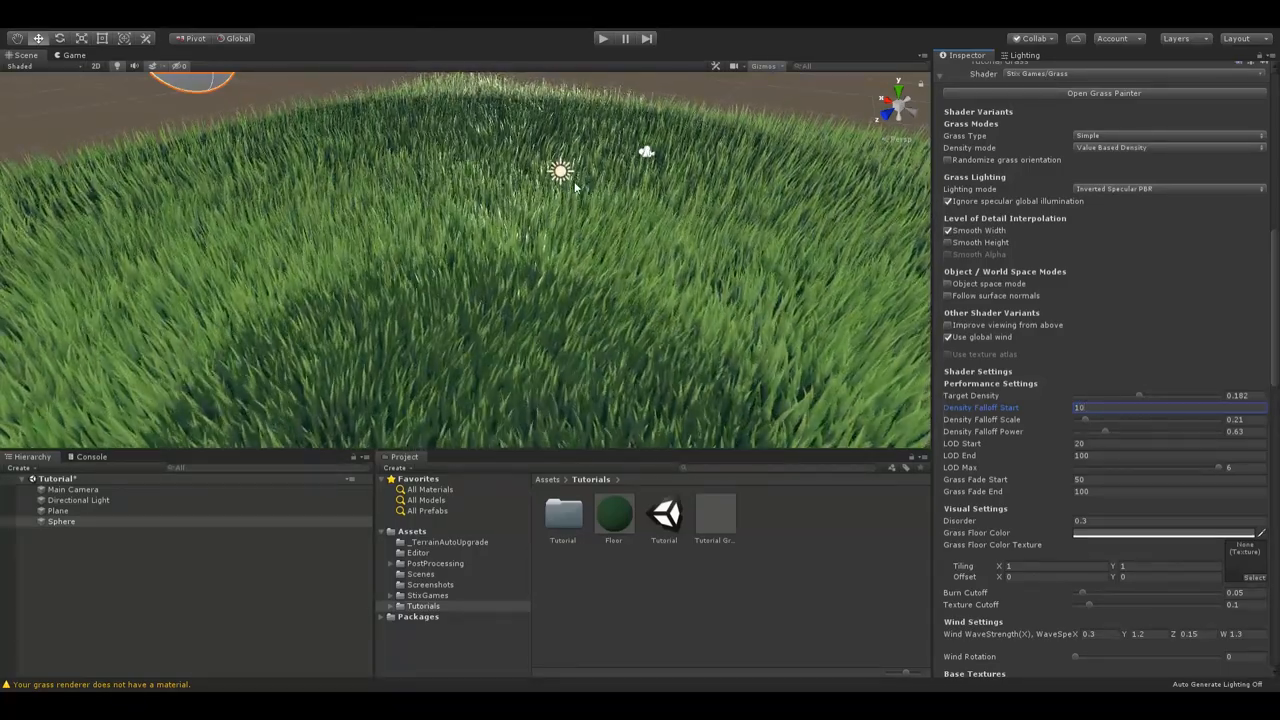
click(1160, 407)
text(5)
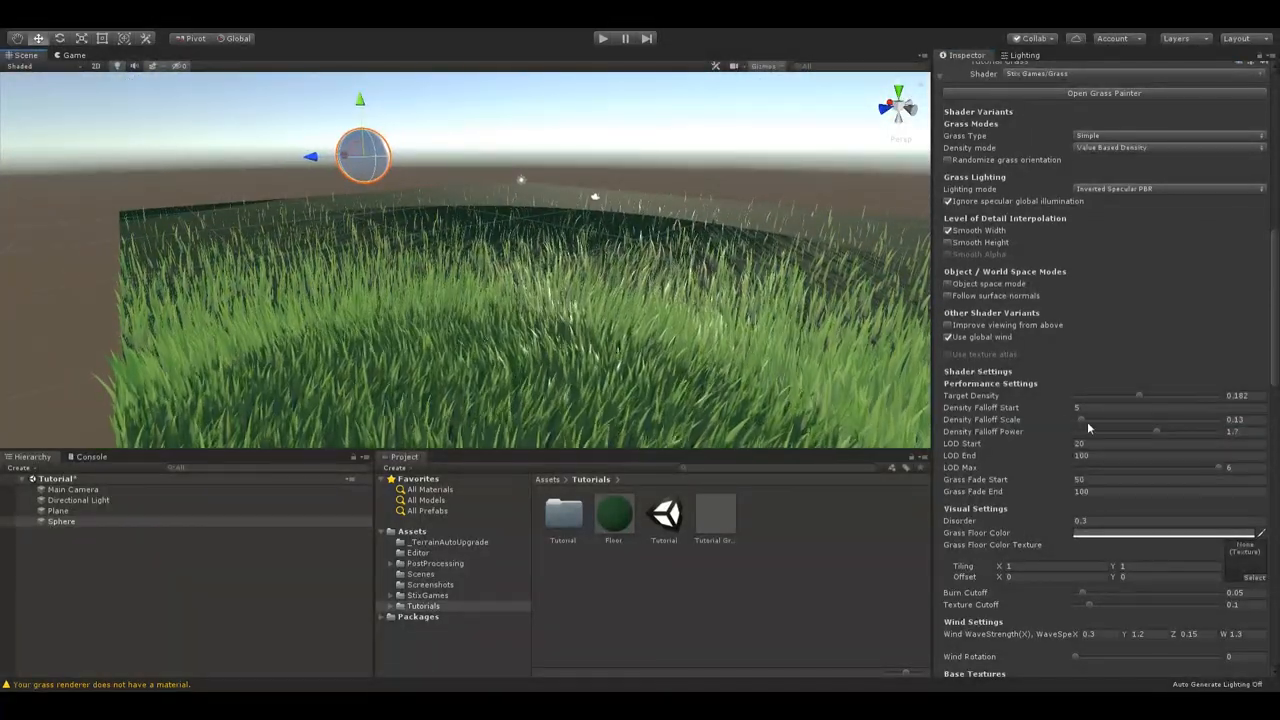
Step: Lower the density falloff power sliders, then orbit over the close-up grass
drag(1156, 431, 1150, 431)
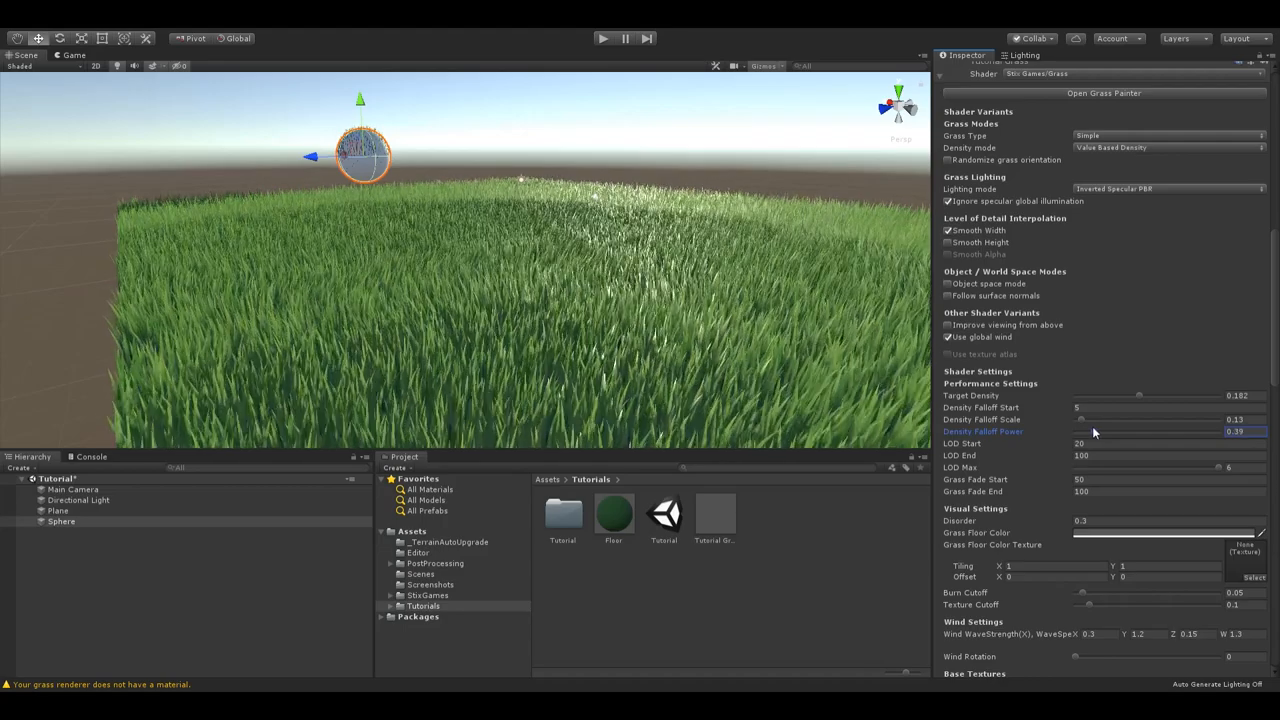
drag(1080, 419, 1130, 419)
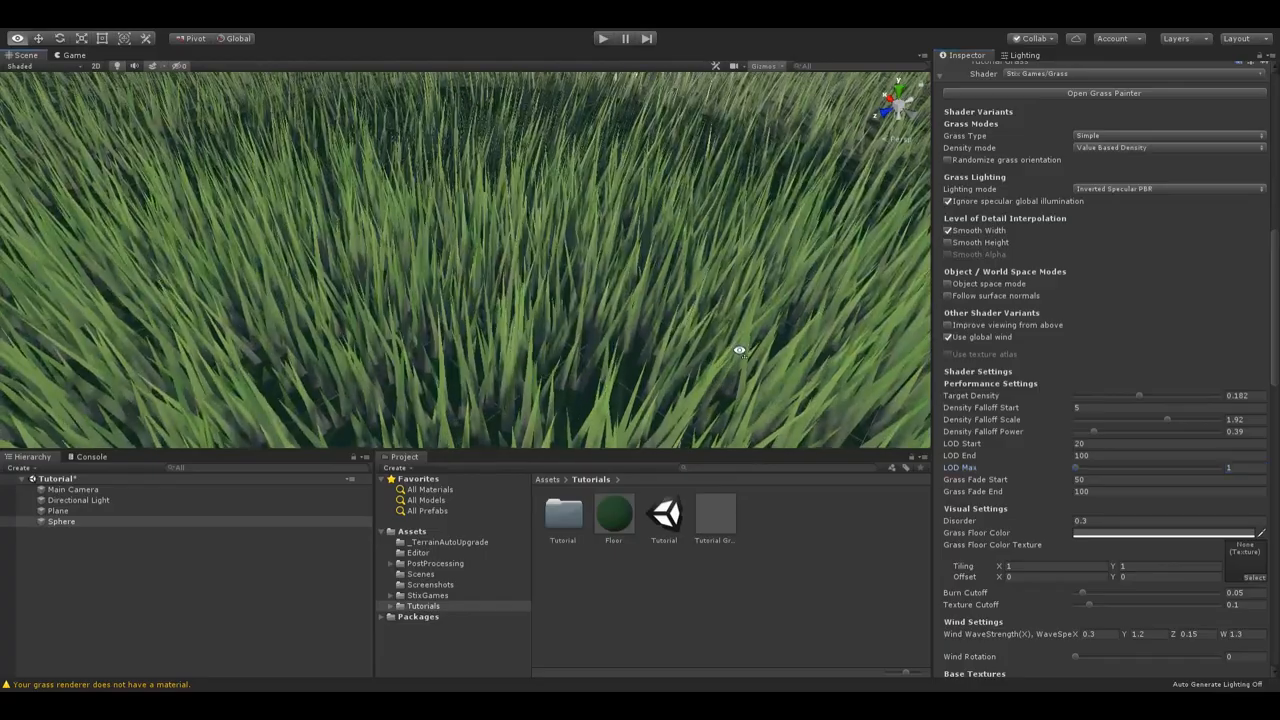
drag(740, 350, 765, 348)
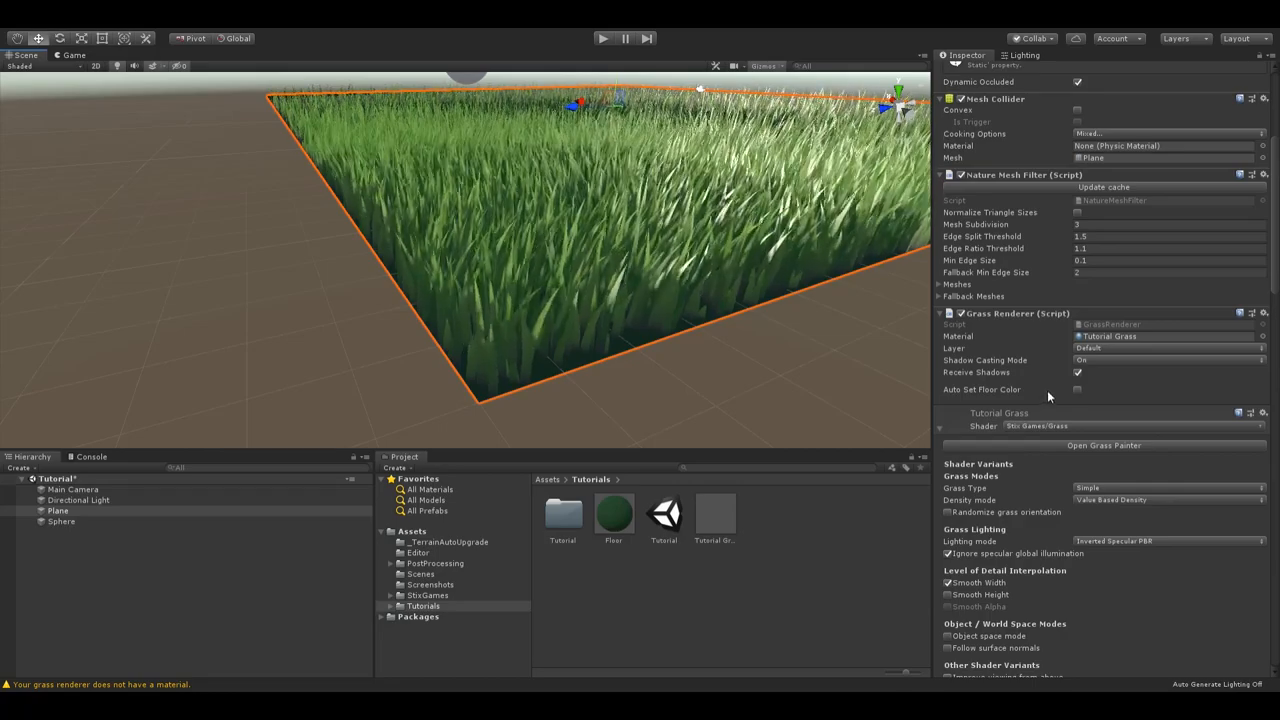
Step: Toggle Auto Set Floor Color on the Plane's Grass Renderer and orbit to see the plane
click(1078, 389)
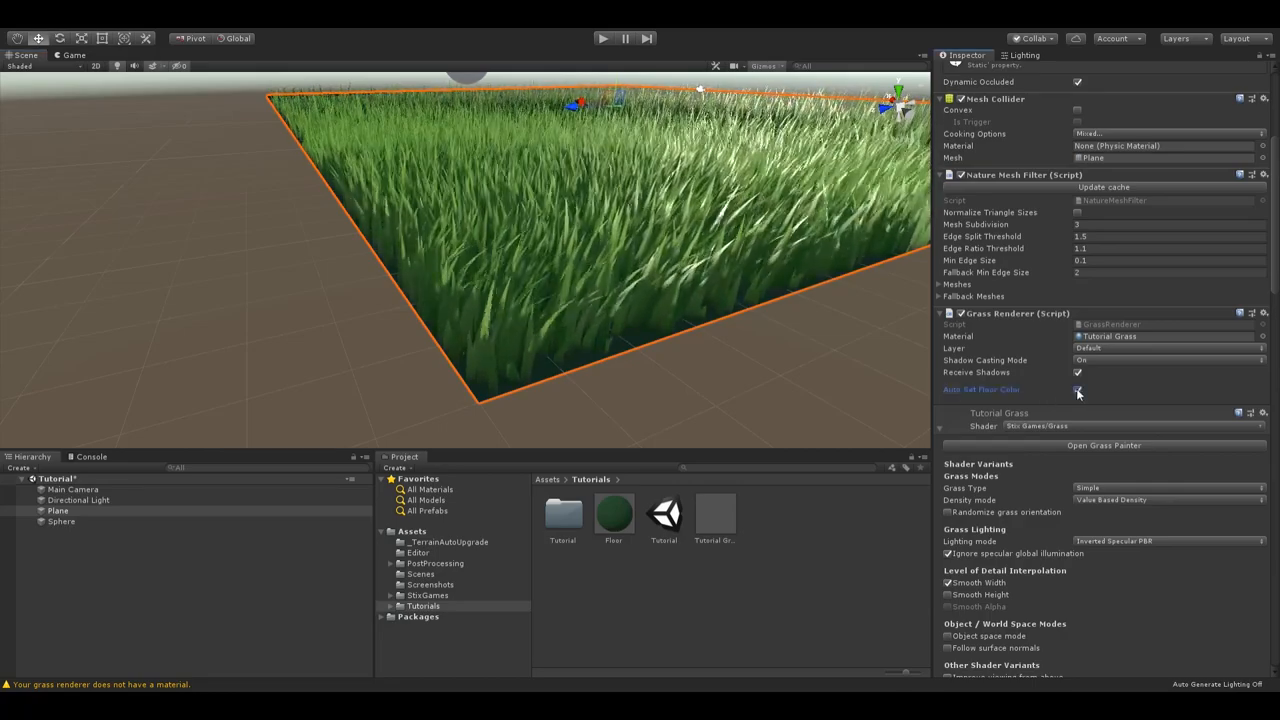
click(1078, 389)
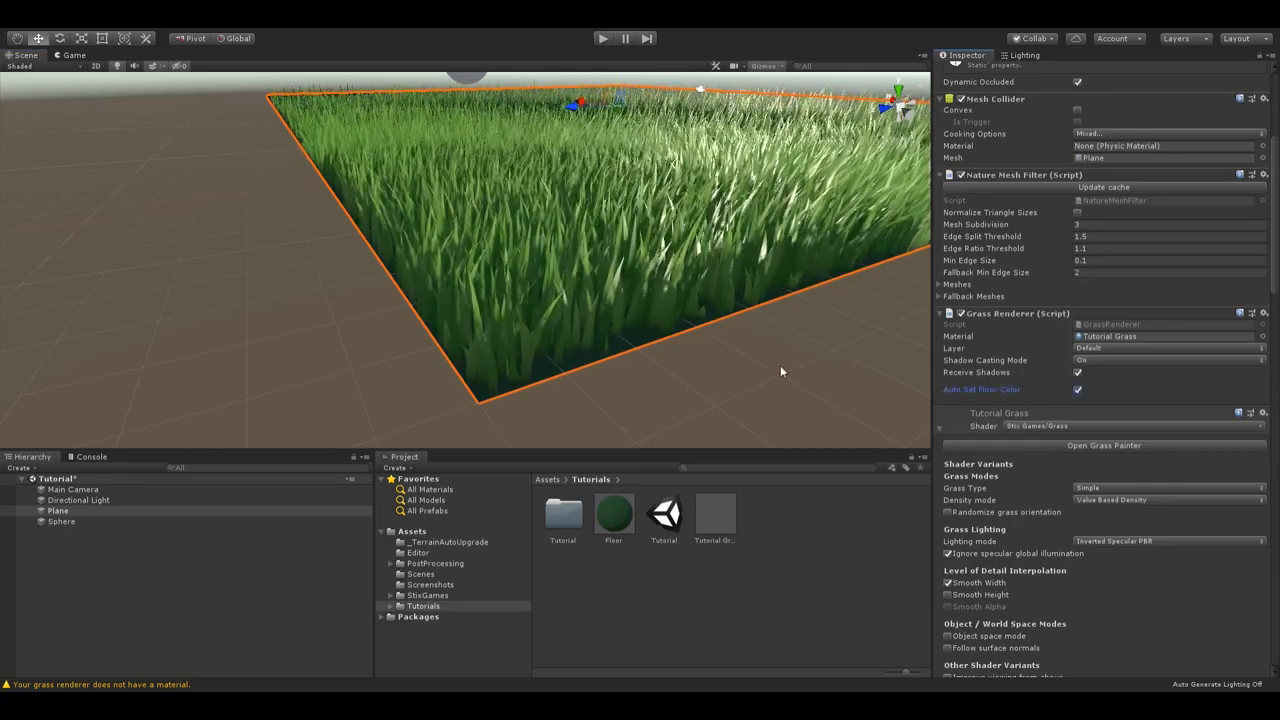
drag(780, 372, 715, 371)
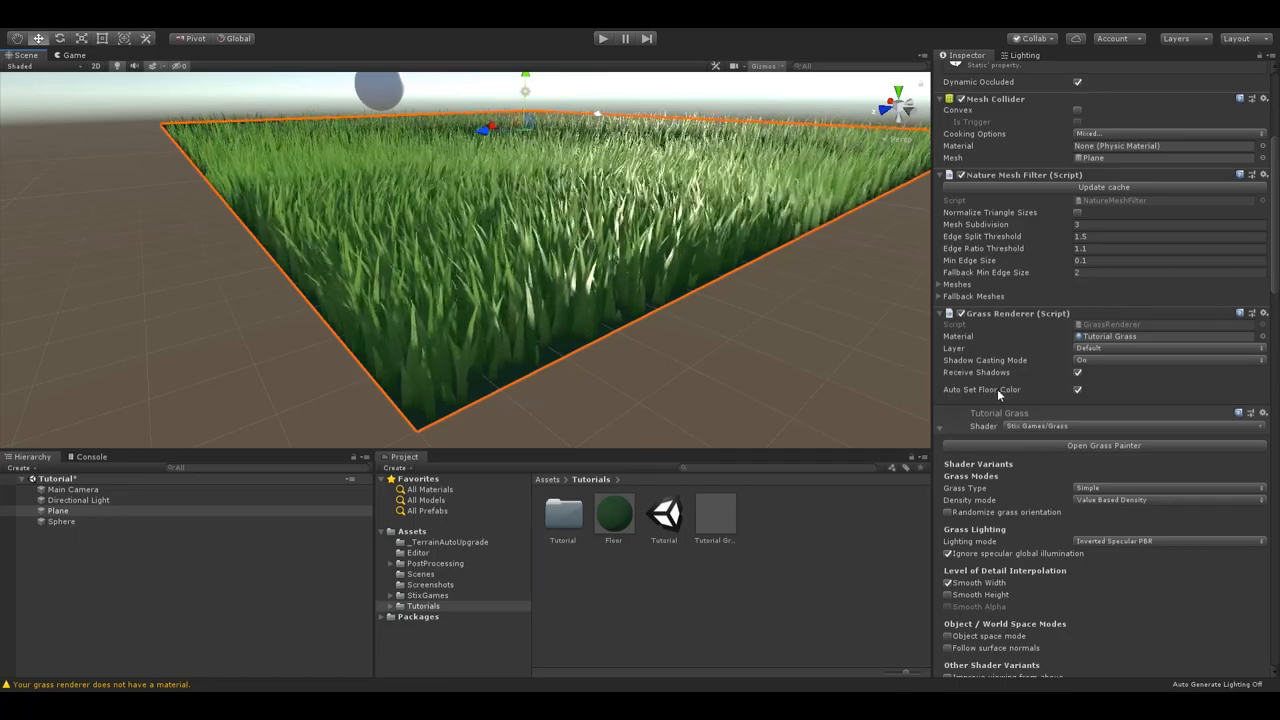
Step: Scroll to Visual Settings and drag the Texture Cutoff slider to raise it
scroll(down, 3)
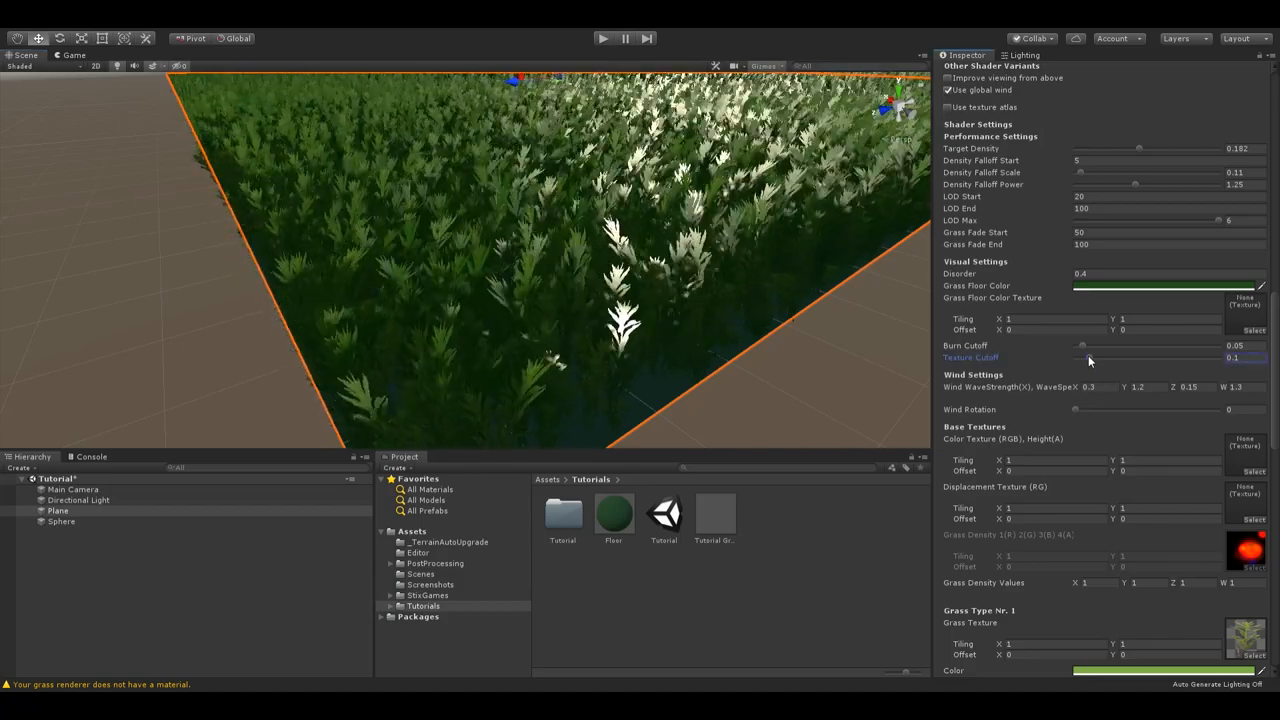
drag(1100, 357, 1080, 357)
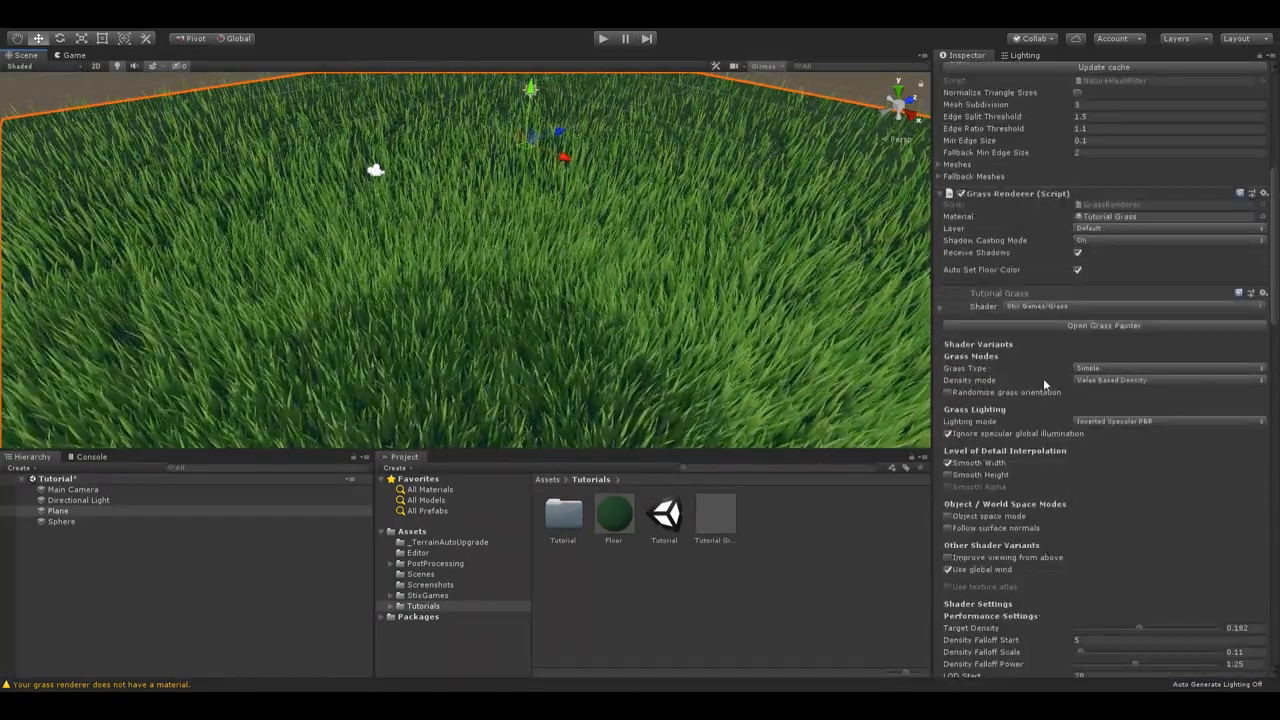
Step: Change the Tutorial Grass material's Grass Type dropdown from Simple to 2 Texture
click(1165, 380)
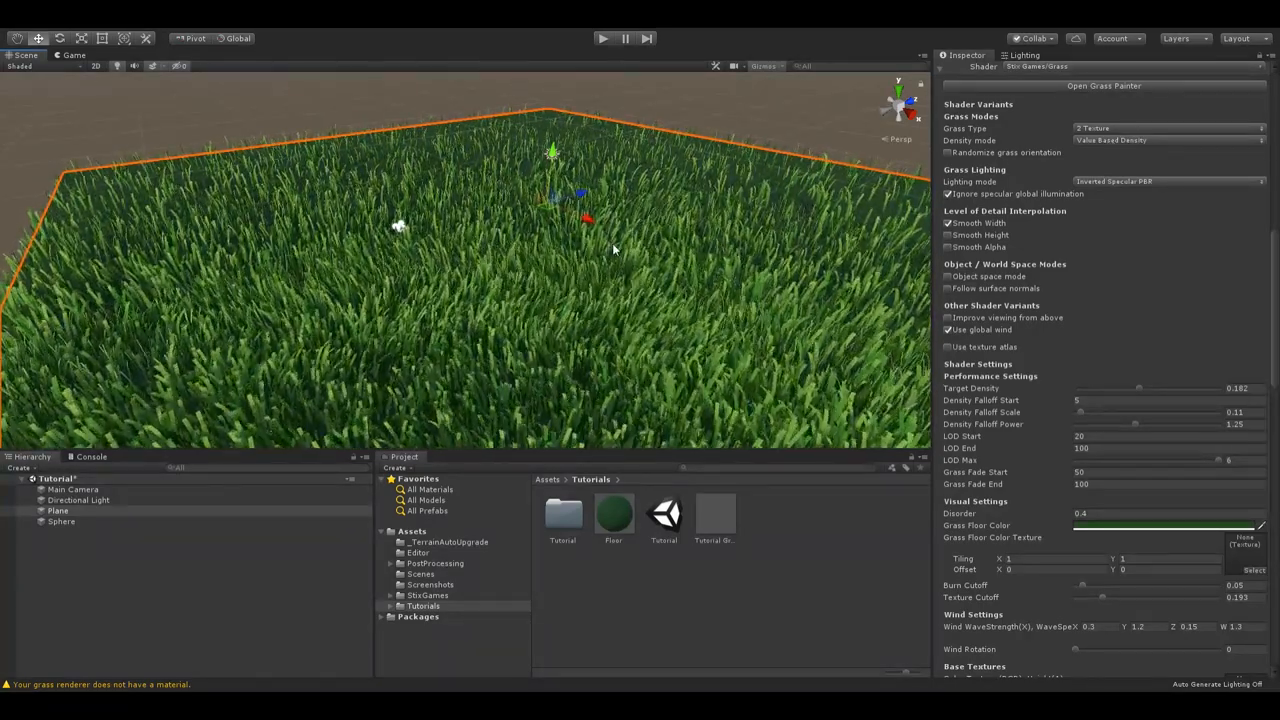
Step: Scroll the Inspector to view the 2 Texture grass with bluish blades on the Plane
scroll(down, 3)
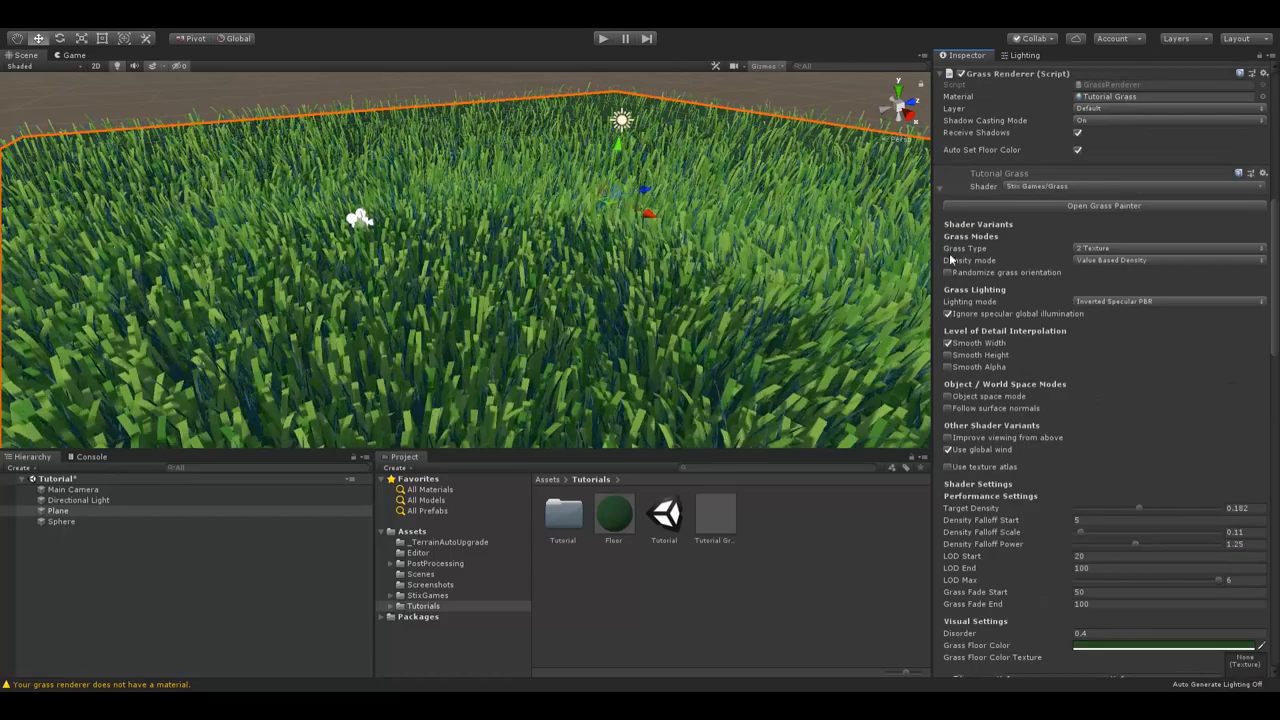
Step: Raise grass type 1's Subsurface Scattering, and adjust grass type 2's Softness and blade Width
click(948, 272)
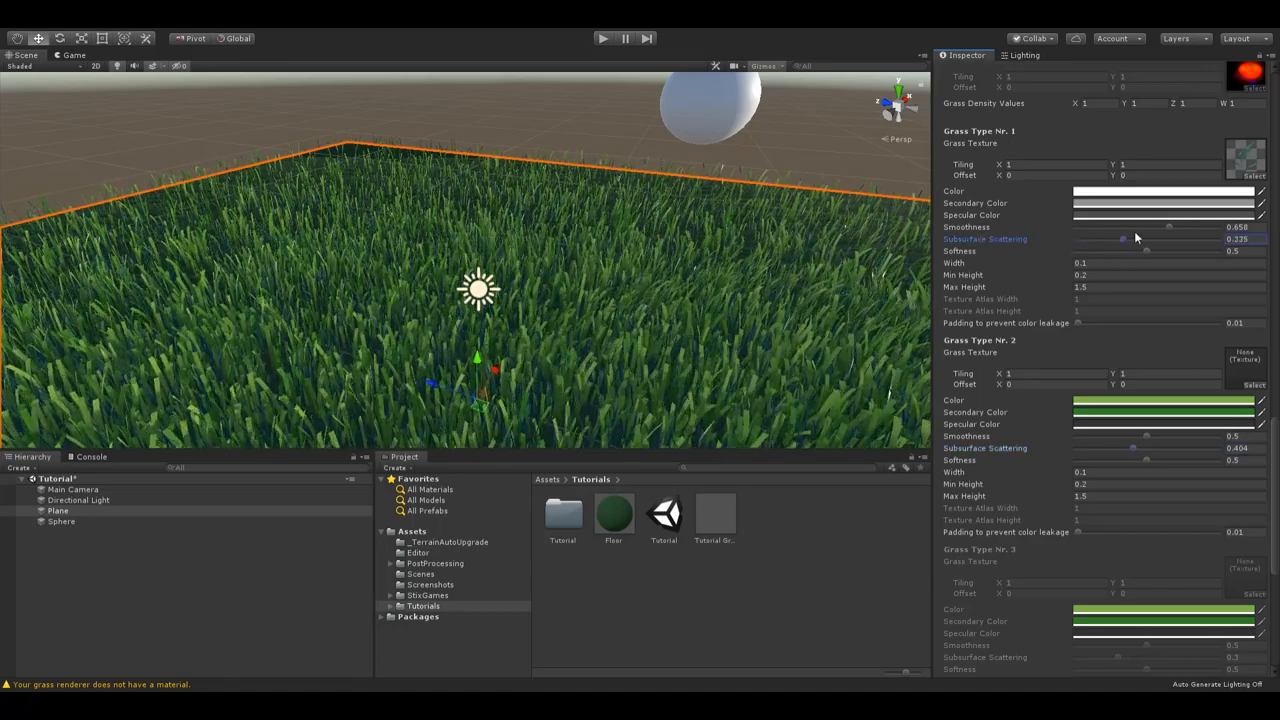
drag(1120, 239, 1140, 239)
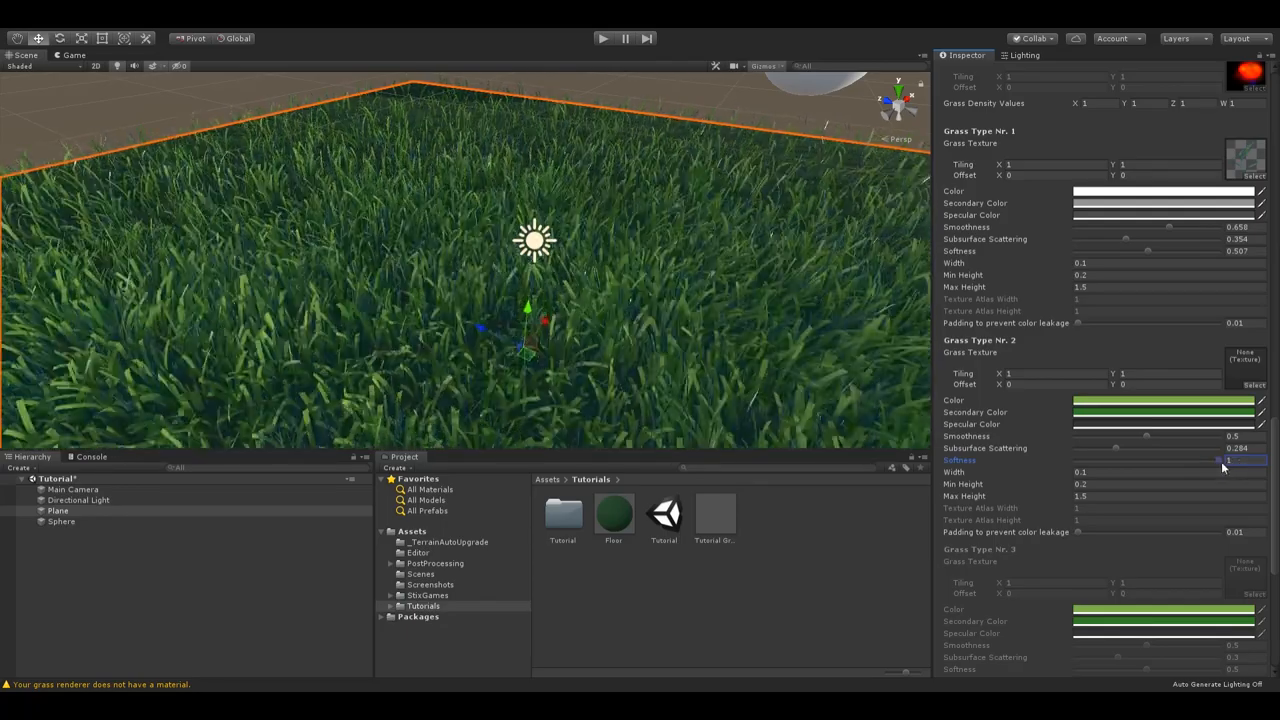
drag(1245, 460, 1215, 460)
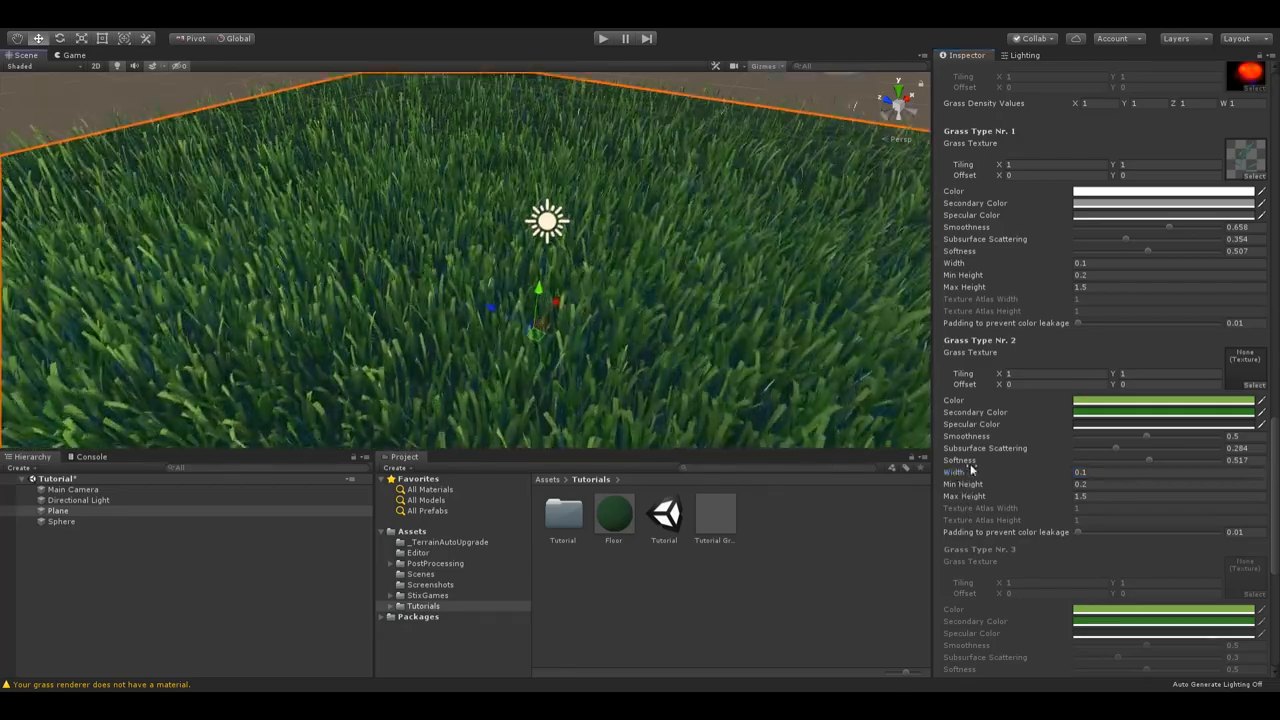
drag(1080, 472, 1165, 472)
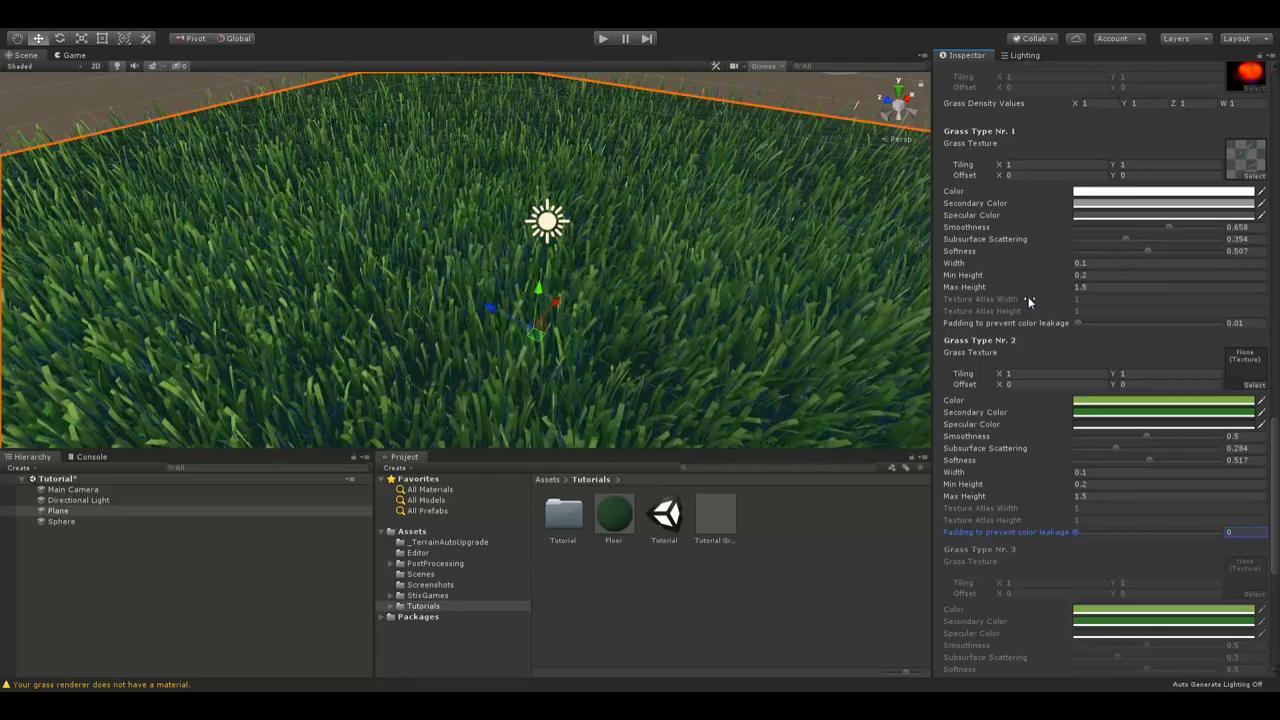
scroll(up, 3)
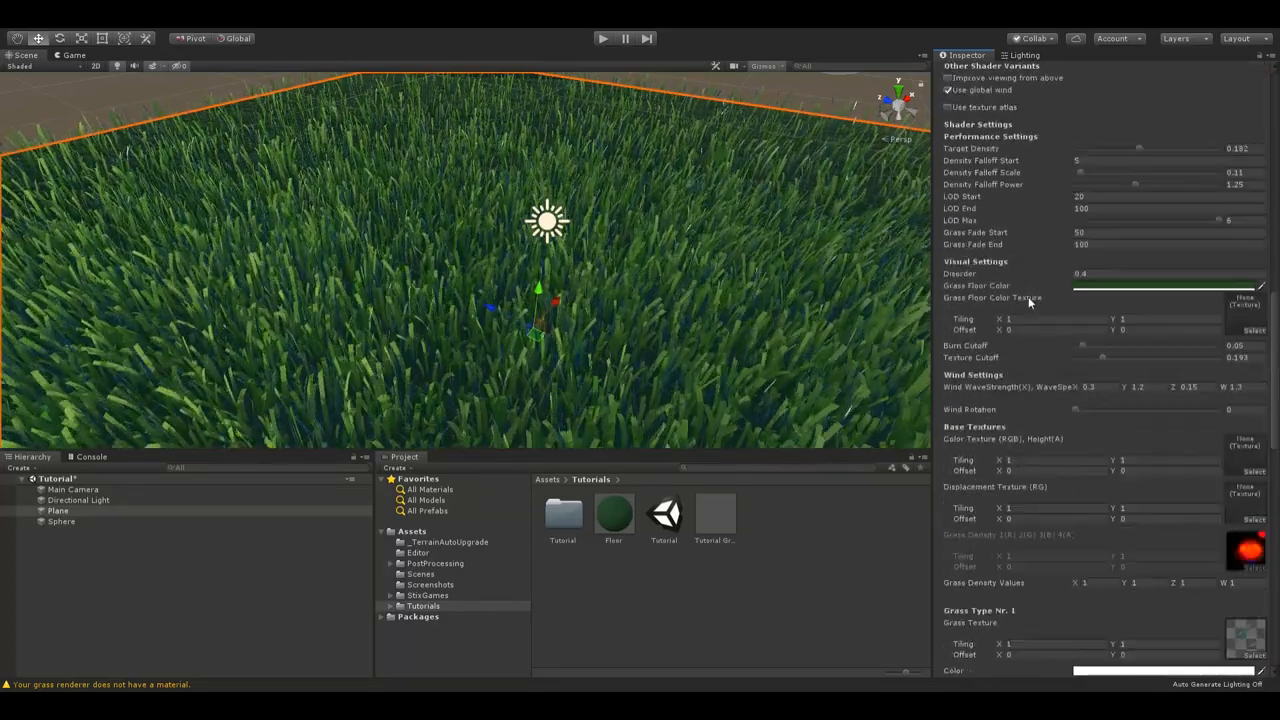
scroll(up, 3)
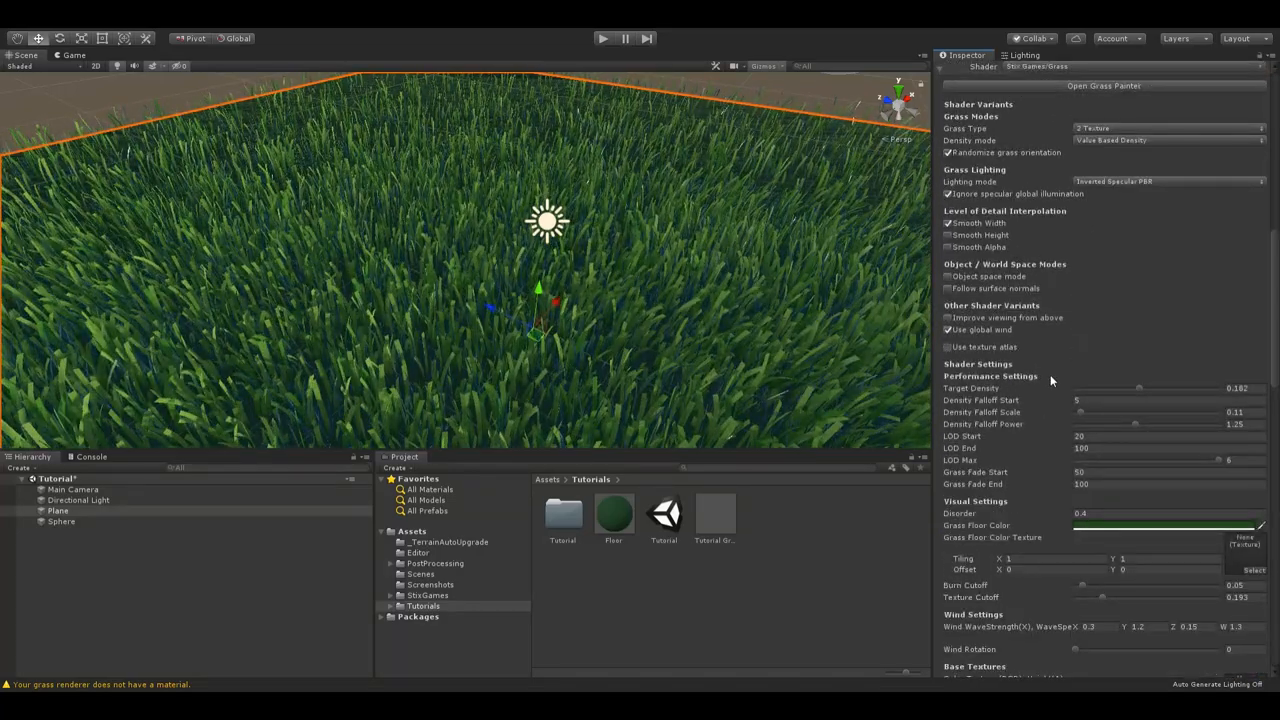
scroll(down, 3)
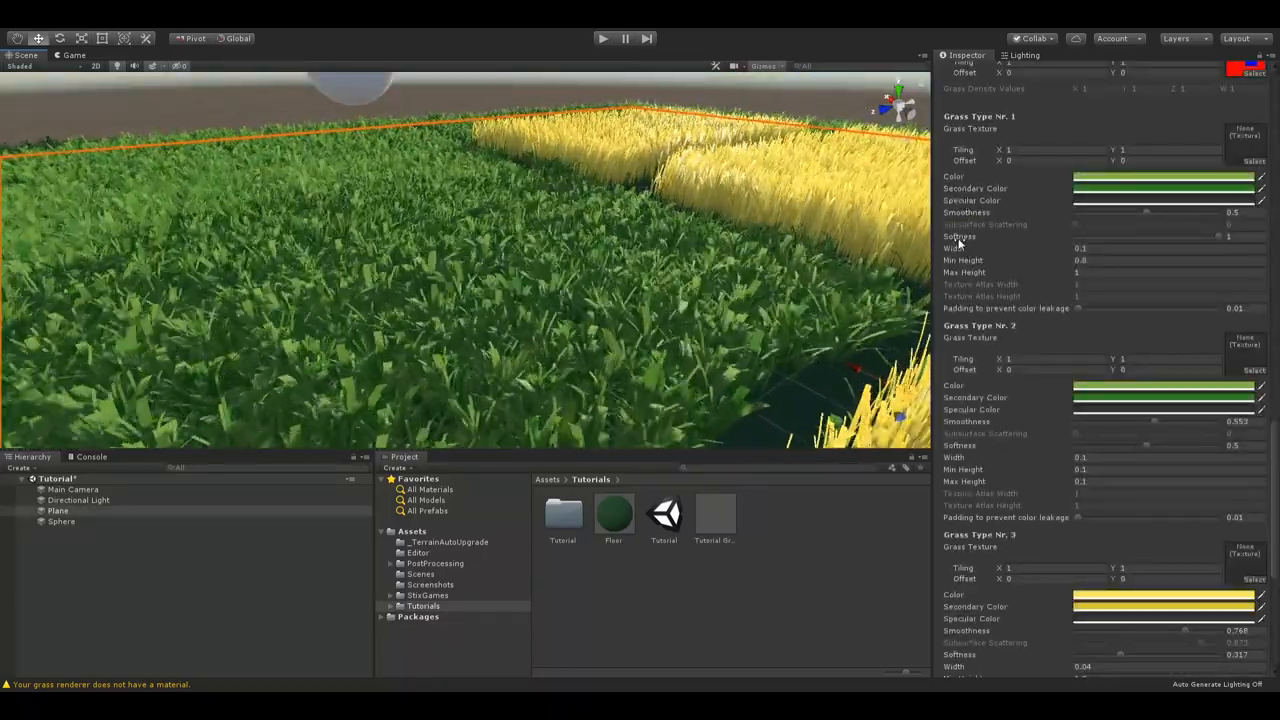
Step: Scroll the Inspector down to the Grass Type Nr. 1–3 settings of the game grass material
scroll(down, 3)
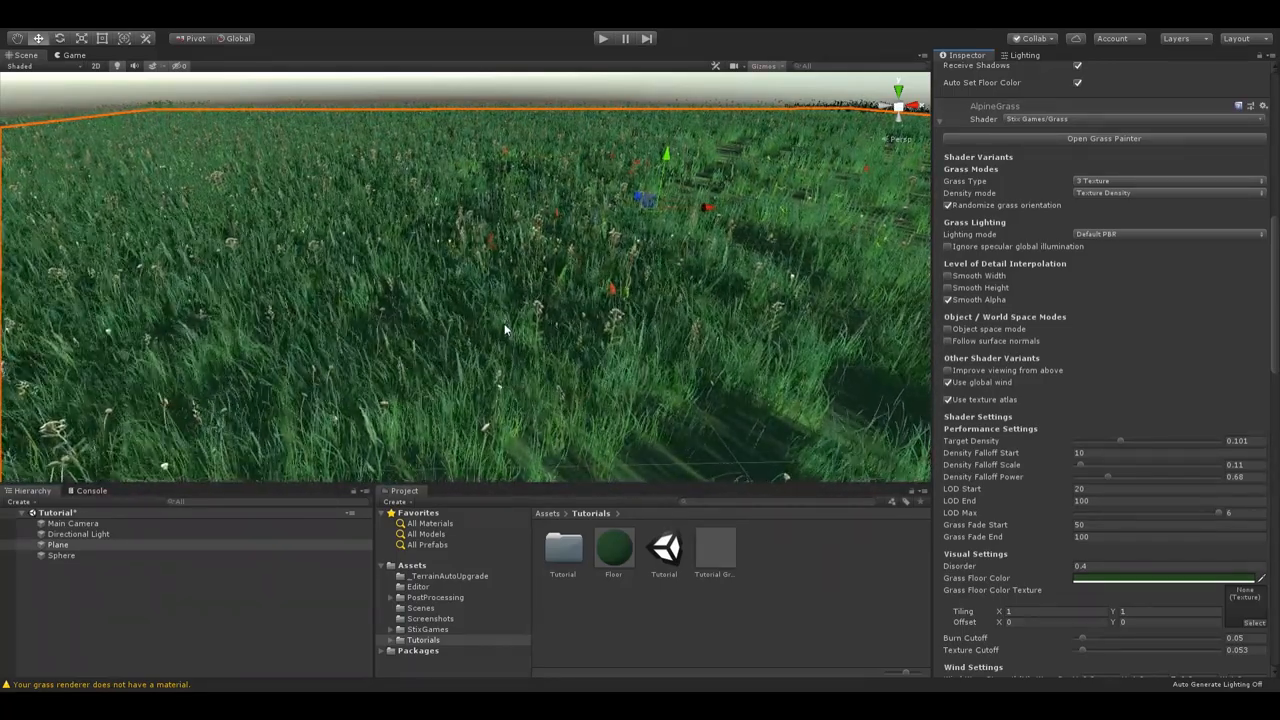
Step: Scroll down through the AlpineGrass material's shader settings in the Inspector
scroll(down, 3)
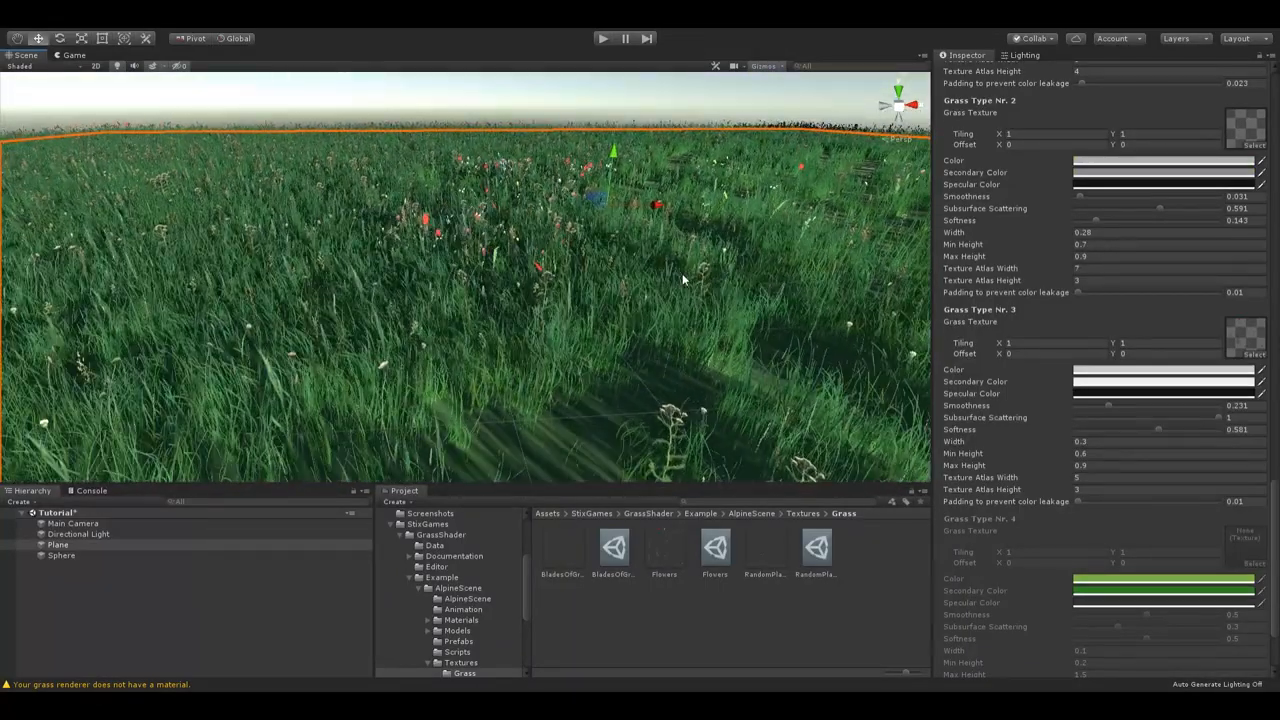
Step: Scroll up and down the Inspector to review AlpineGrass base textures, density map and grass-type atlases
scroll(up, 3)
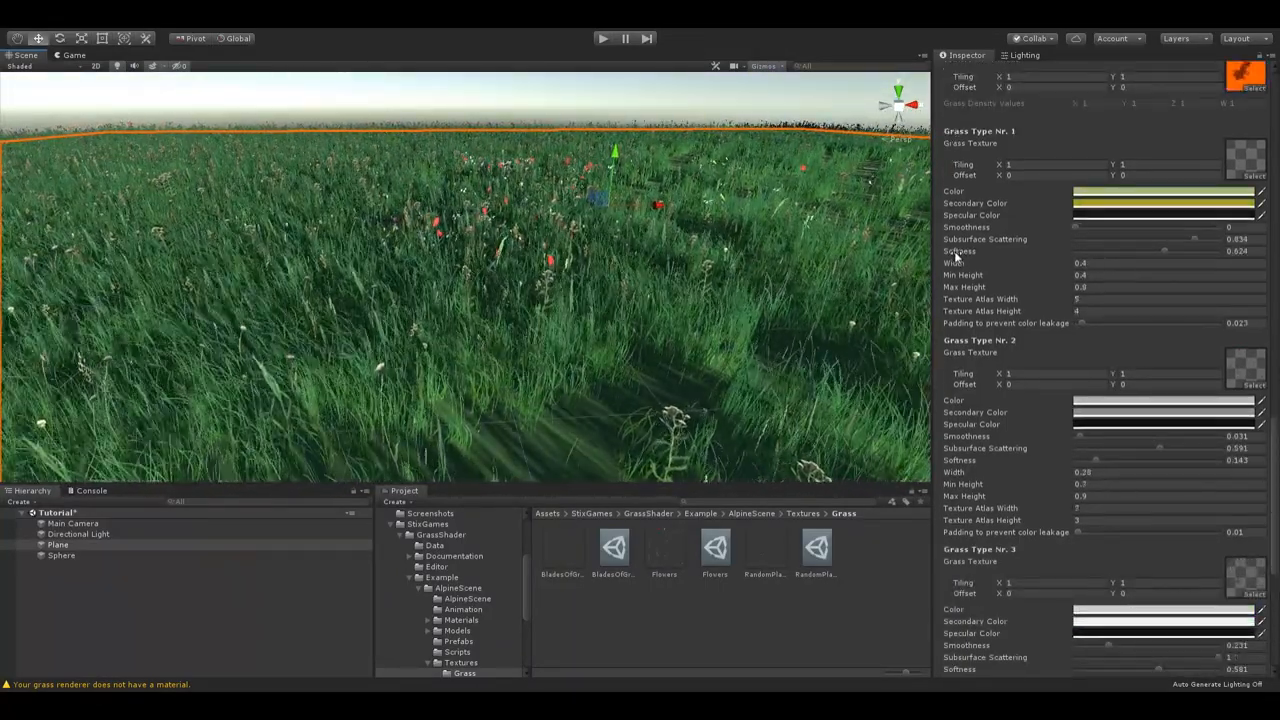
scroll(down, 3)
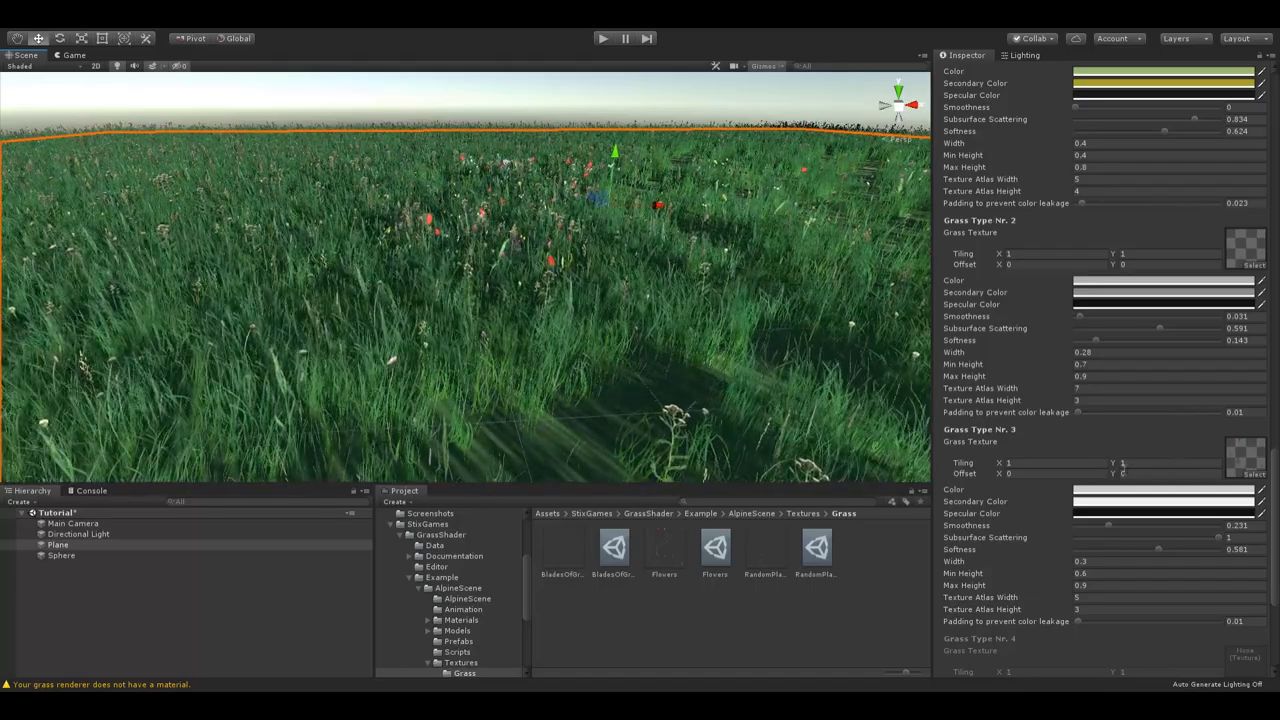
scroll(up, 3)
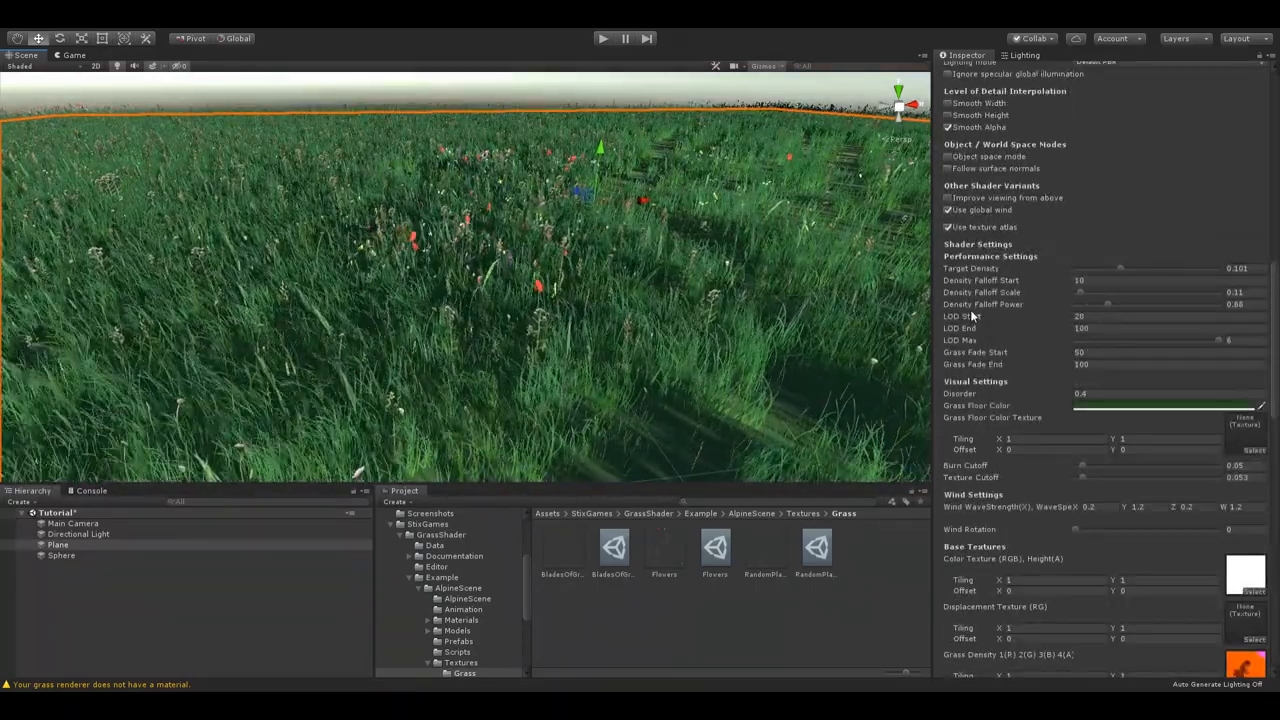
scroll(down, 3)
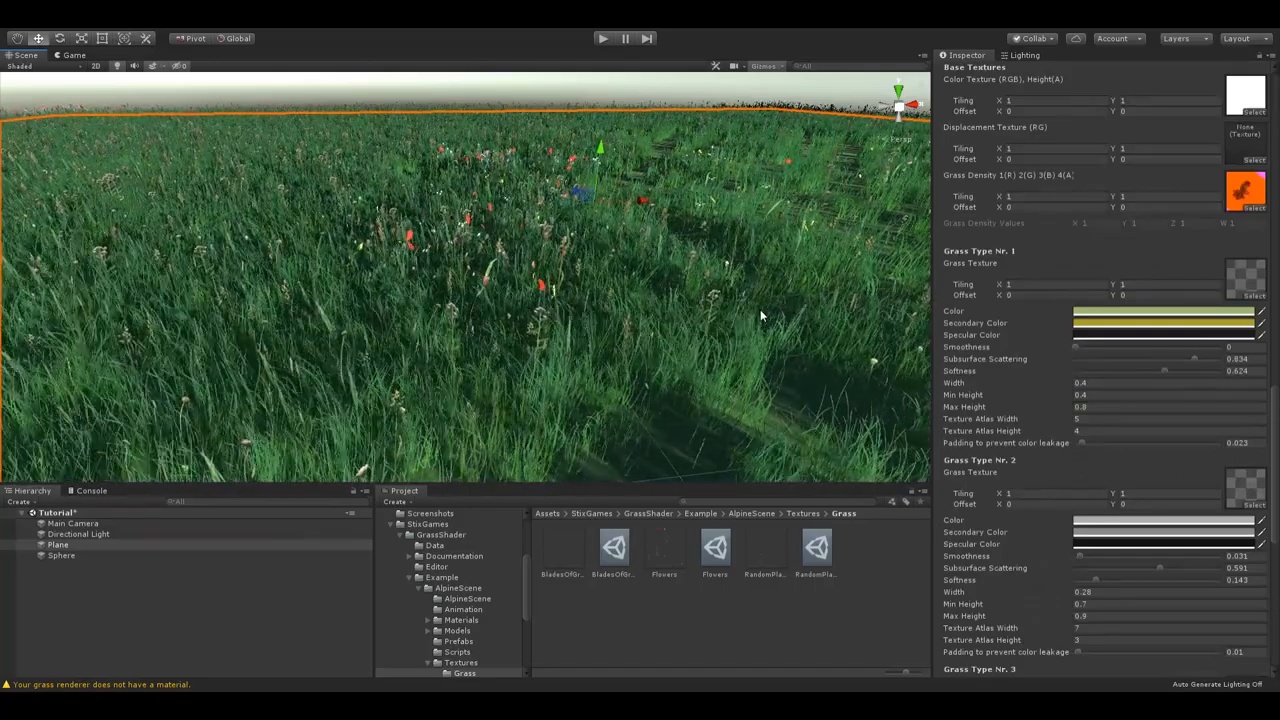